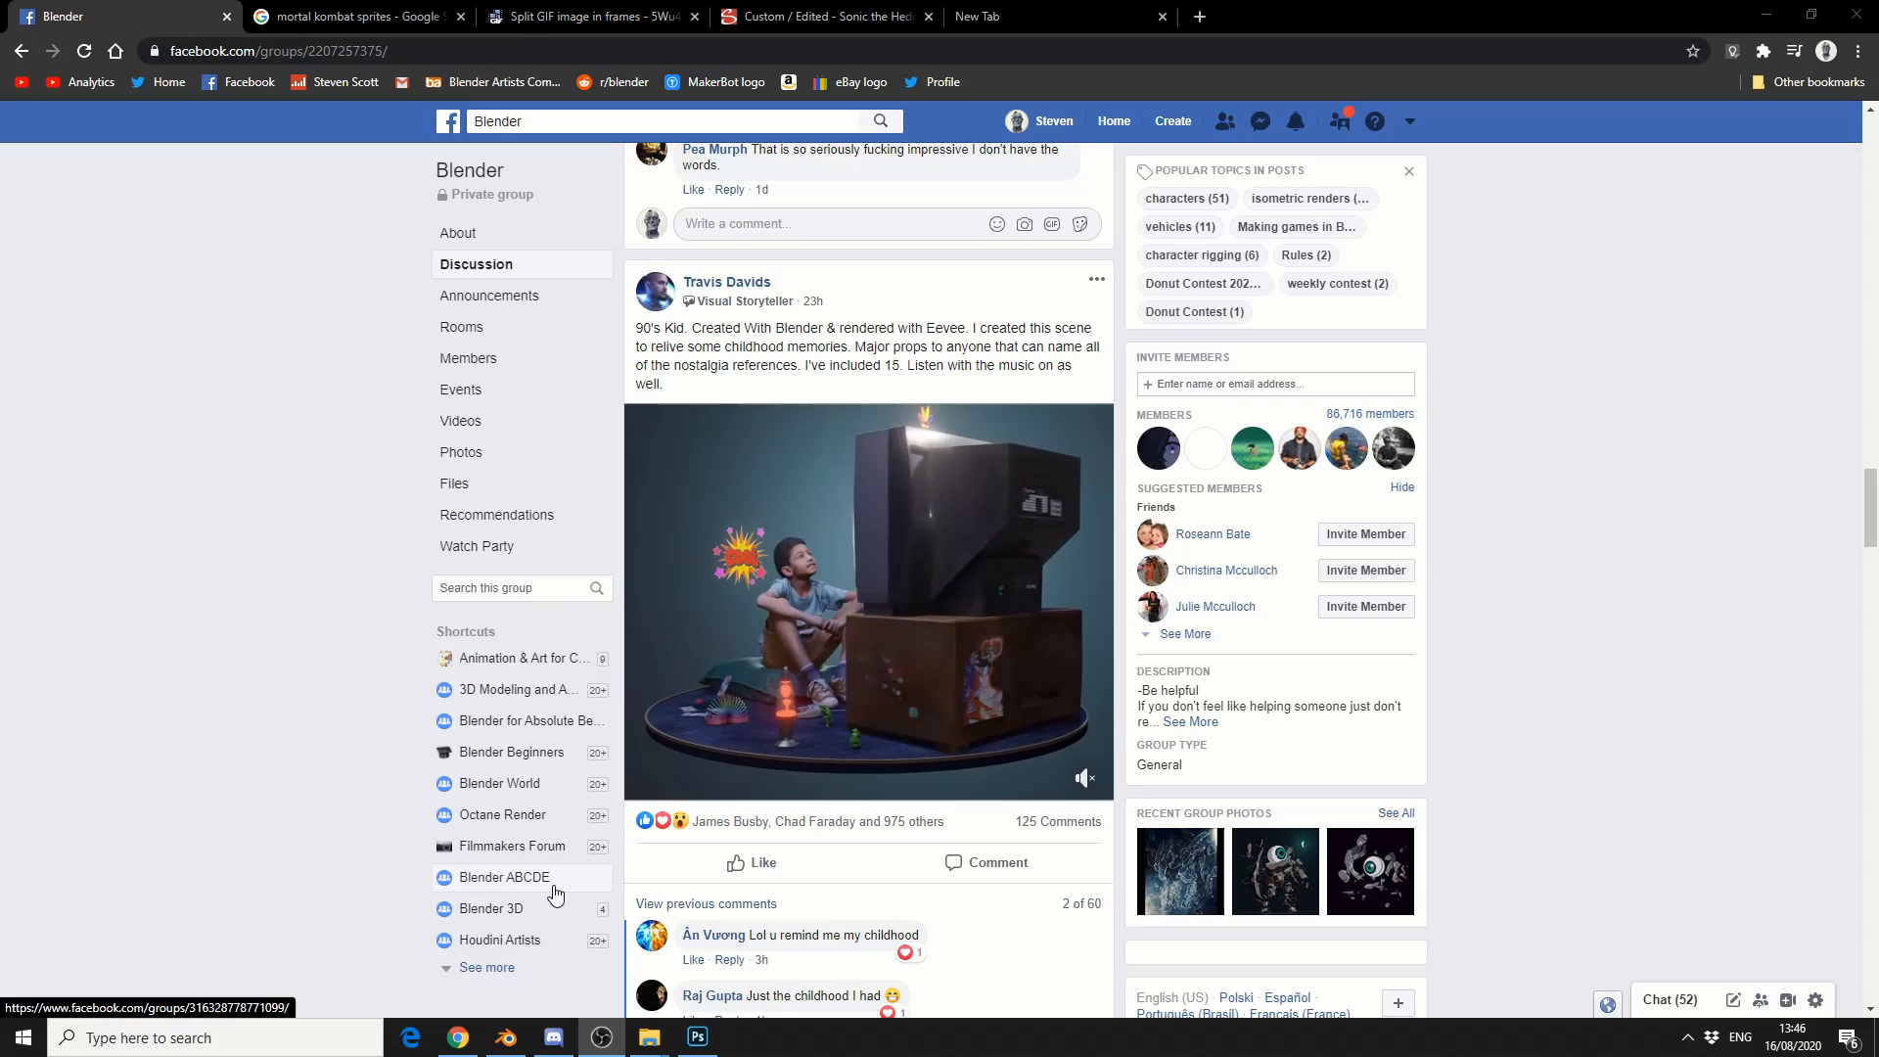
- Leave the Facebook Blender group video and switch to the Sonic custom sprites tab
click(865, 599)
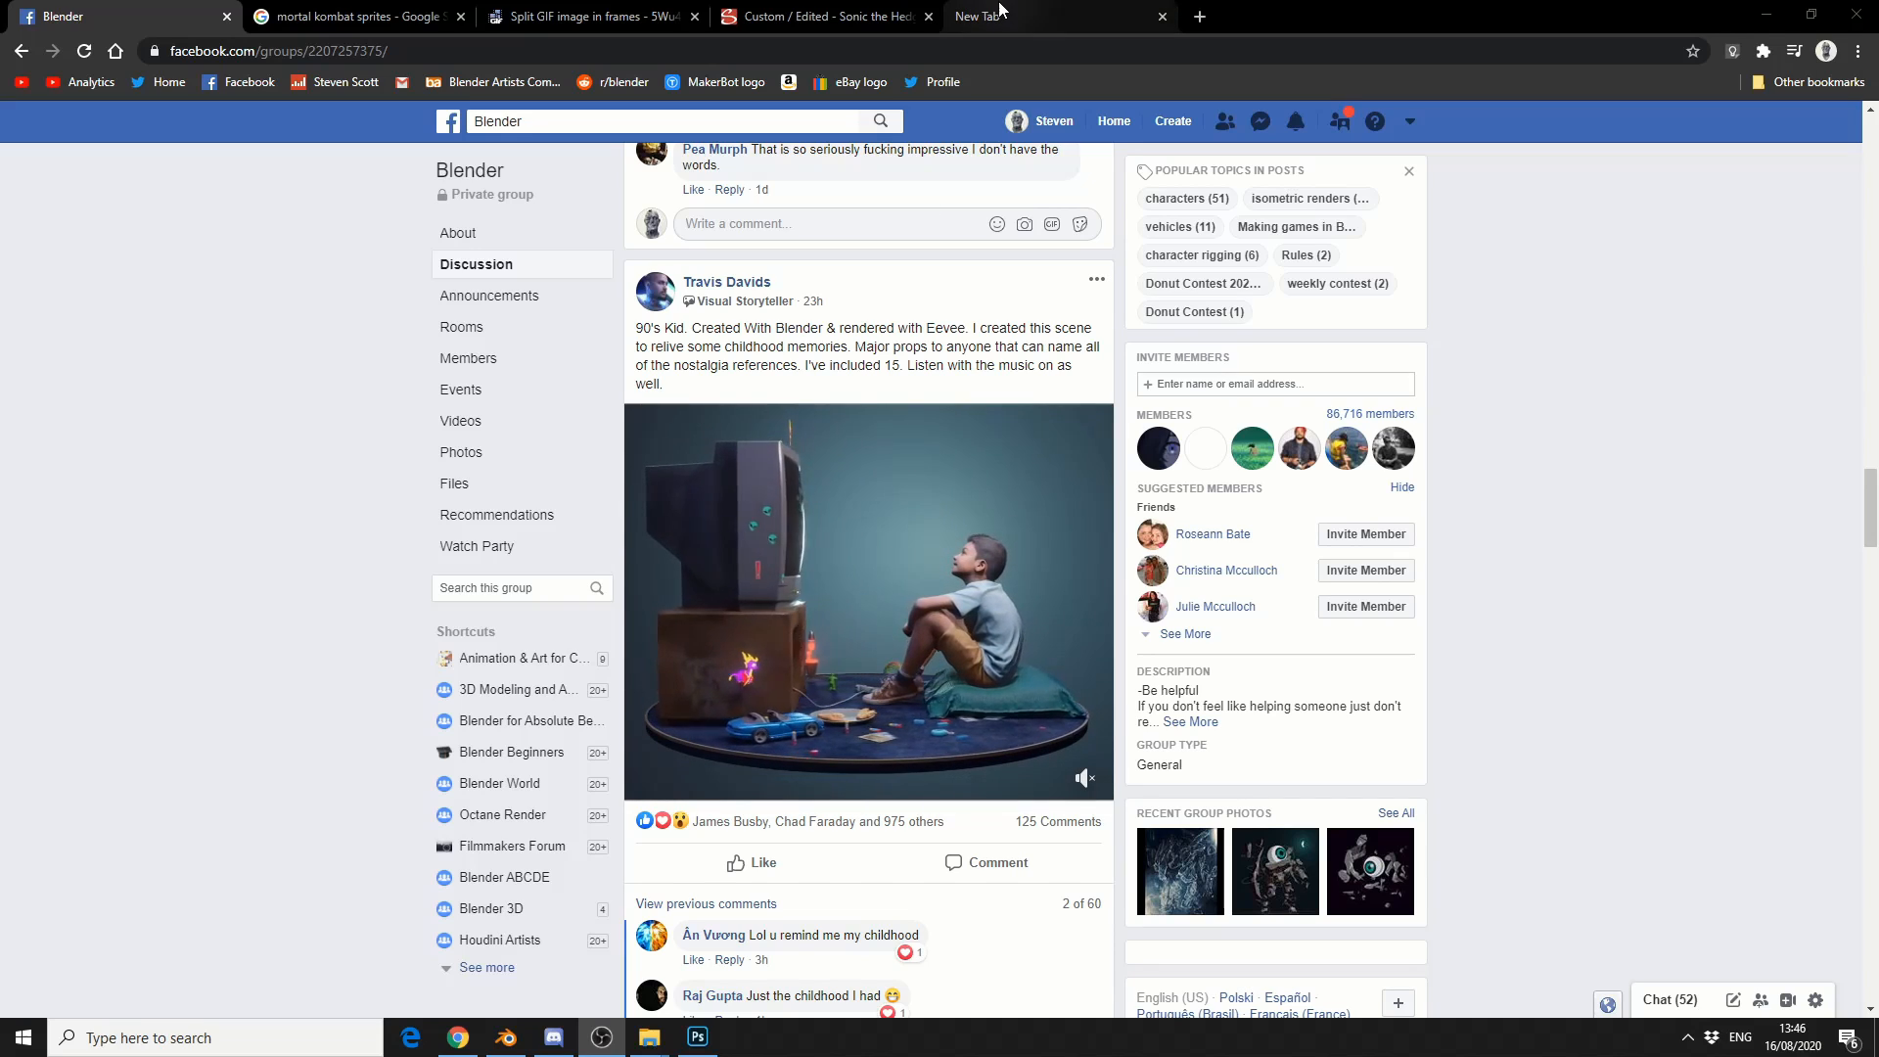
mouse_move(1055, 25)
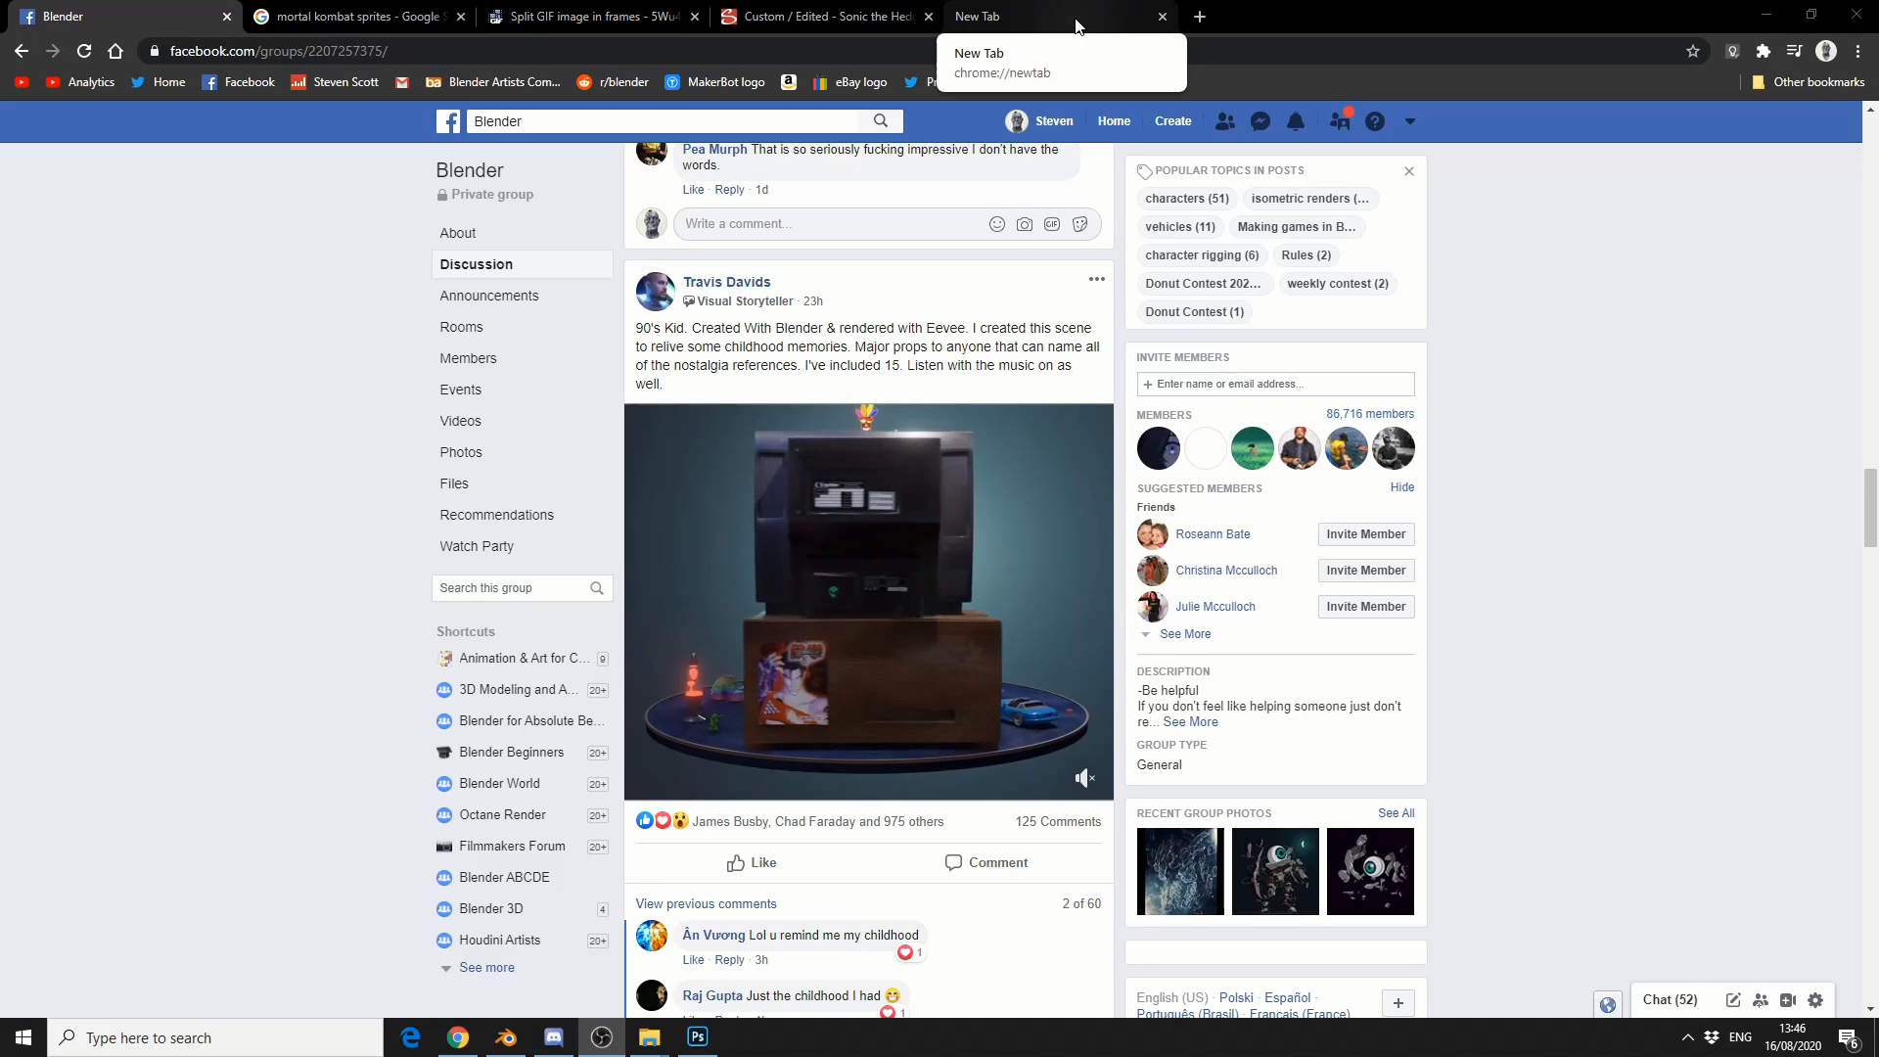
mouse_move(587, 16)
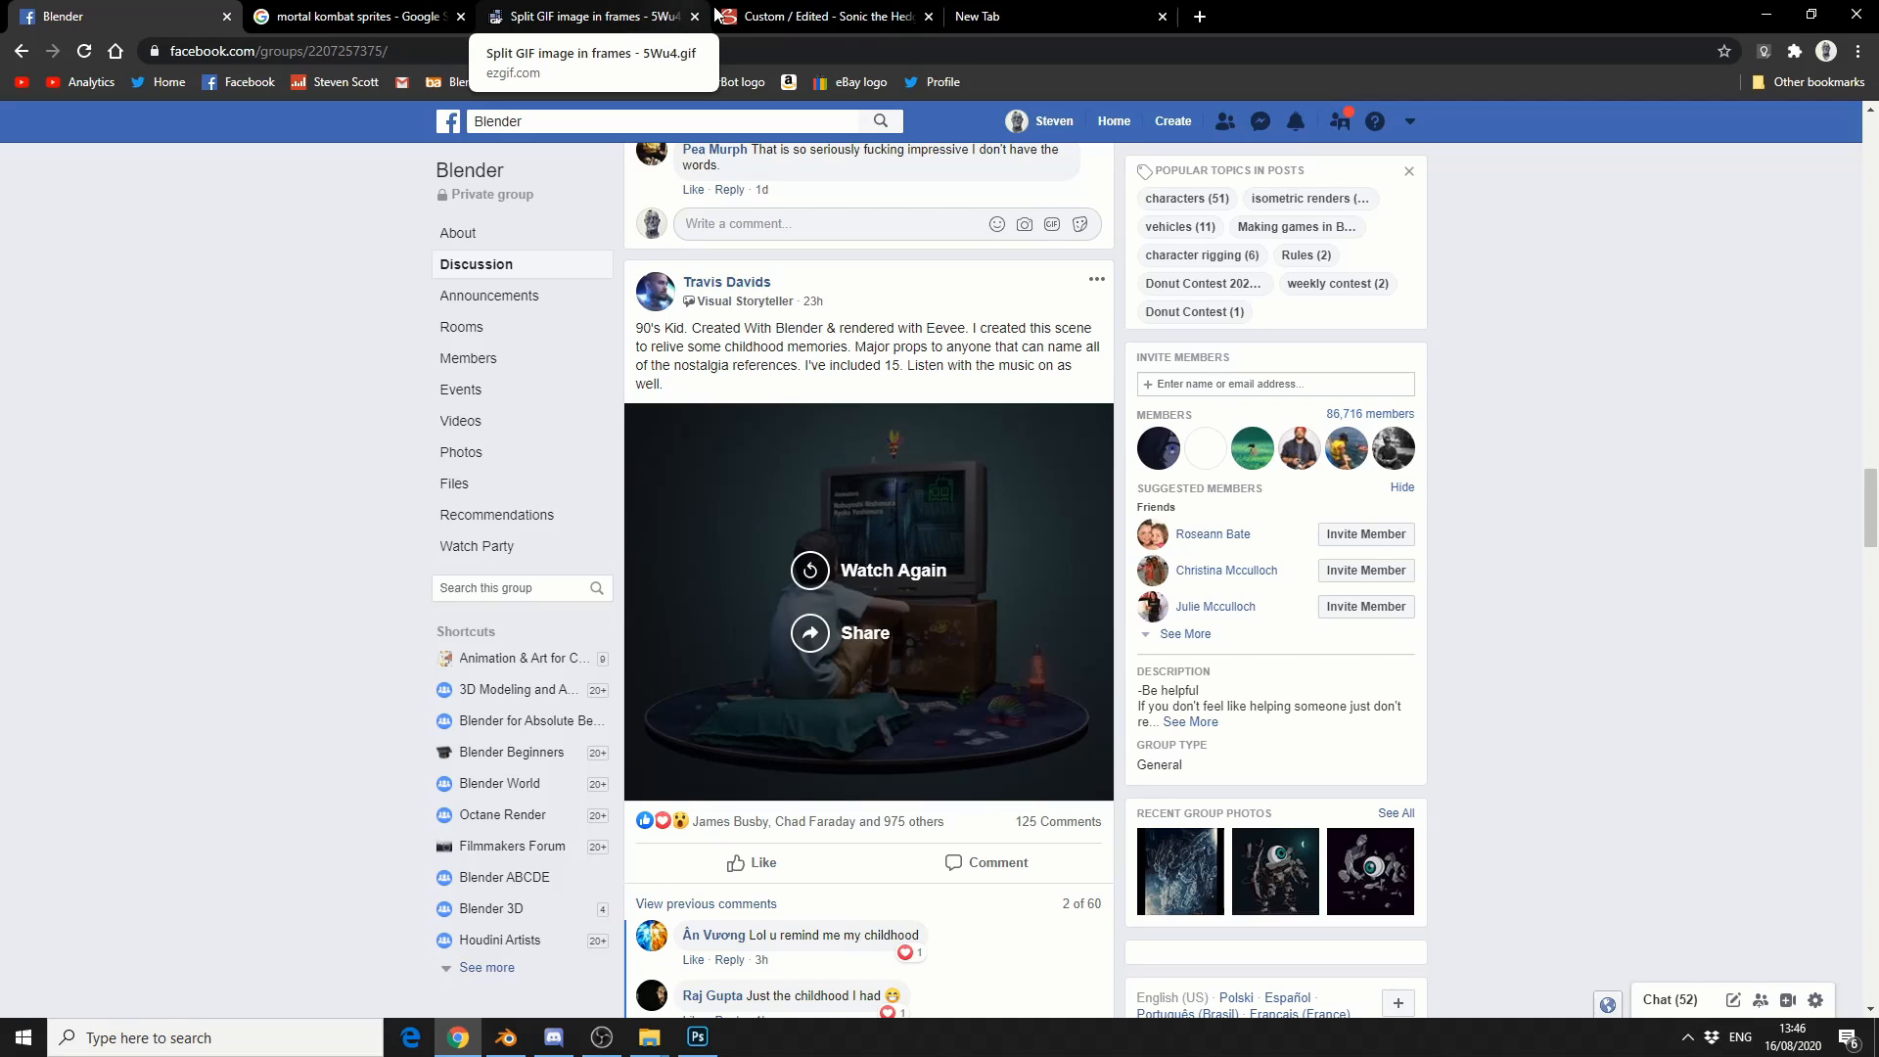
click(820, 16)
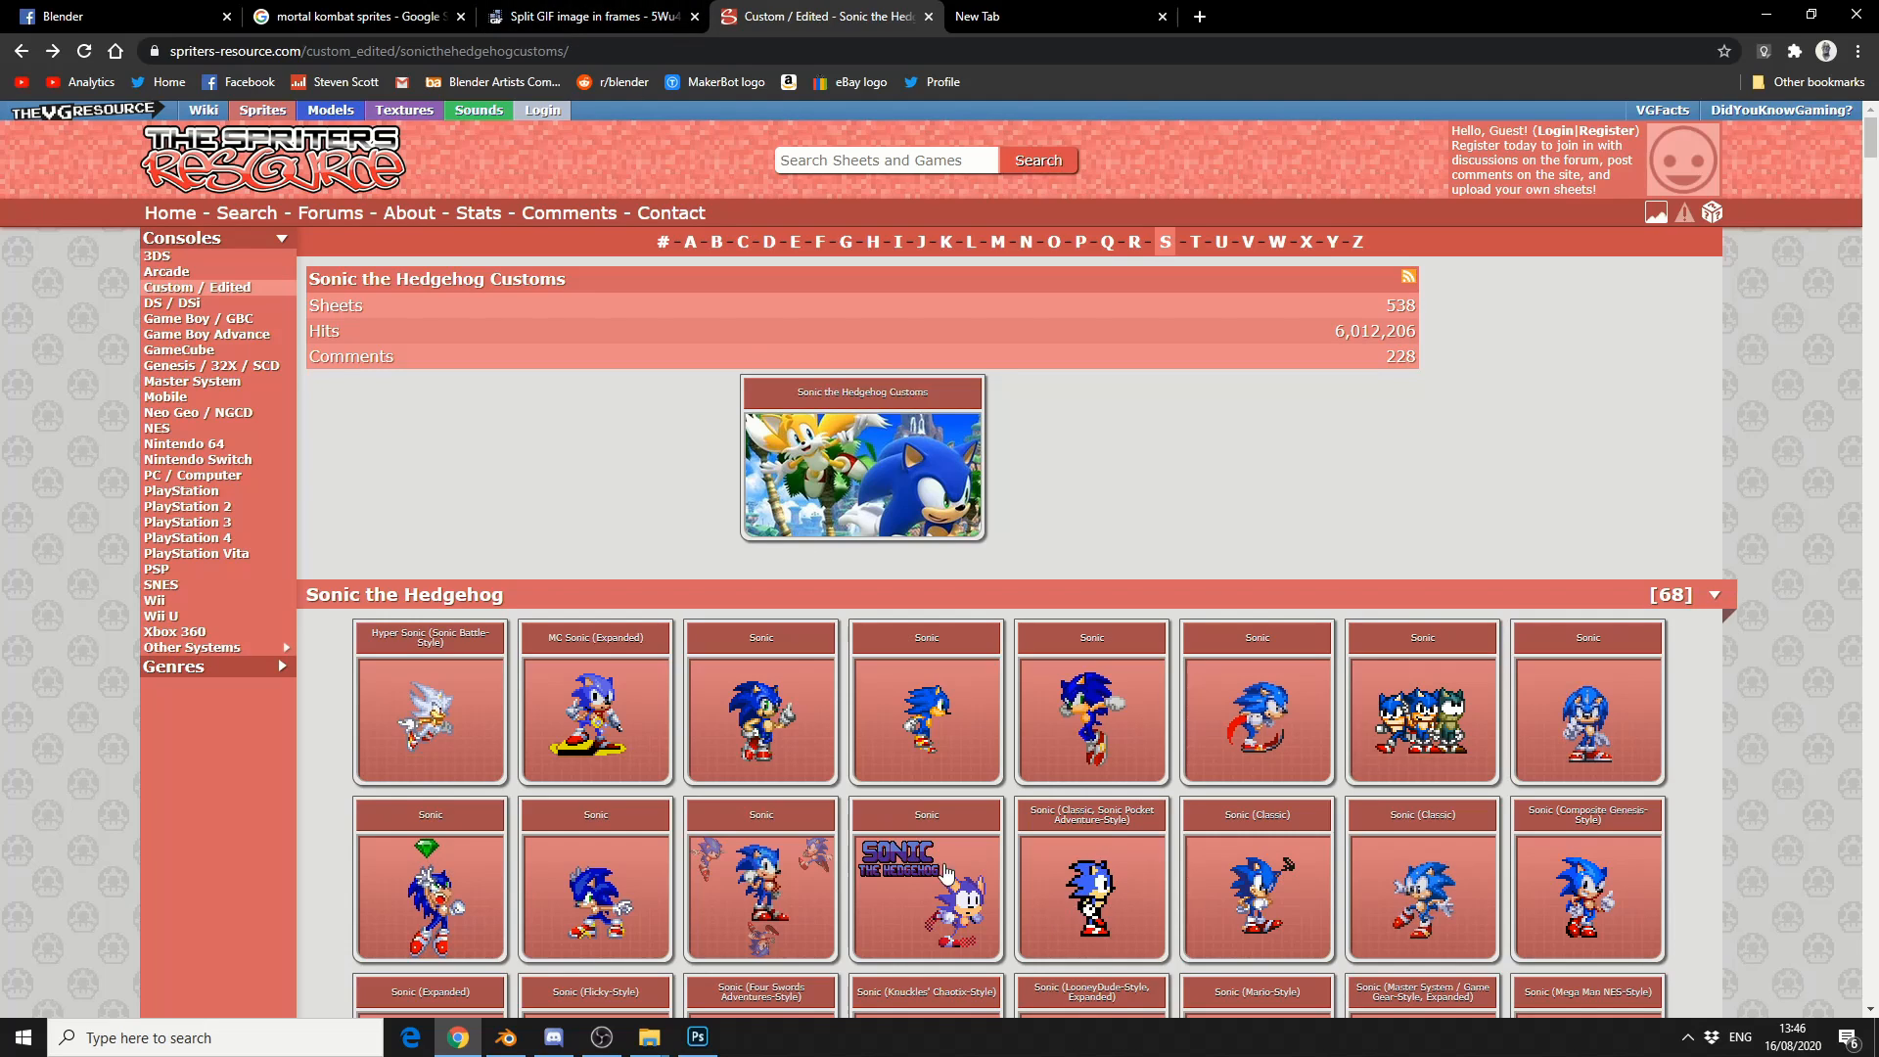
- Save the animated classic Sonic GIF to the desktop via 'Save image as...'
click(1091, 877)
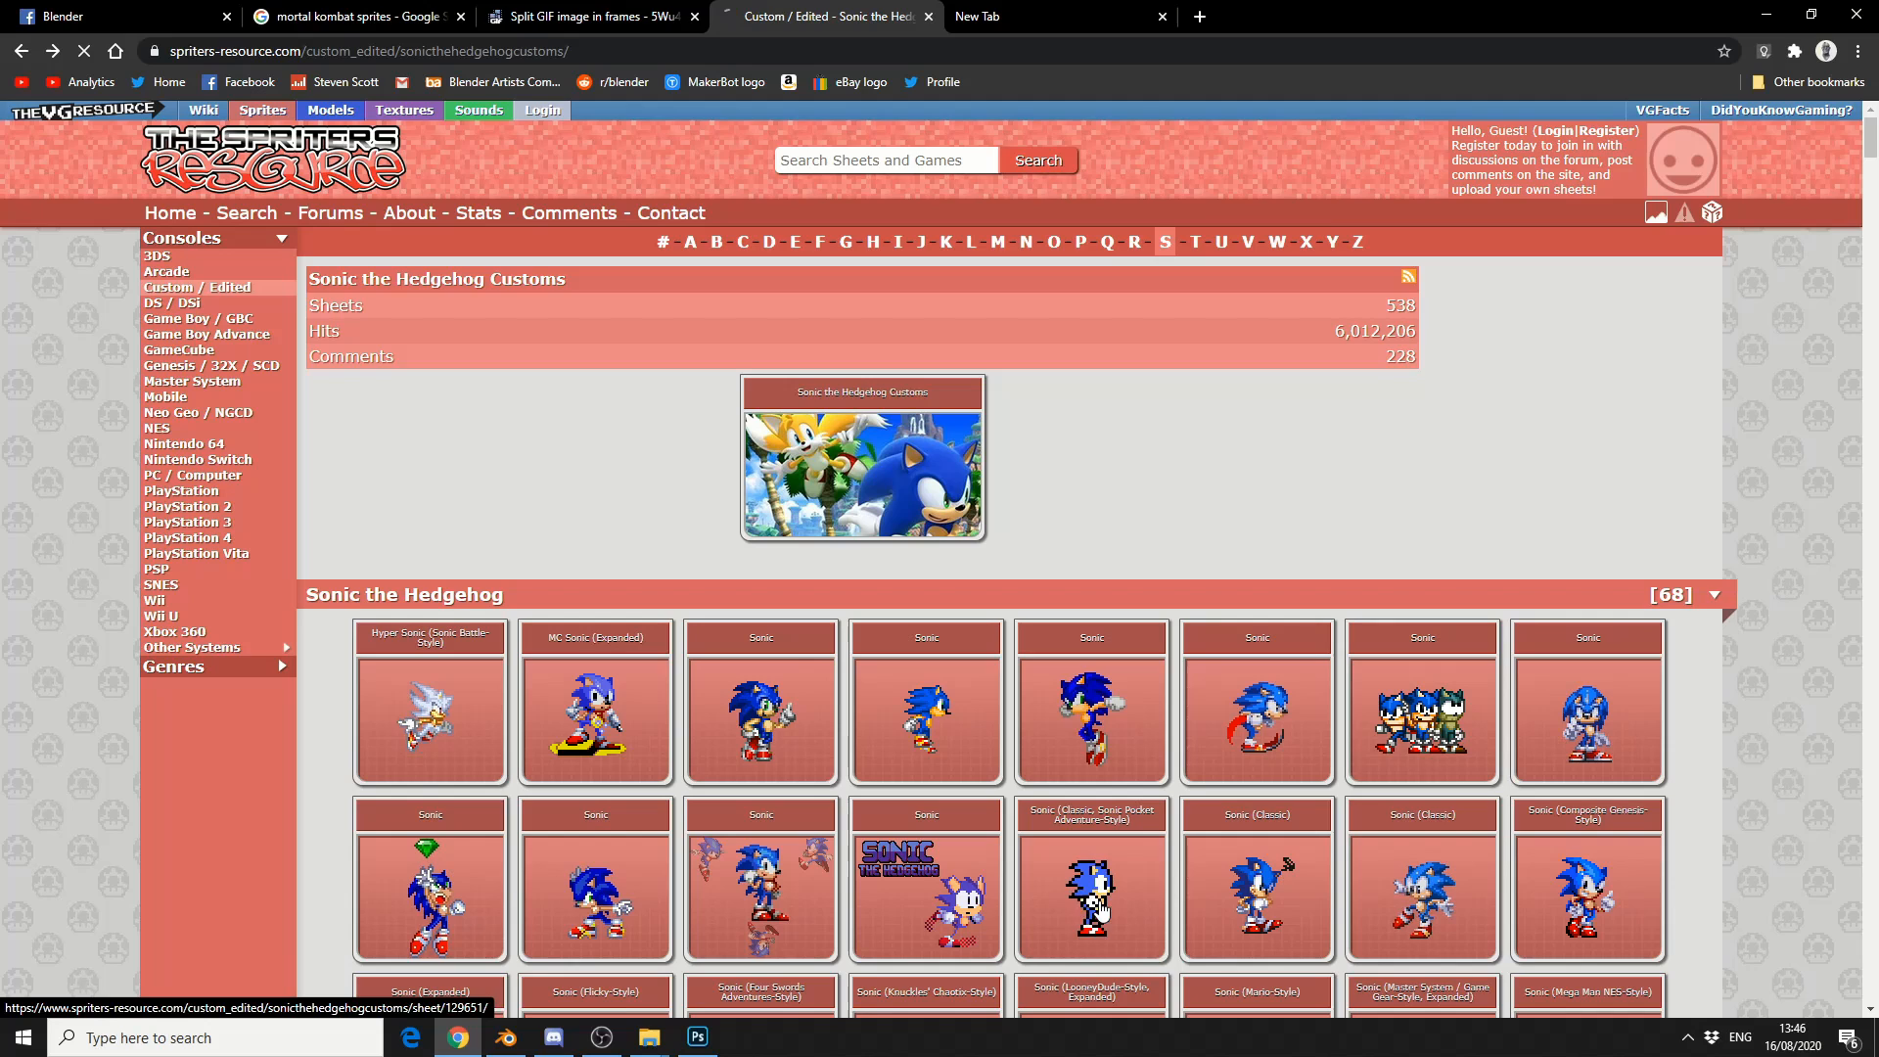
click(1092, 879)
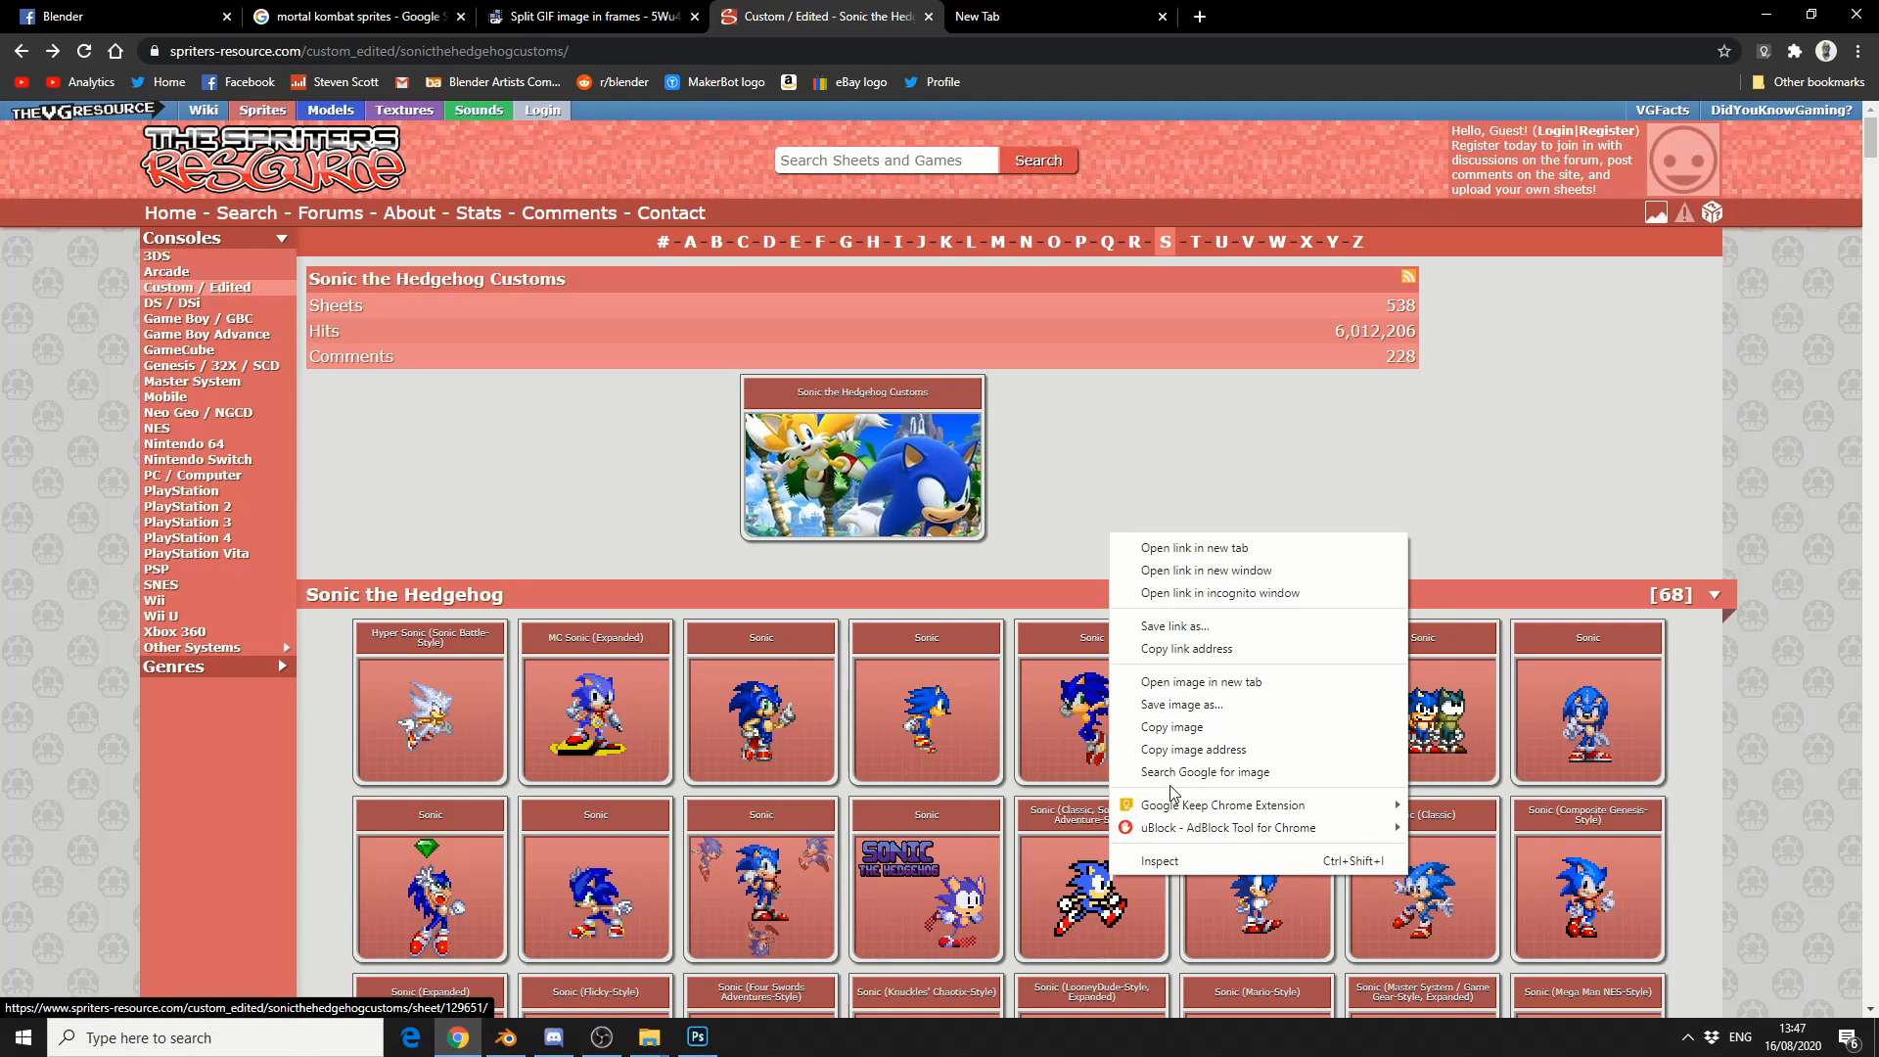
click(1178, 703)
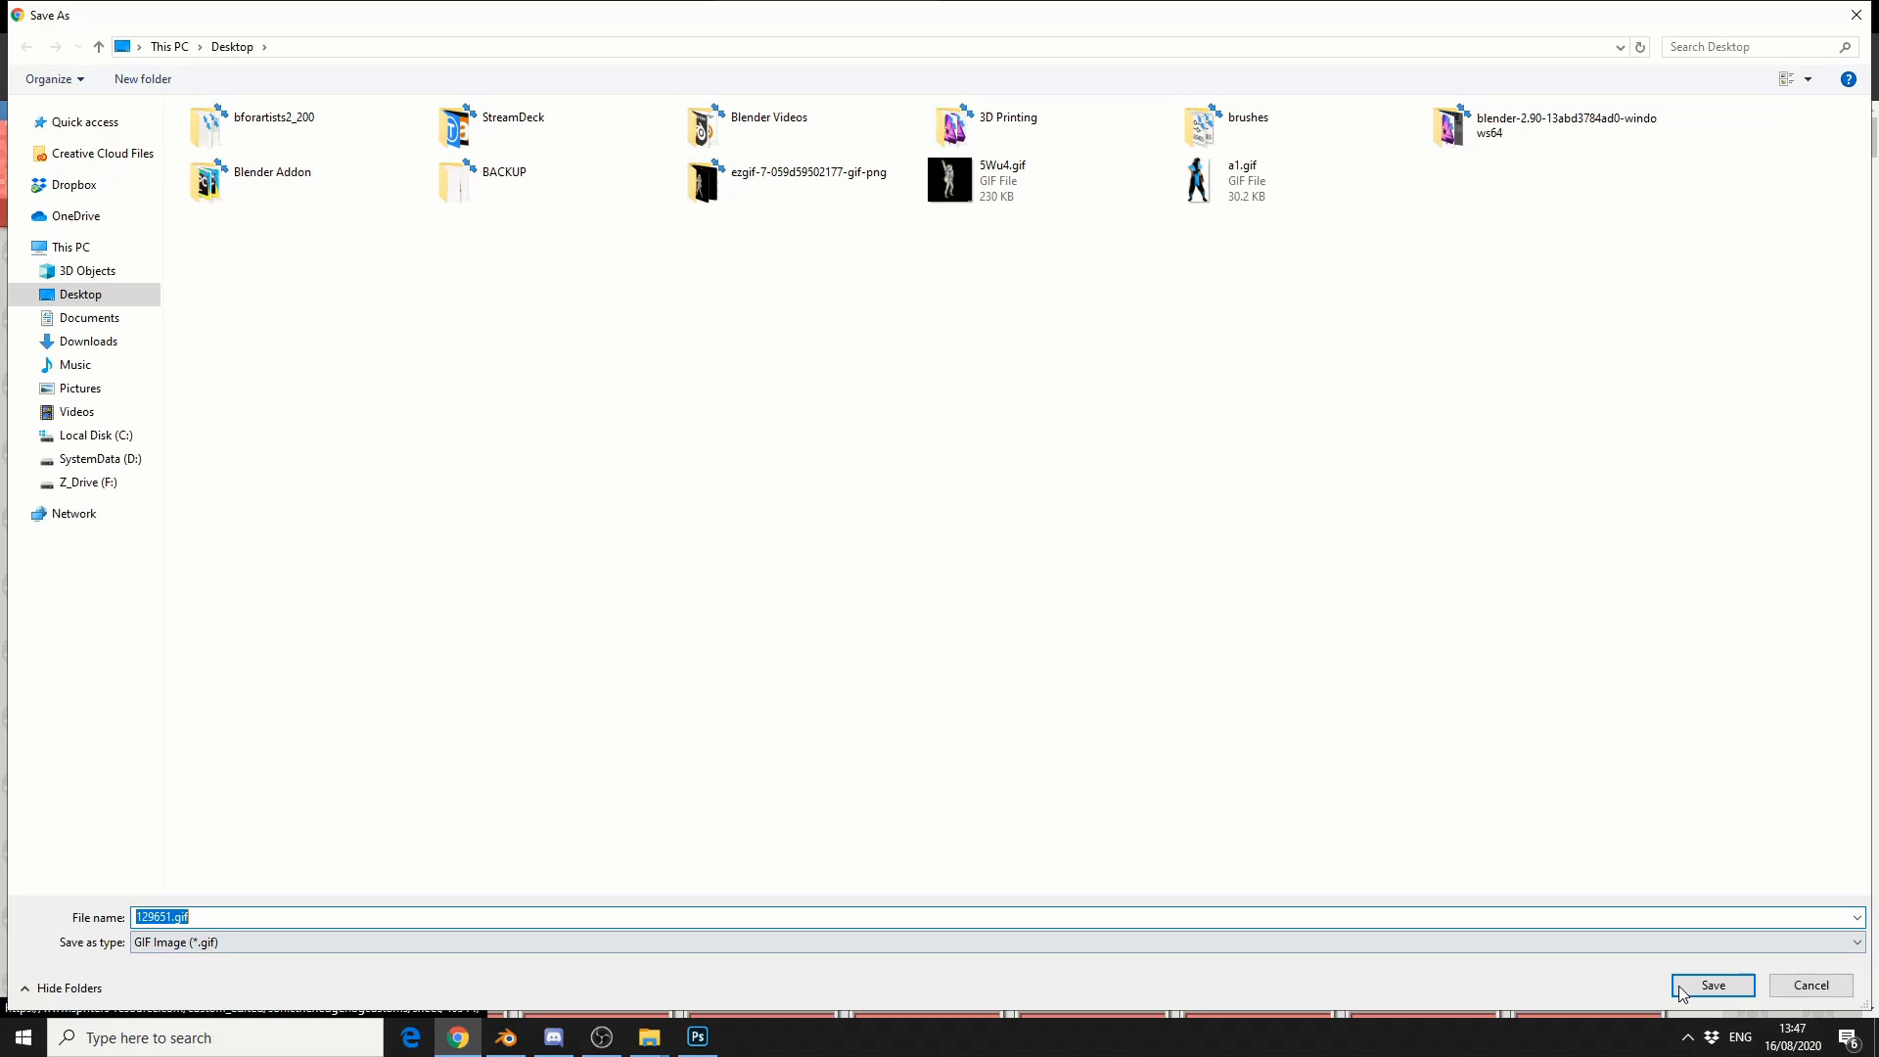
click(1711, 985)
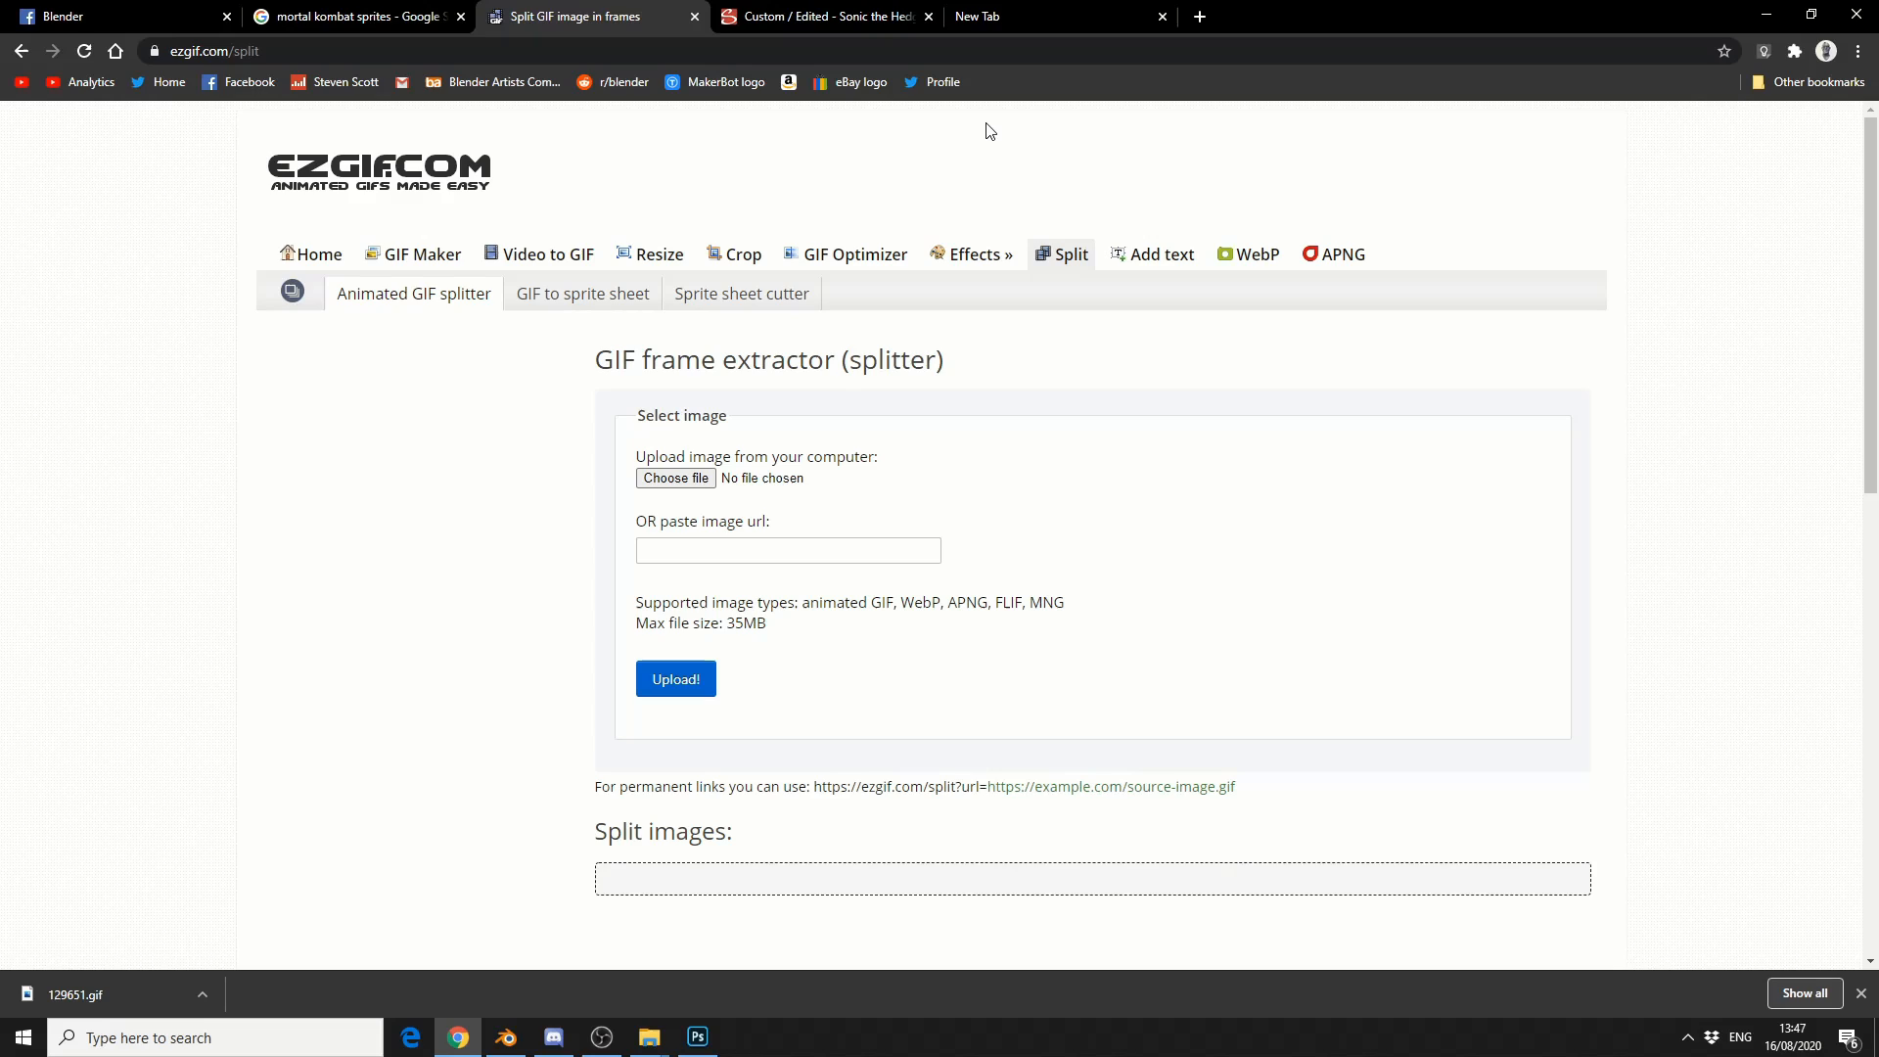
mouse_move(769, 393)
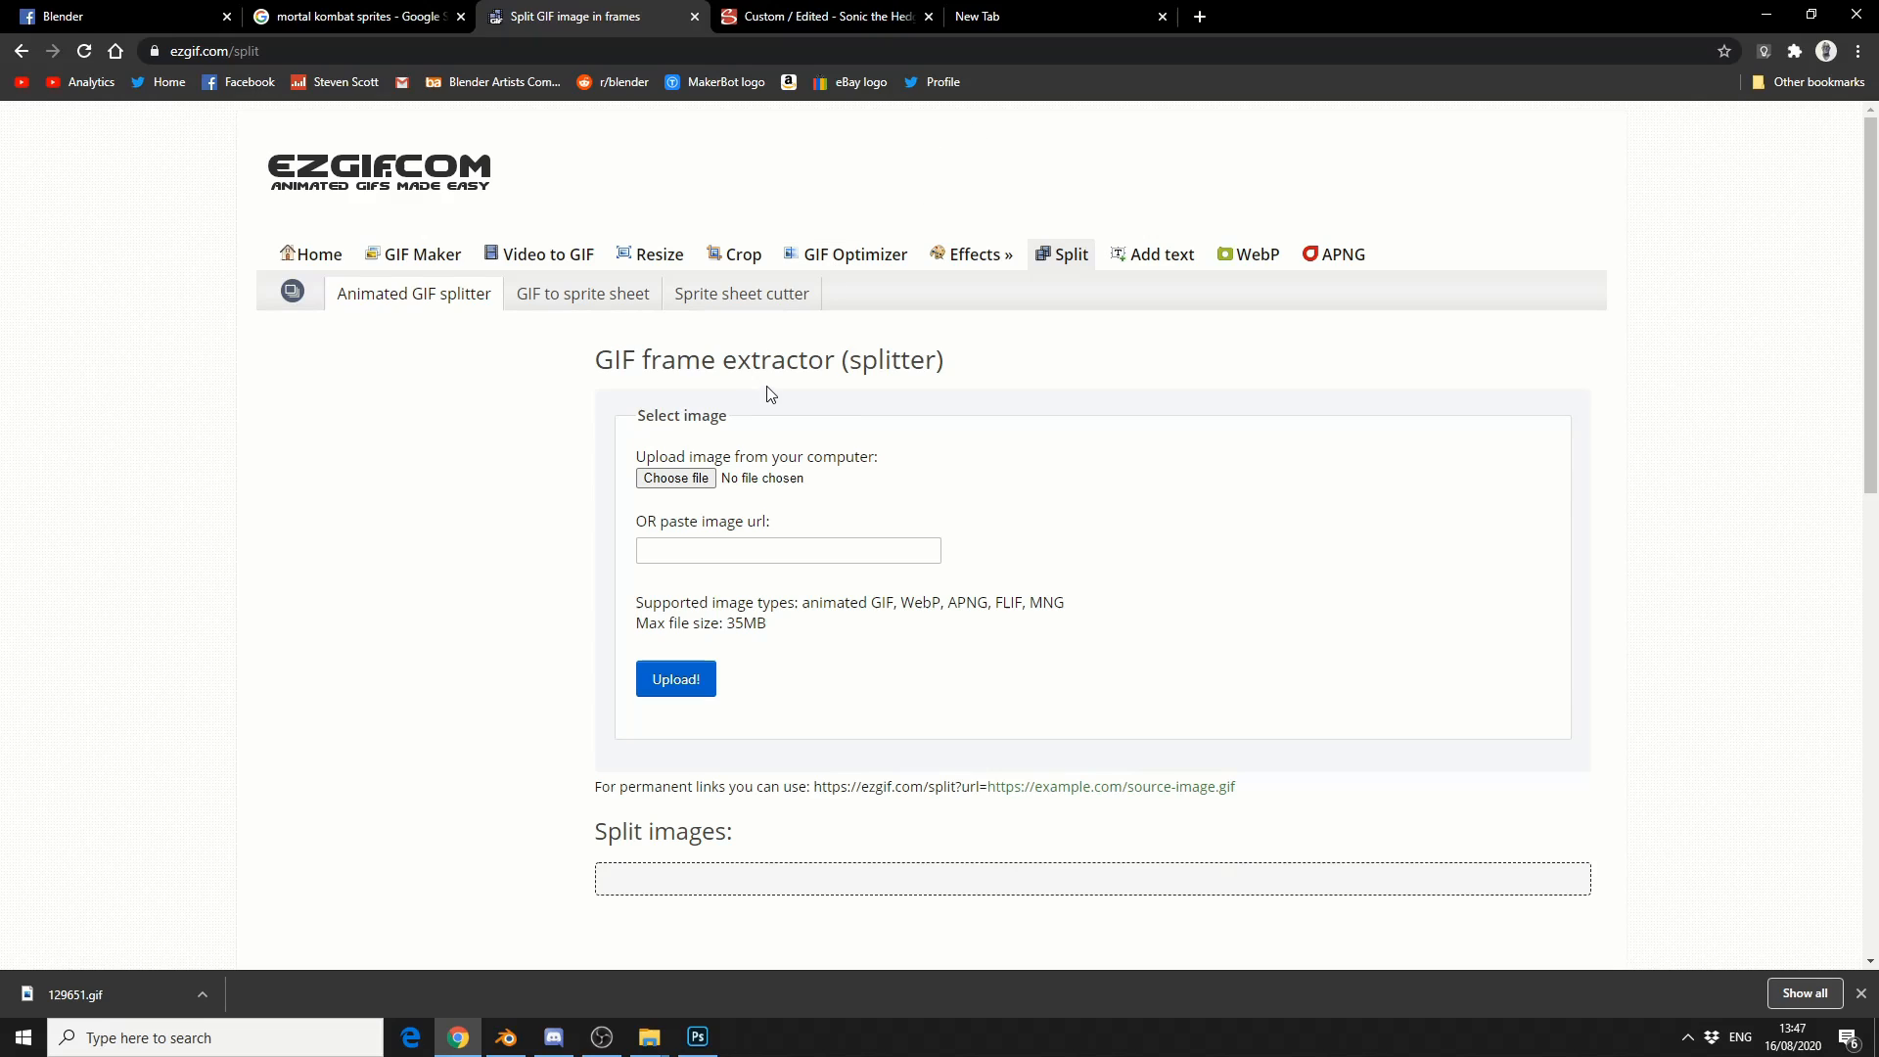
mouse_move(877, 397)
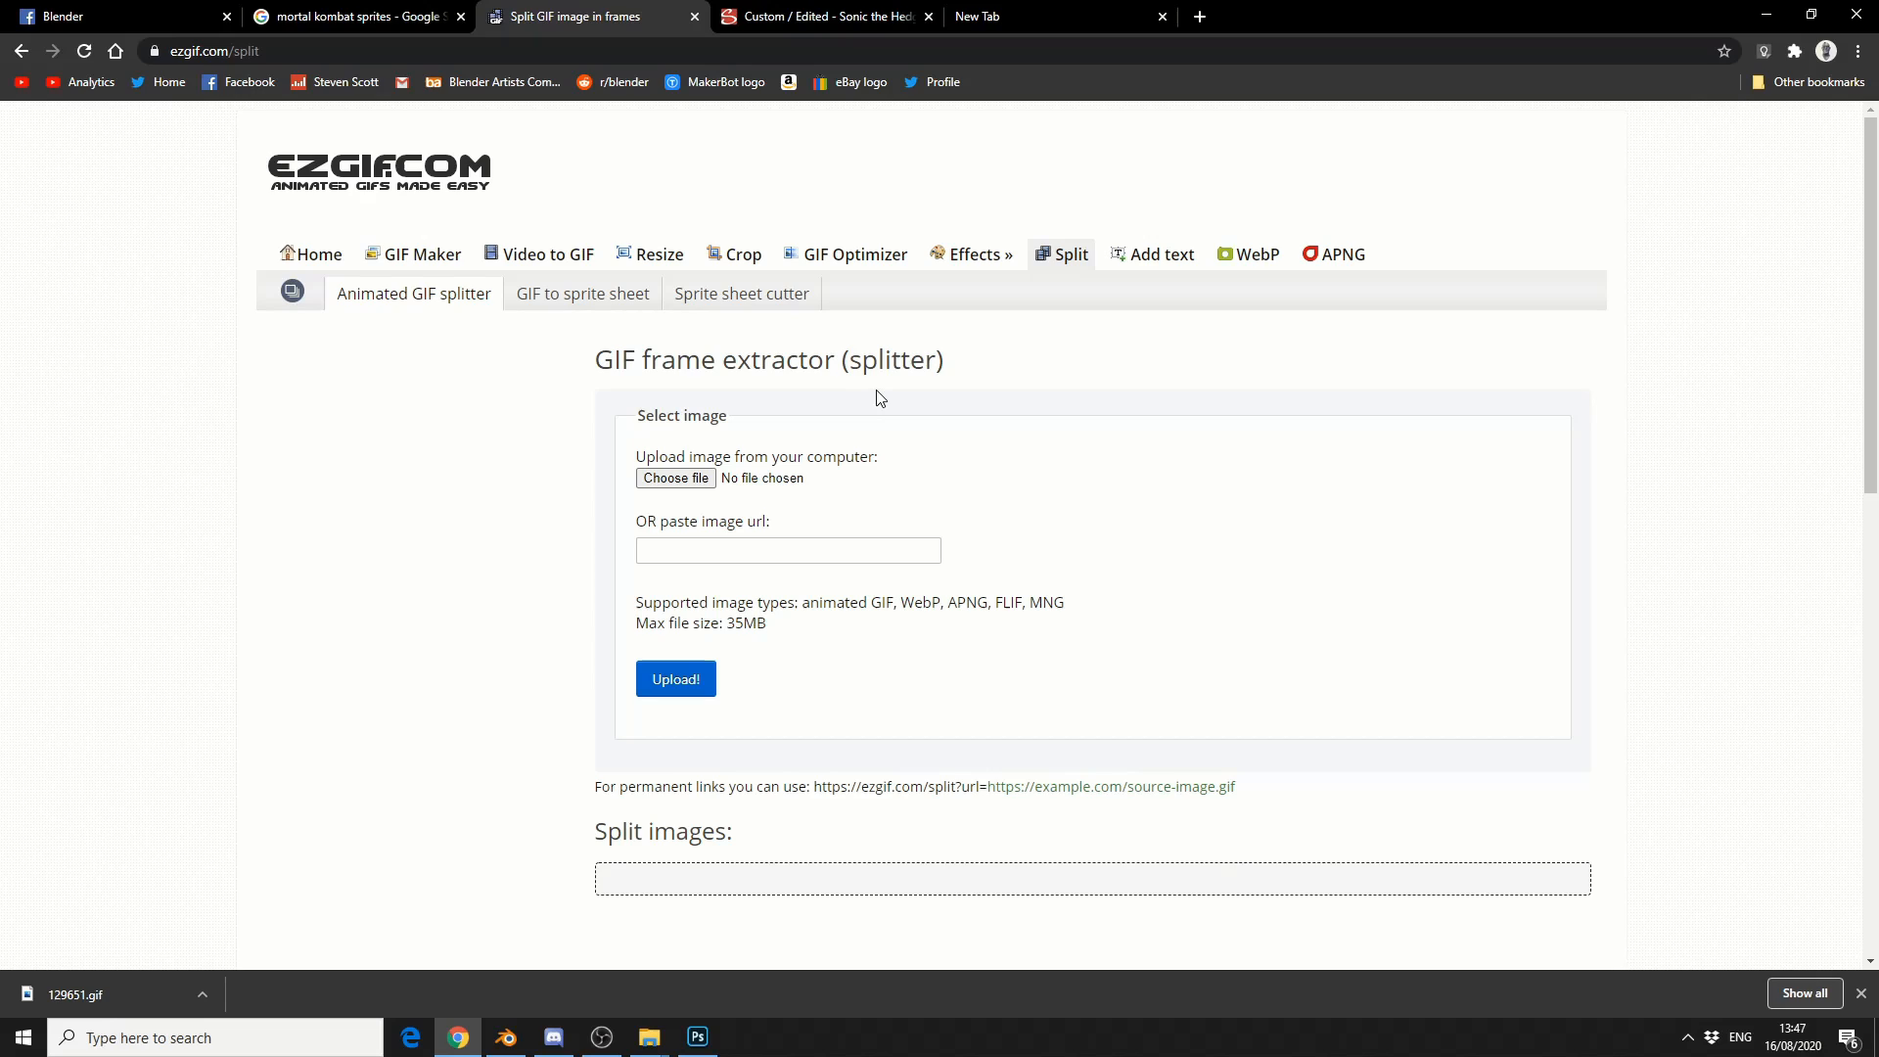
mouse_move(813, 368)
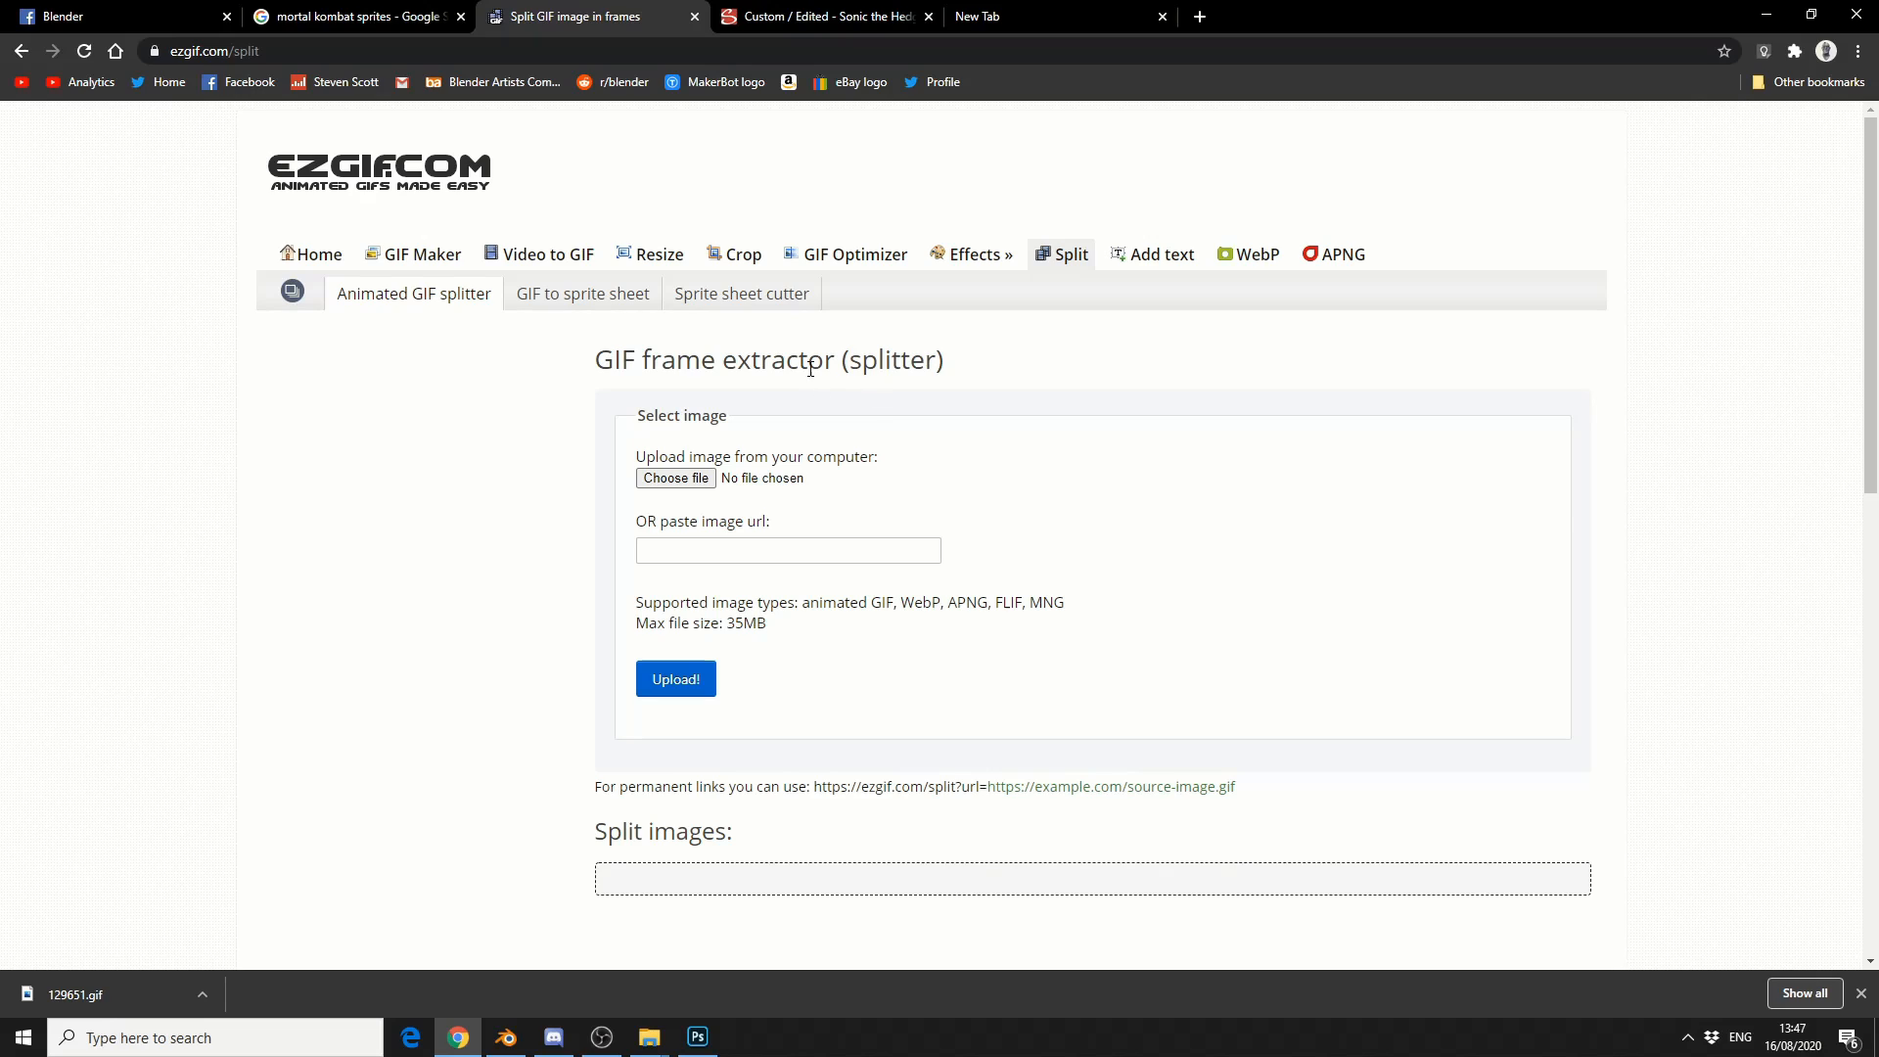
click(820, 16)
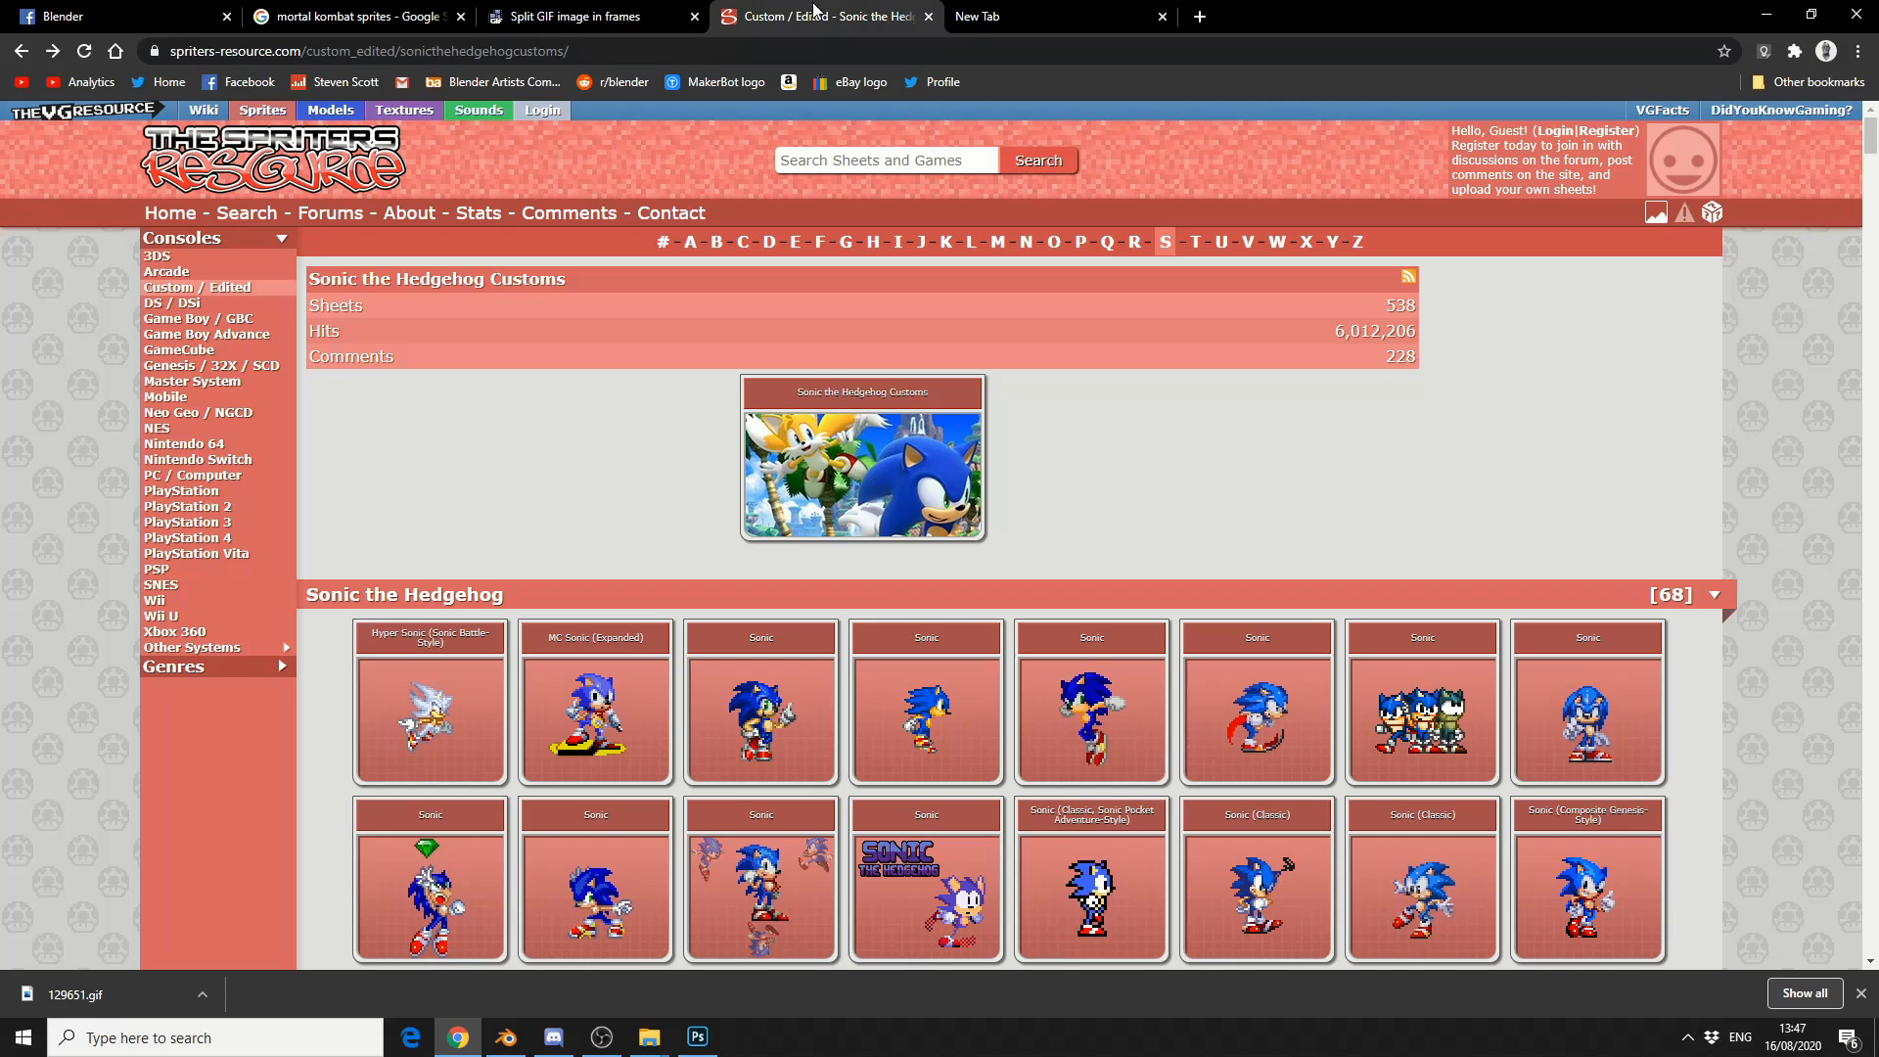
click(1090, 887)
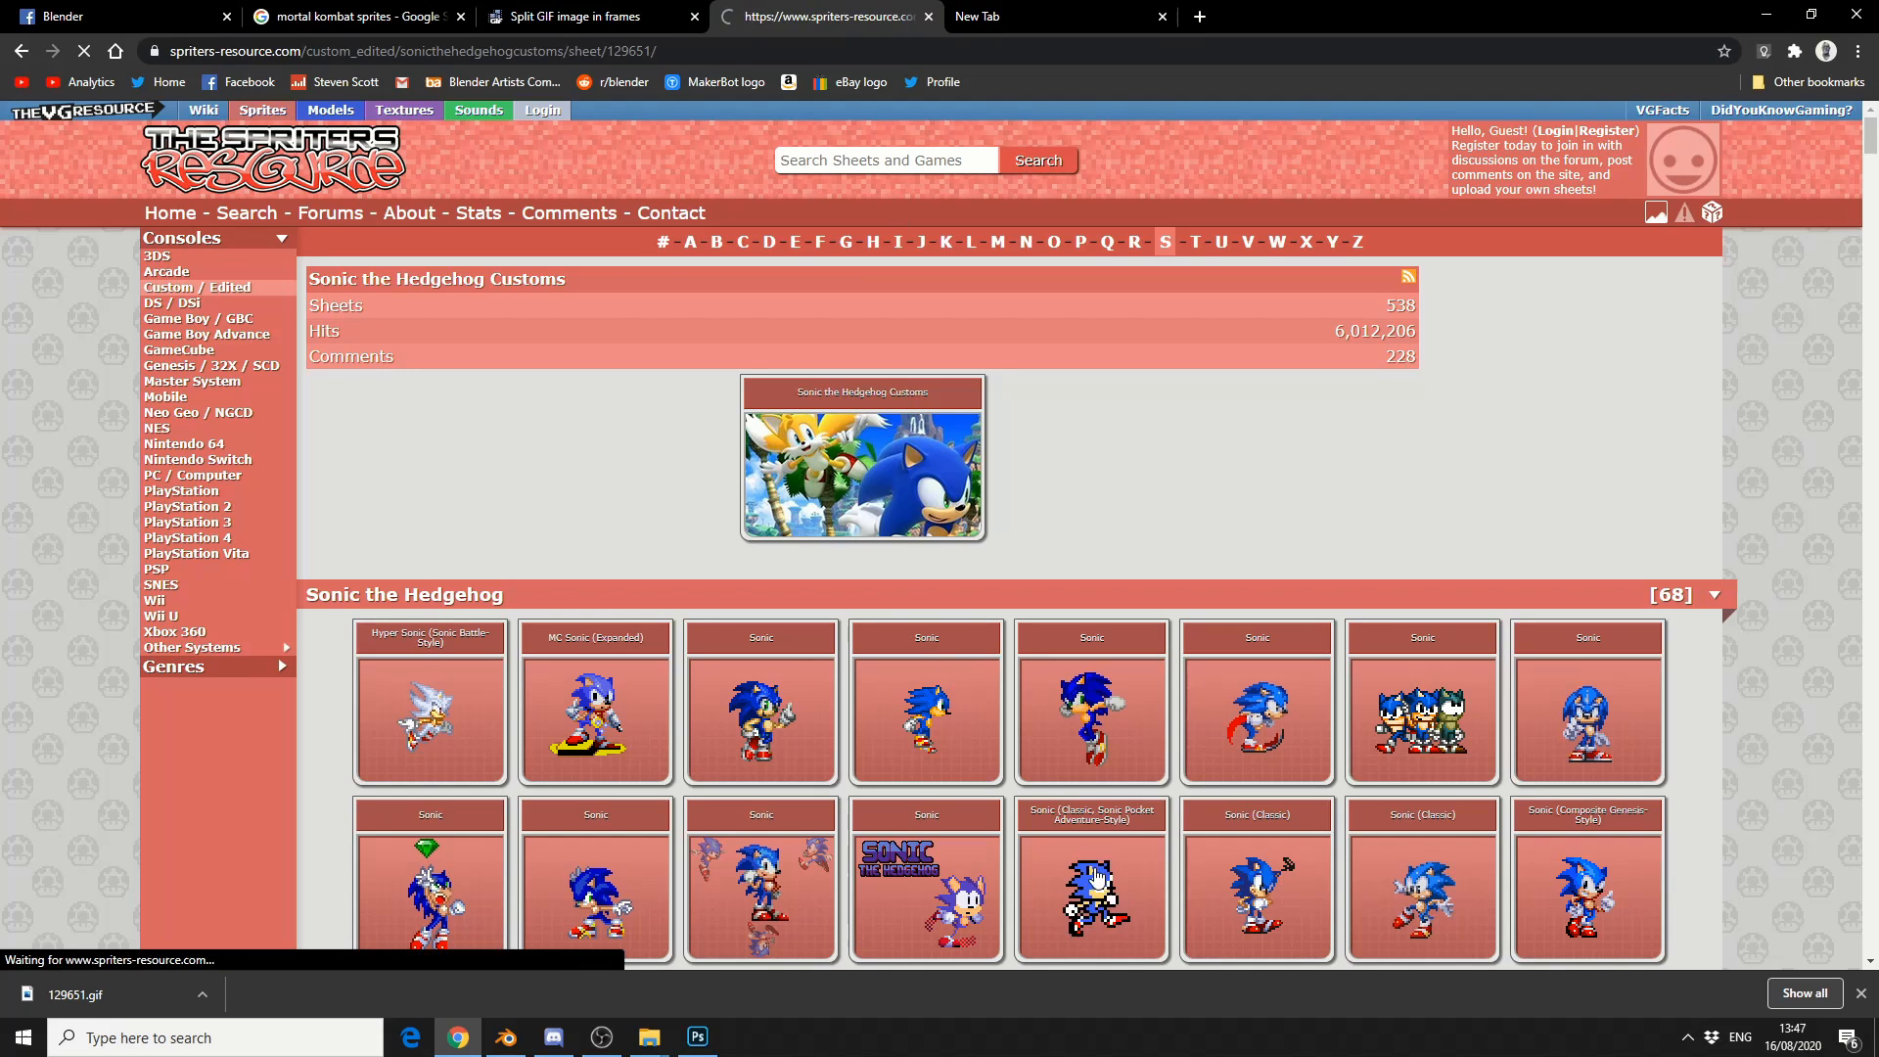
click(1091, 879)
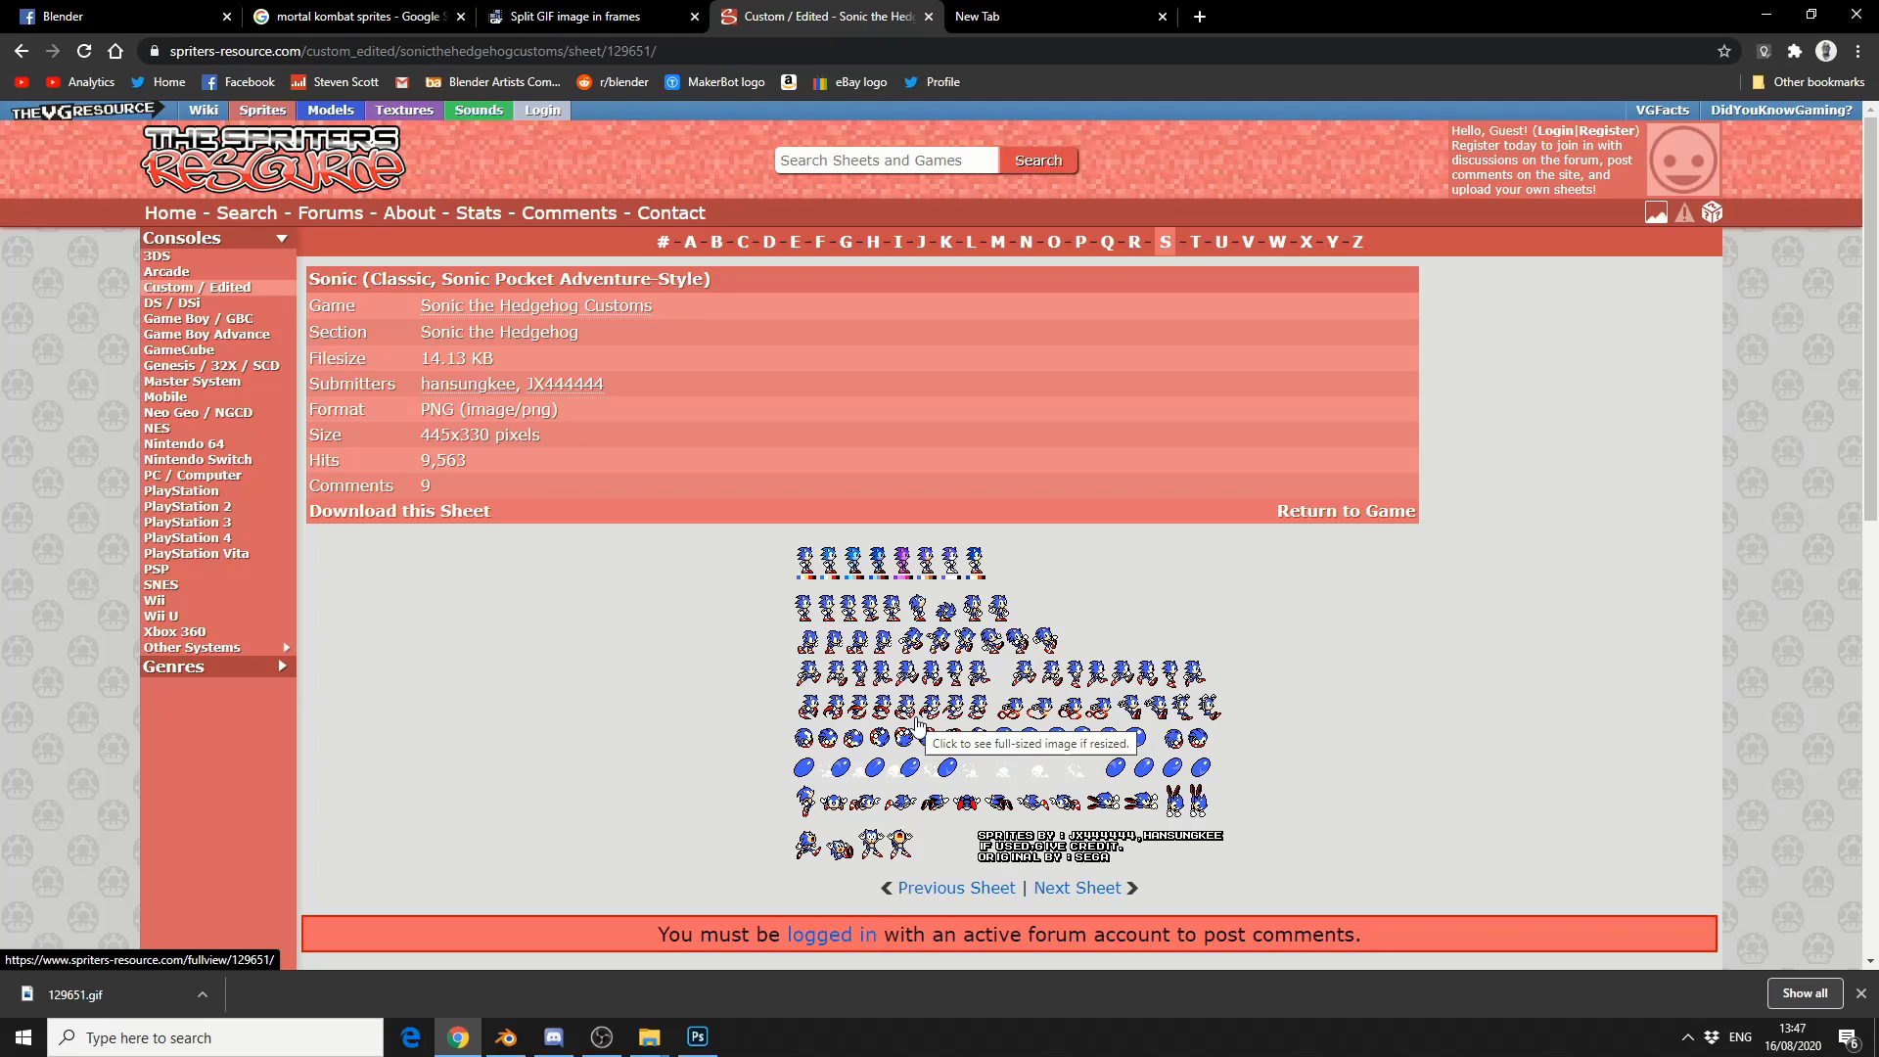
click(588, 16)
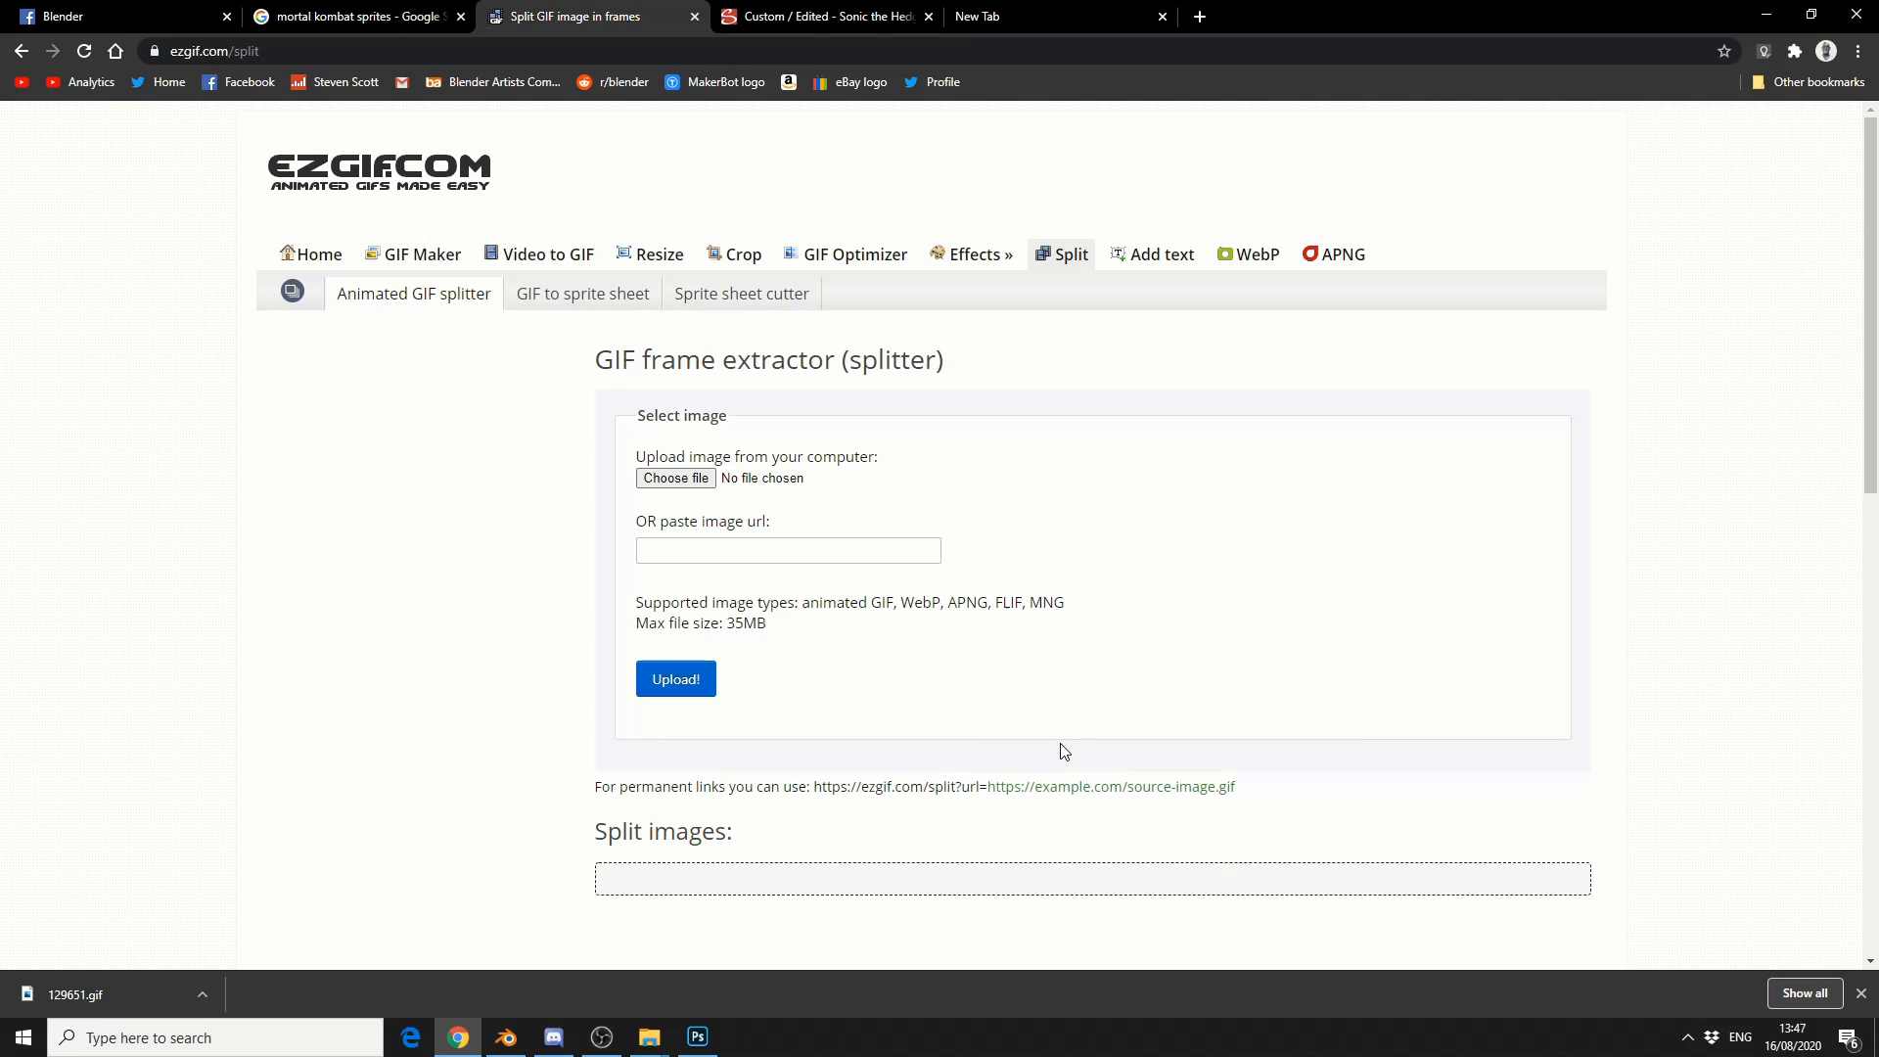
- Upload the downloaded Sonic GIF to ezgif and choose PNG output for the split frames
click(675, 478)
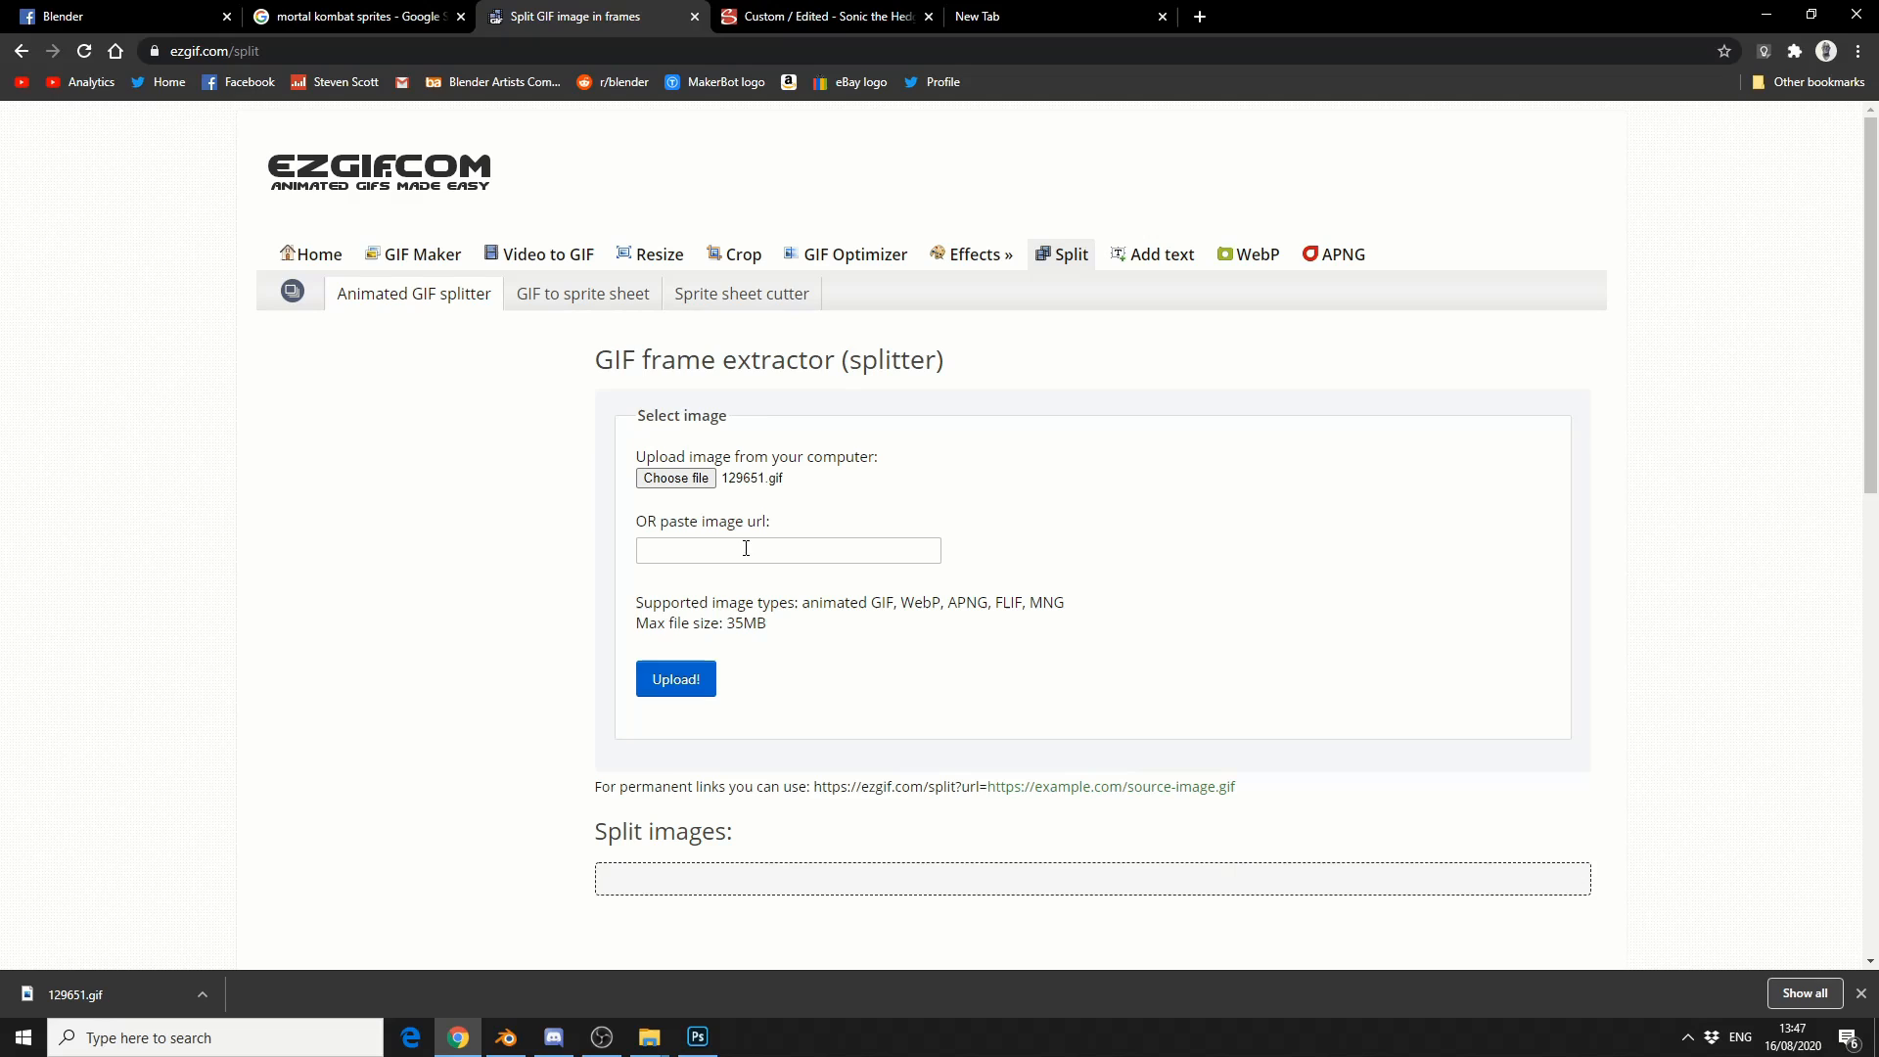
mouse_move(676, 679)
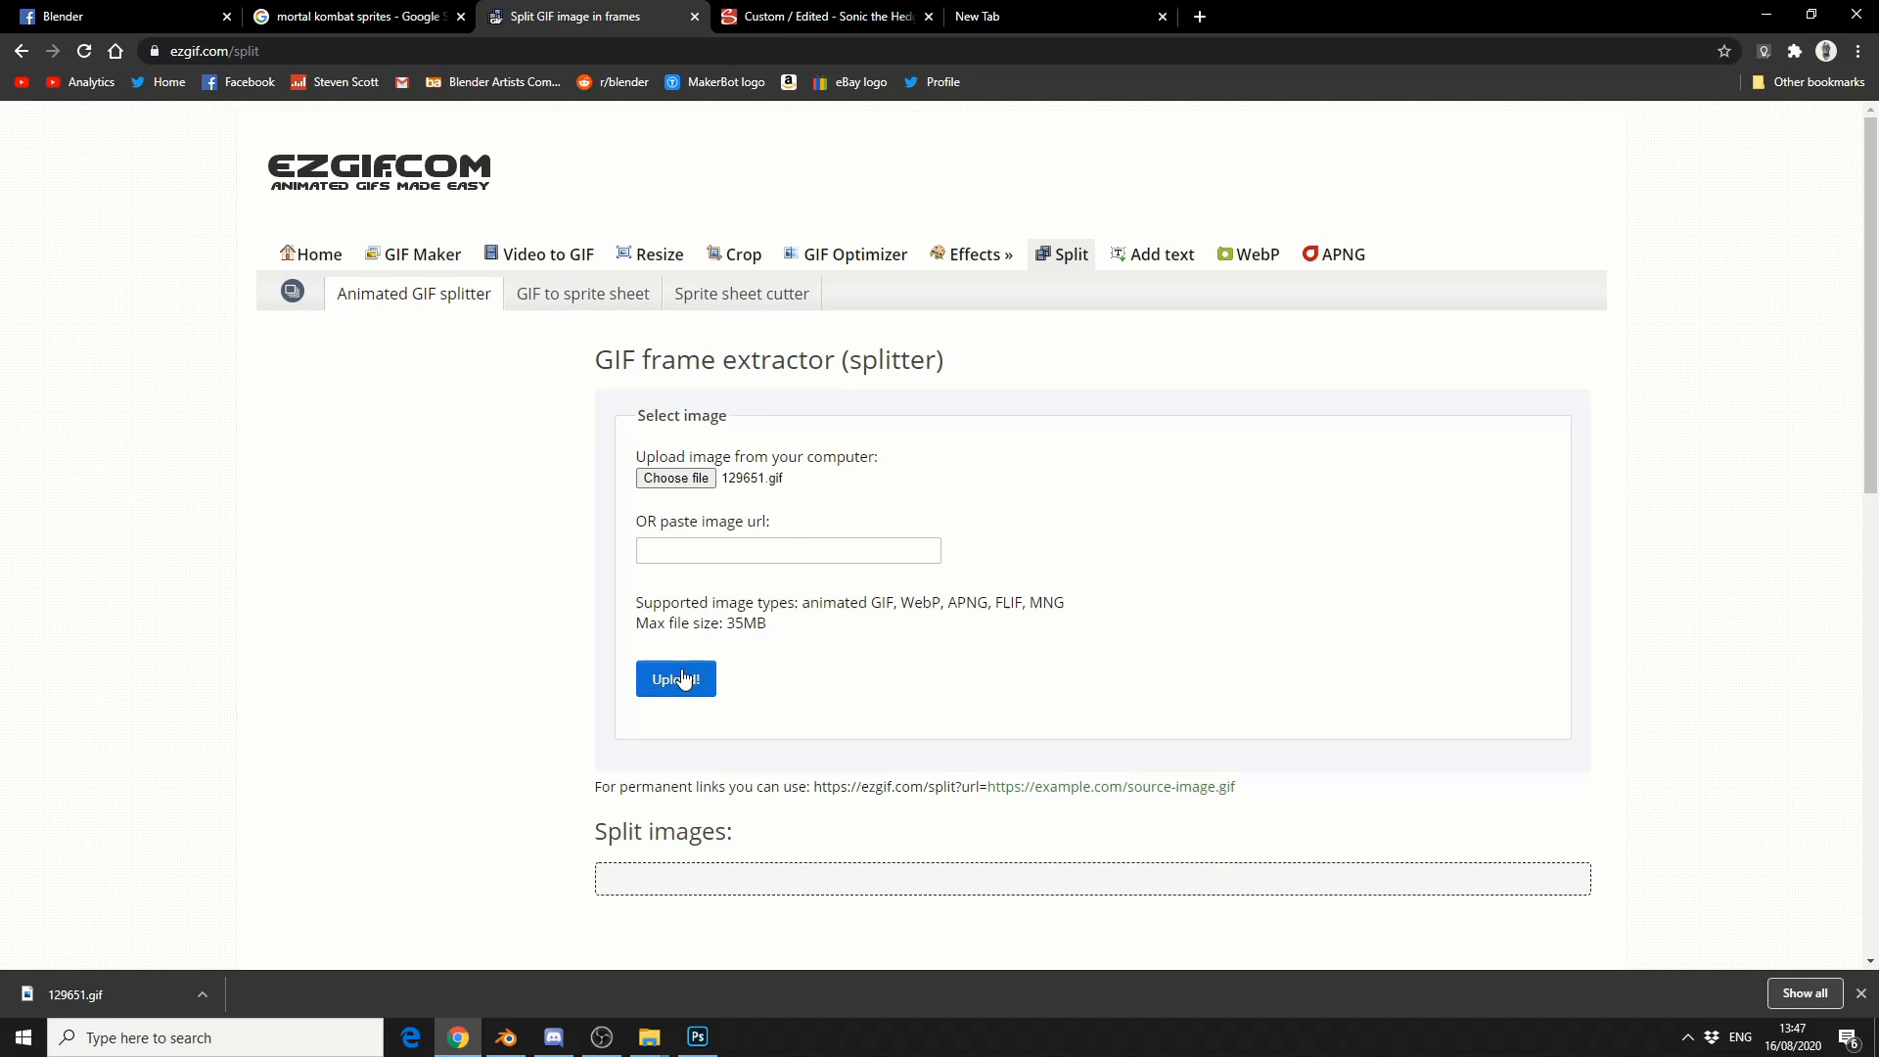
click(676, 679)
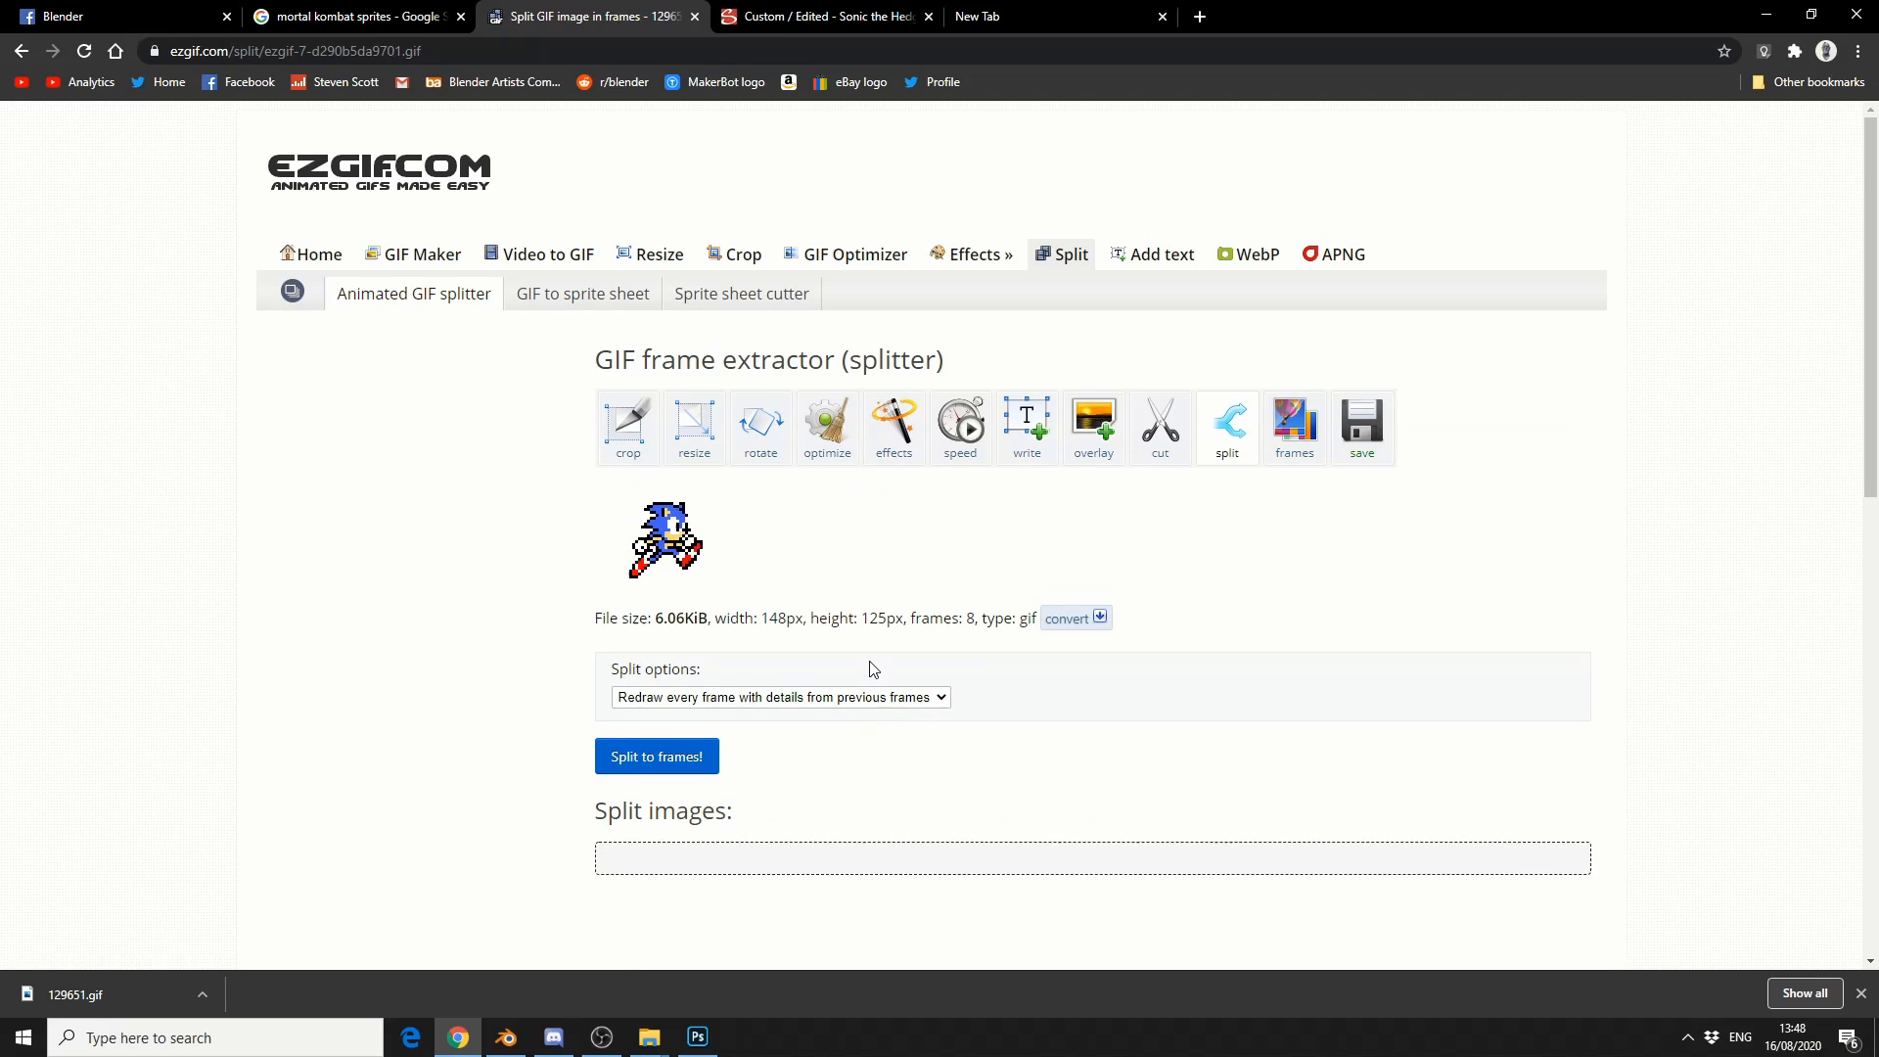
click(779, 697)
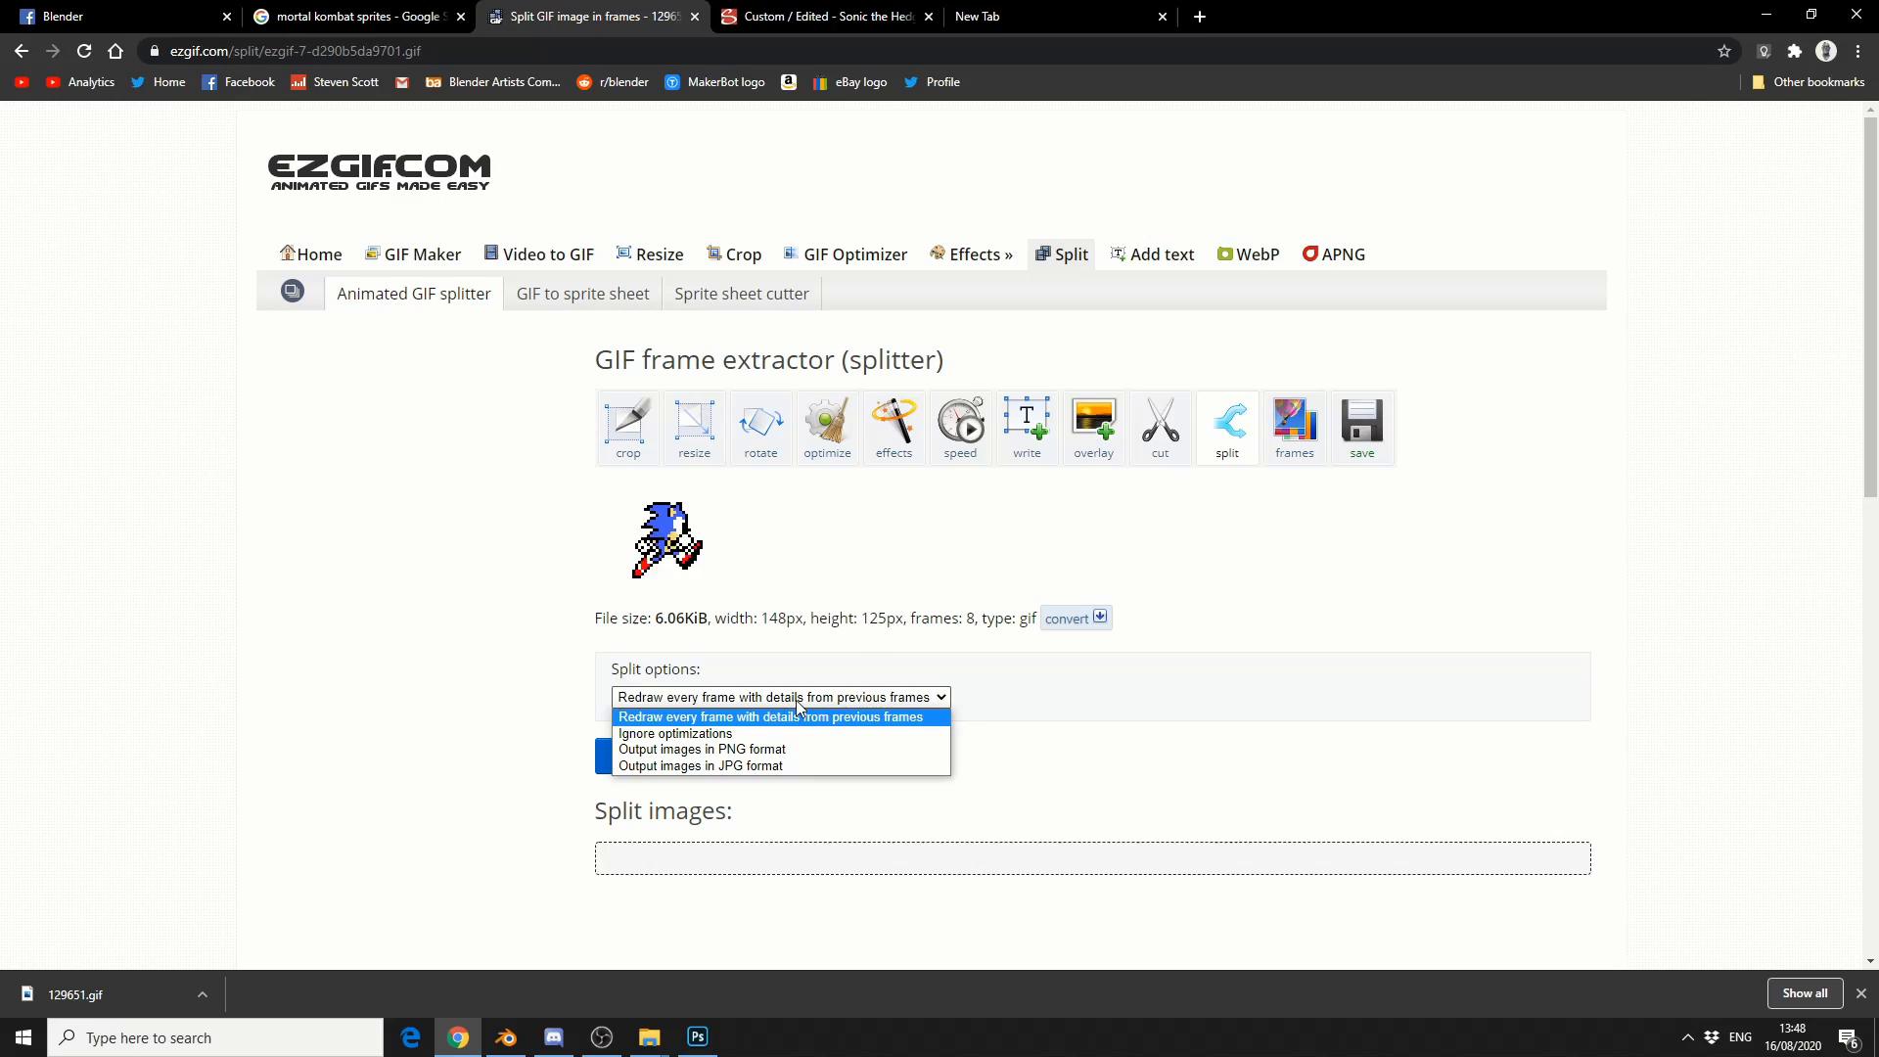
mouse_move(761, 756)
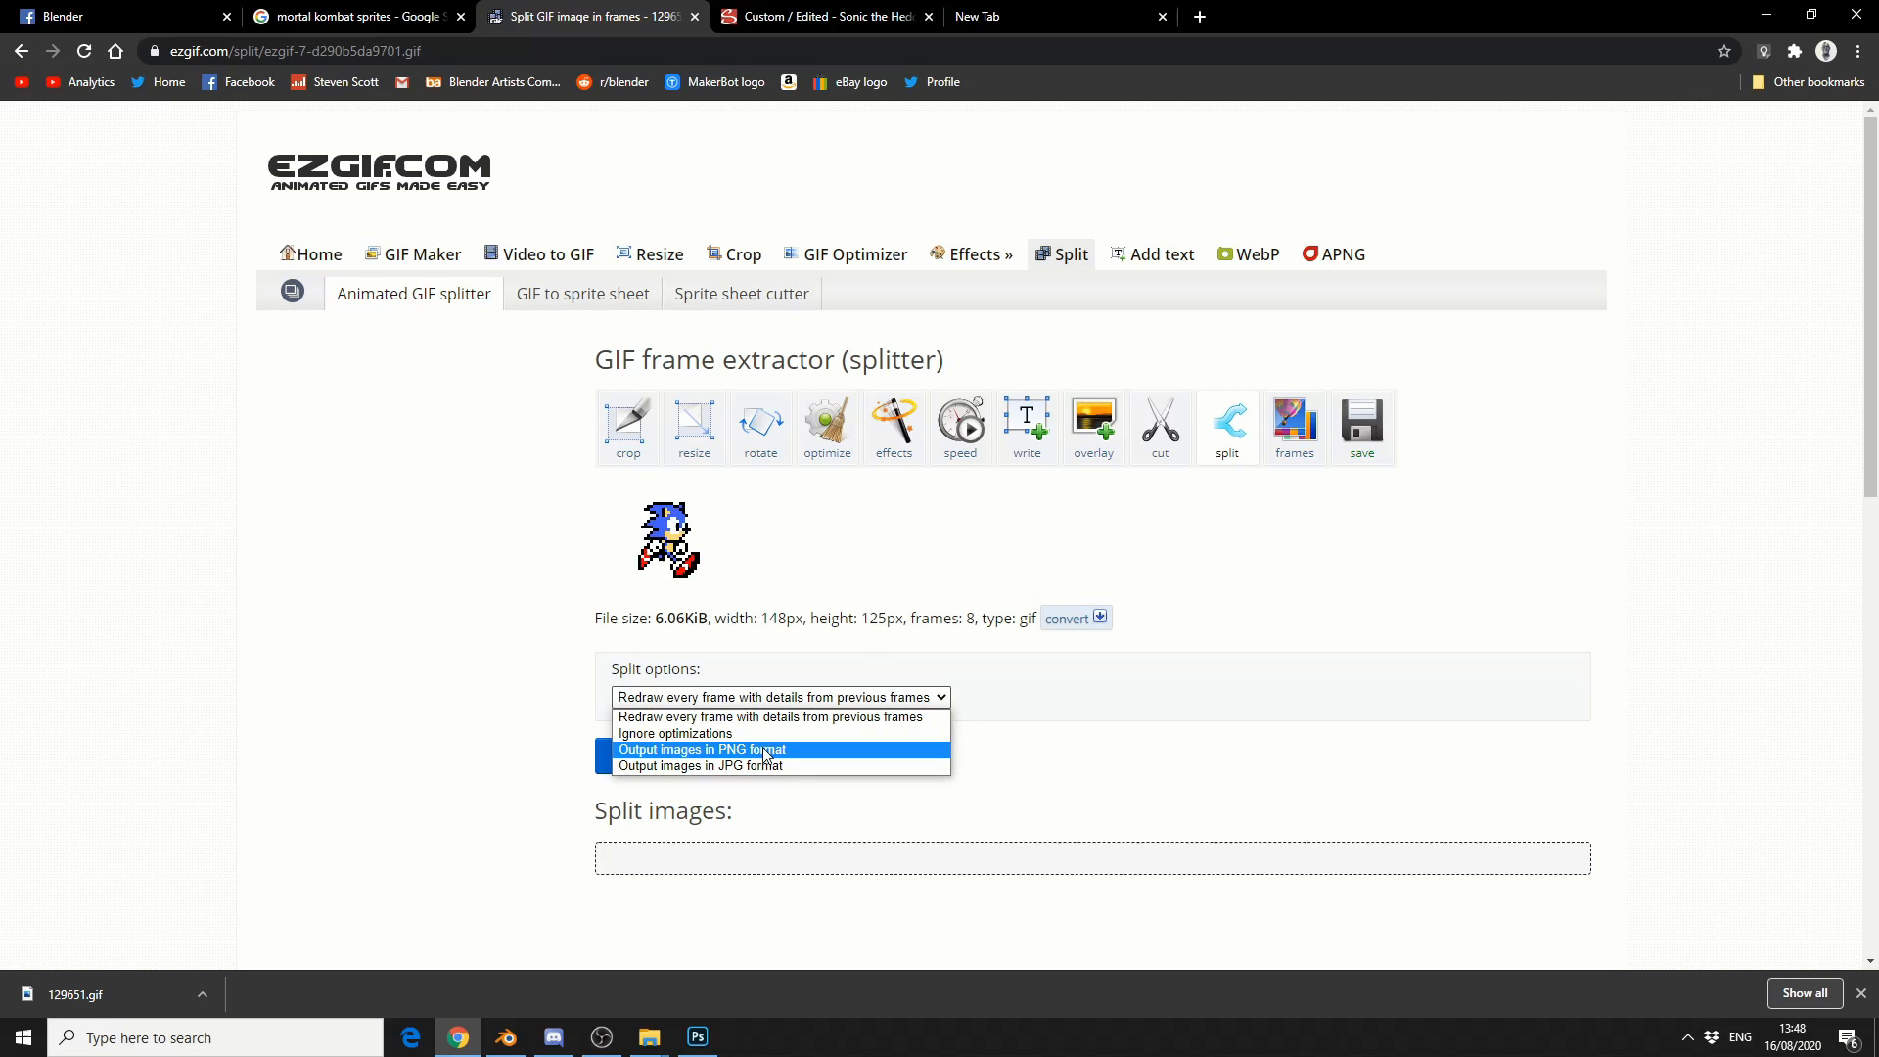
click(701, 750)
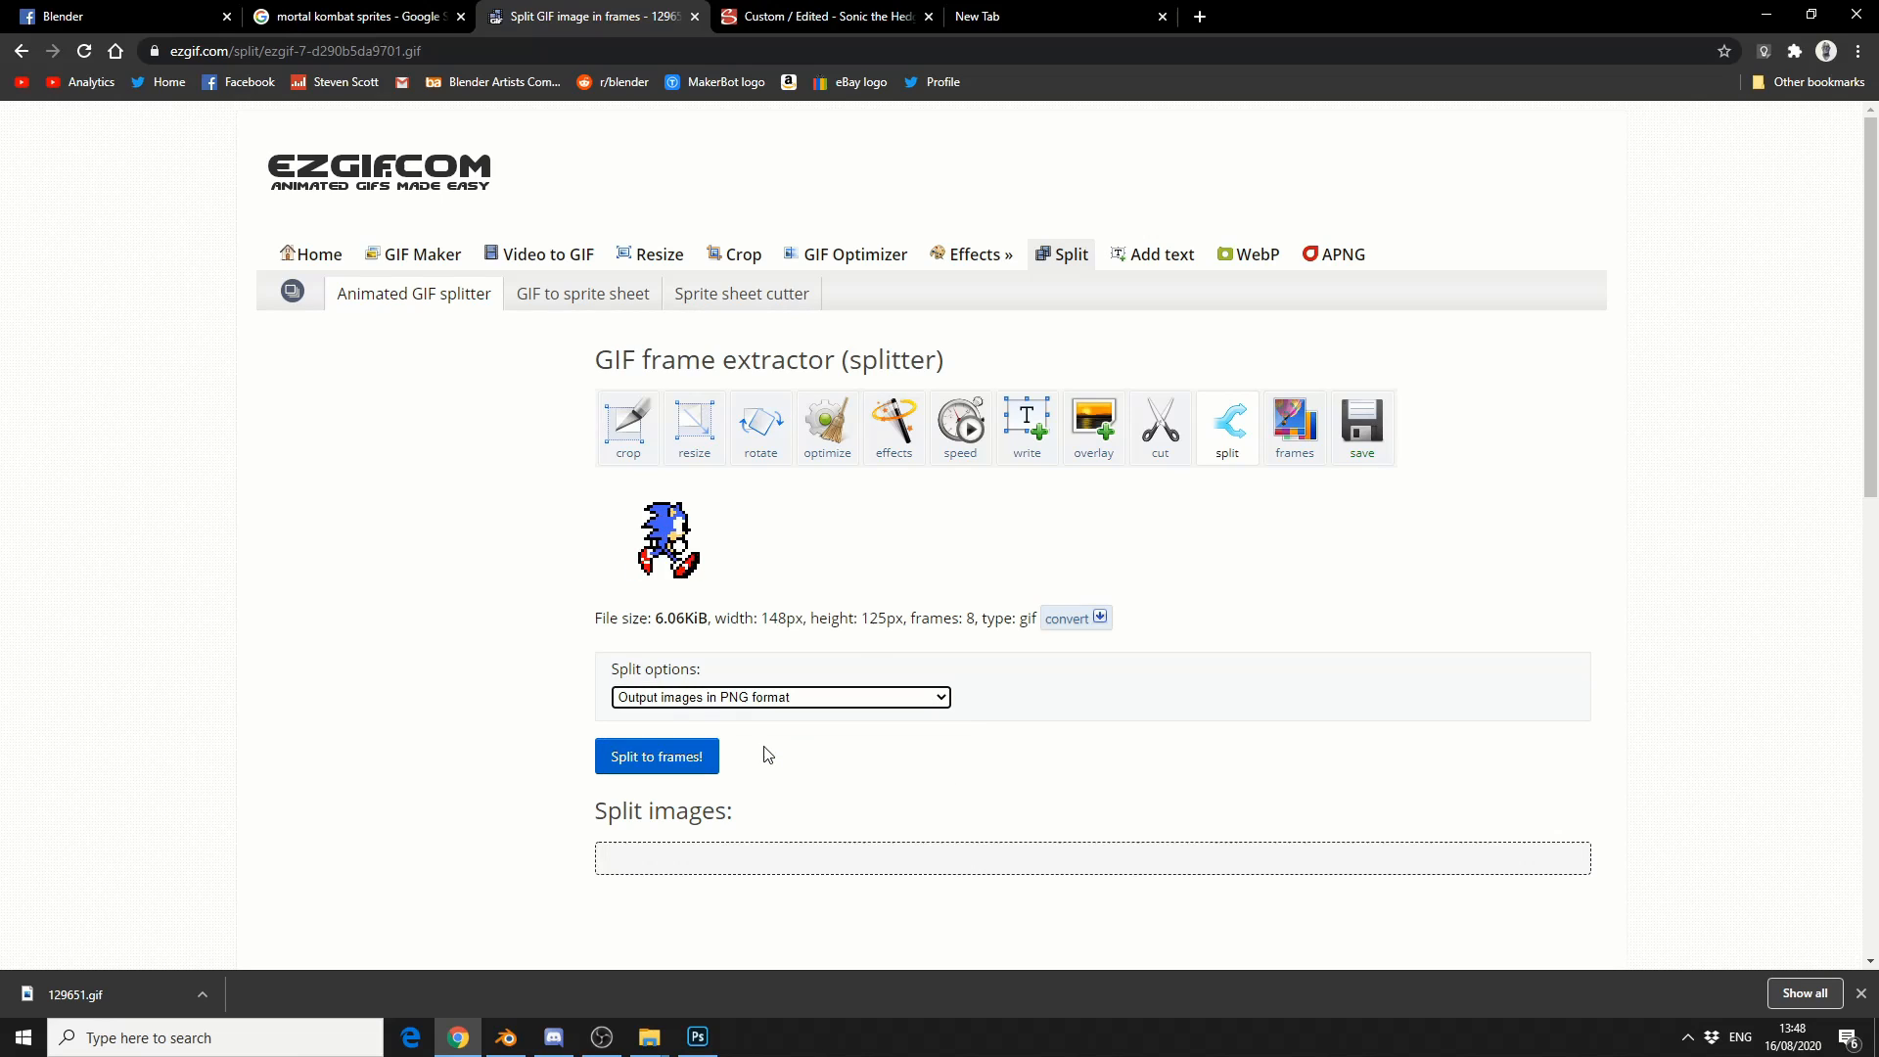
- Split the GIF into eight frames and start downloading them as a ZIP
click(657, 755)
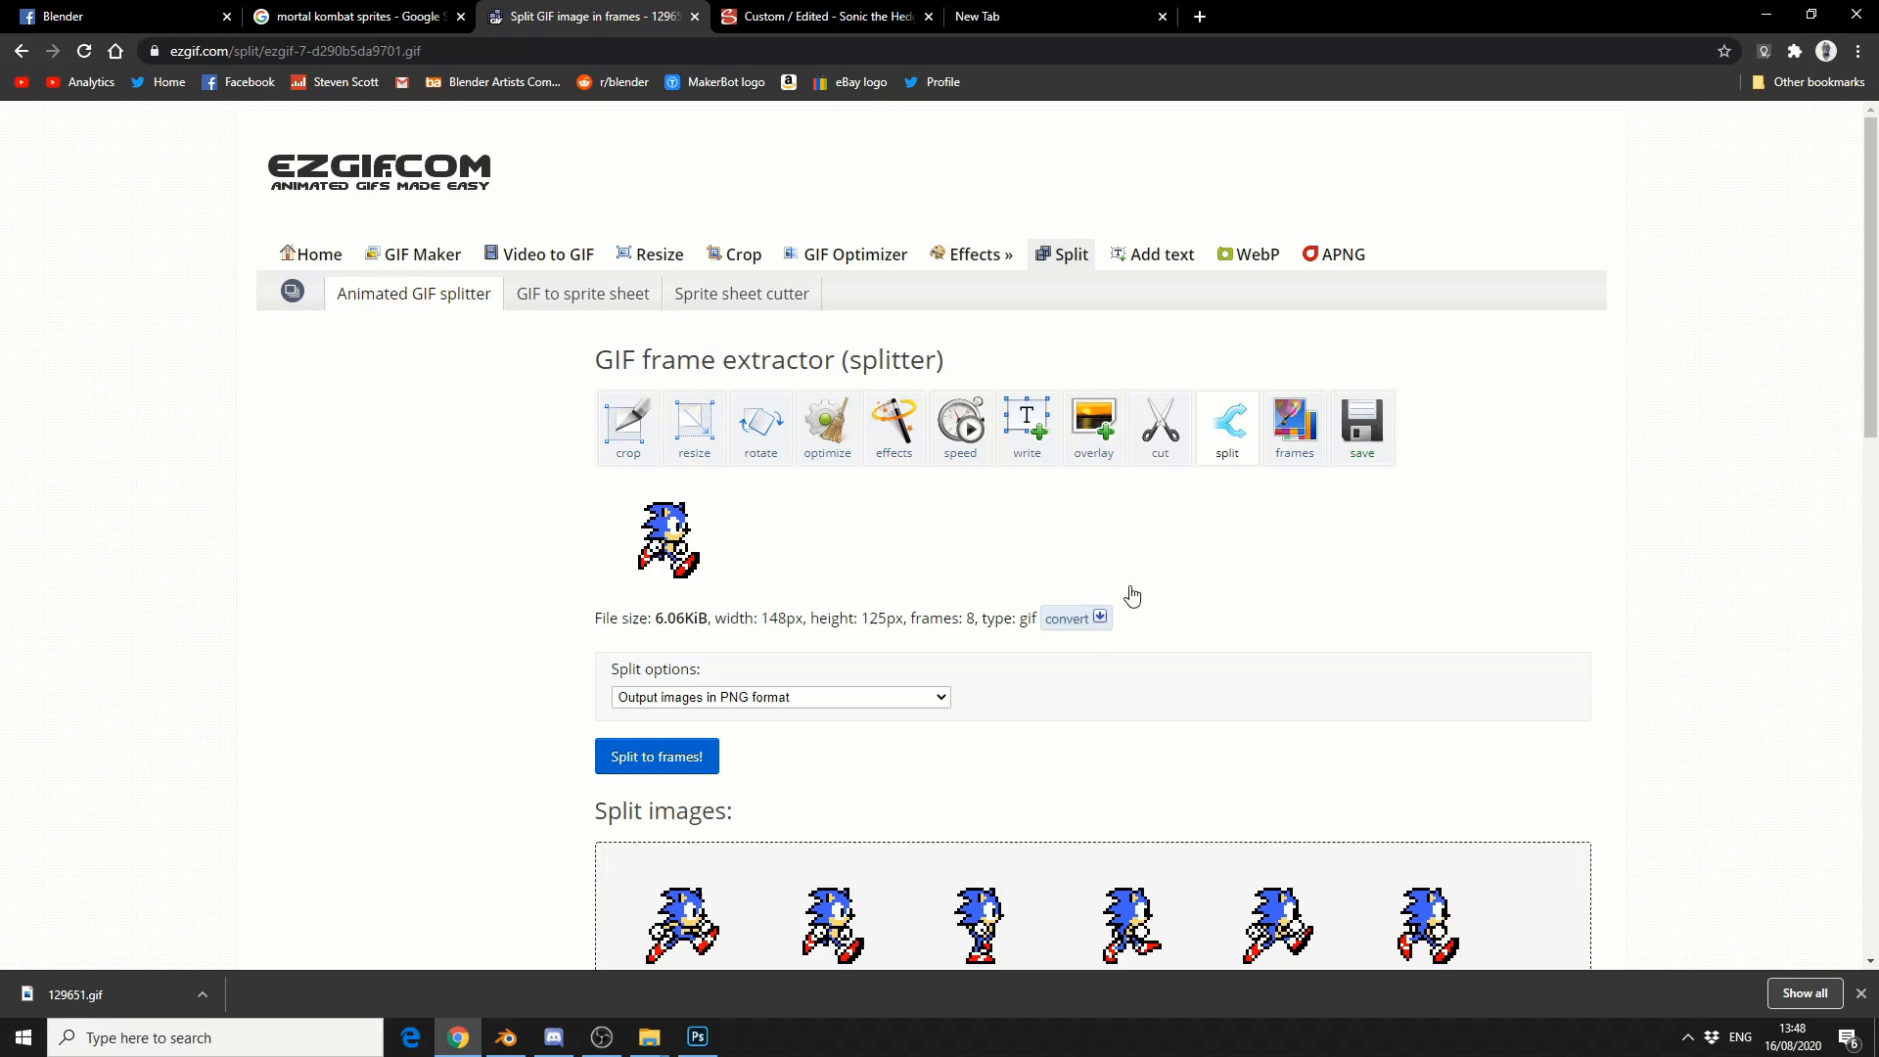
scroll(down, 3)
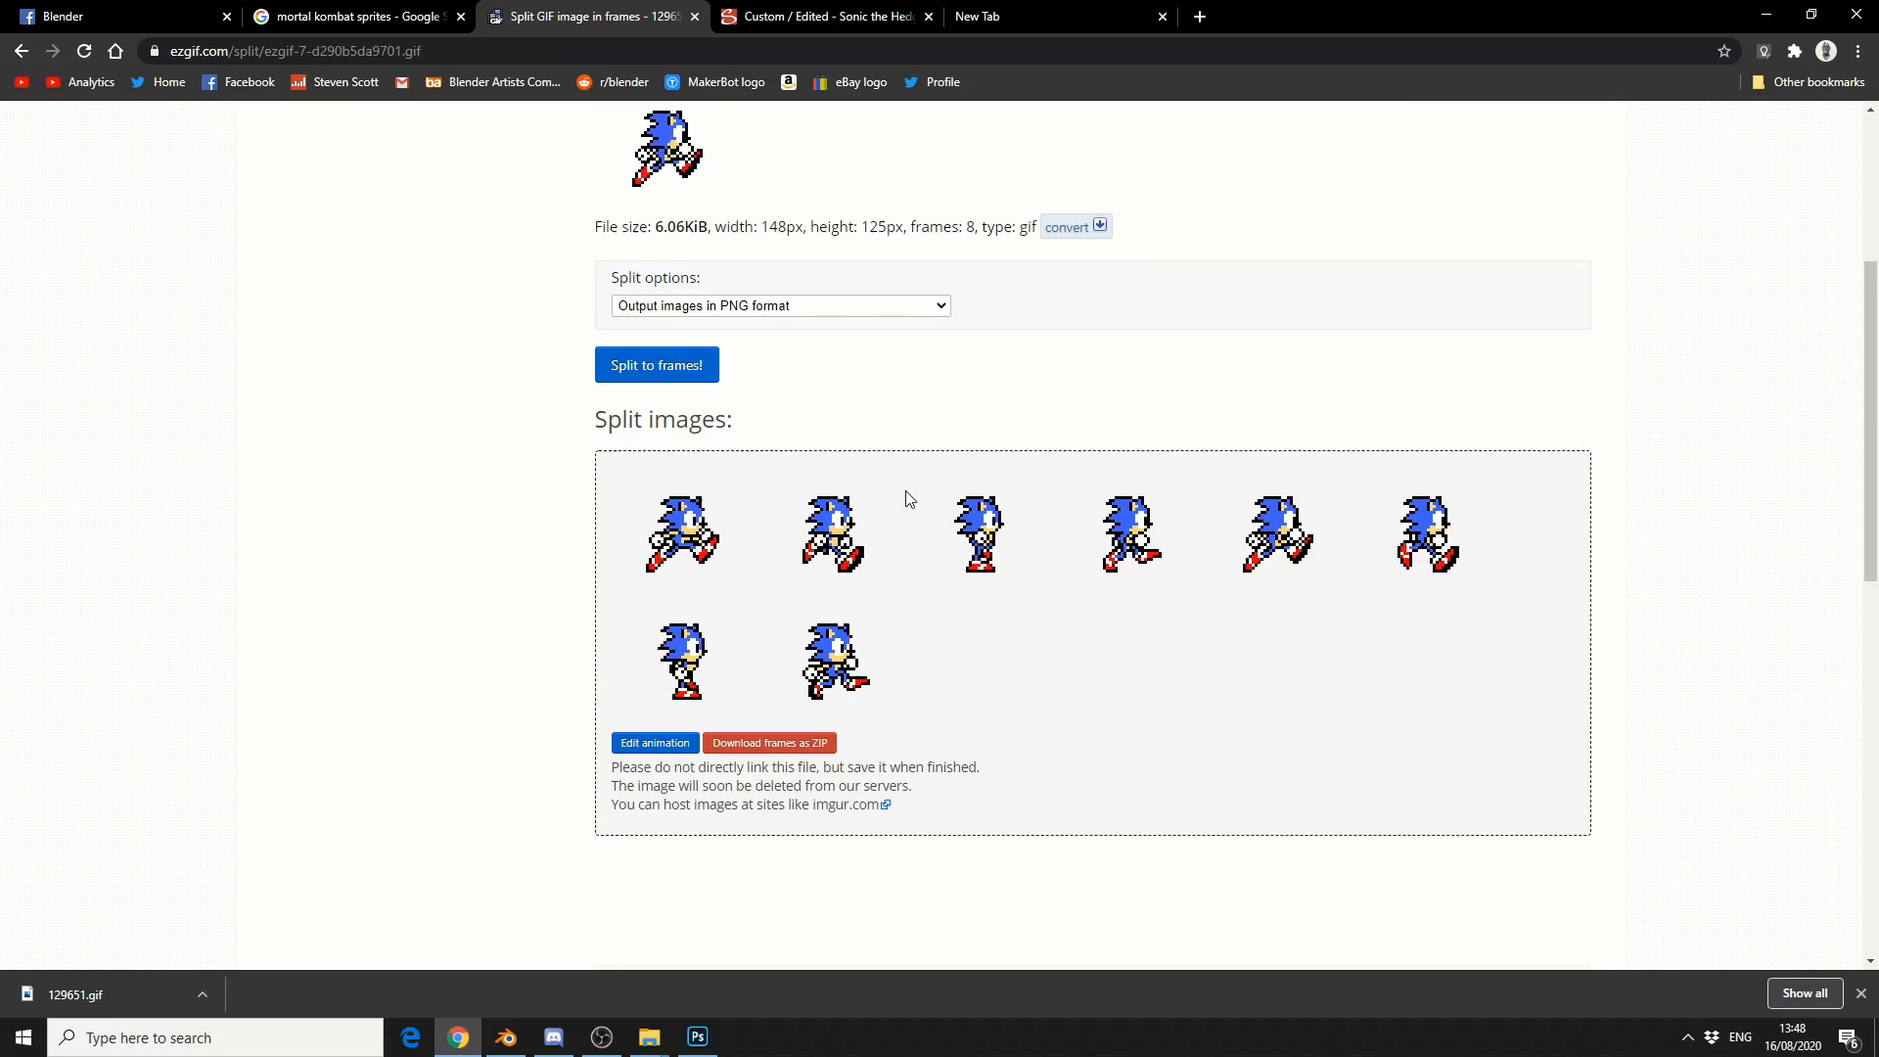
mouse_move(768, 742)
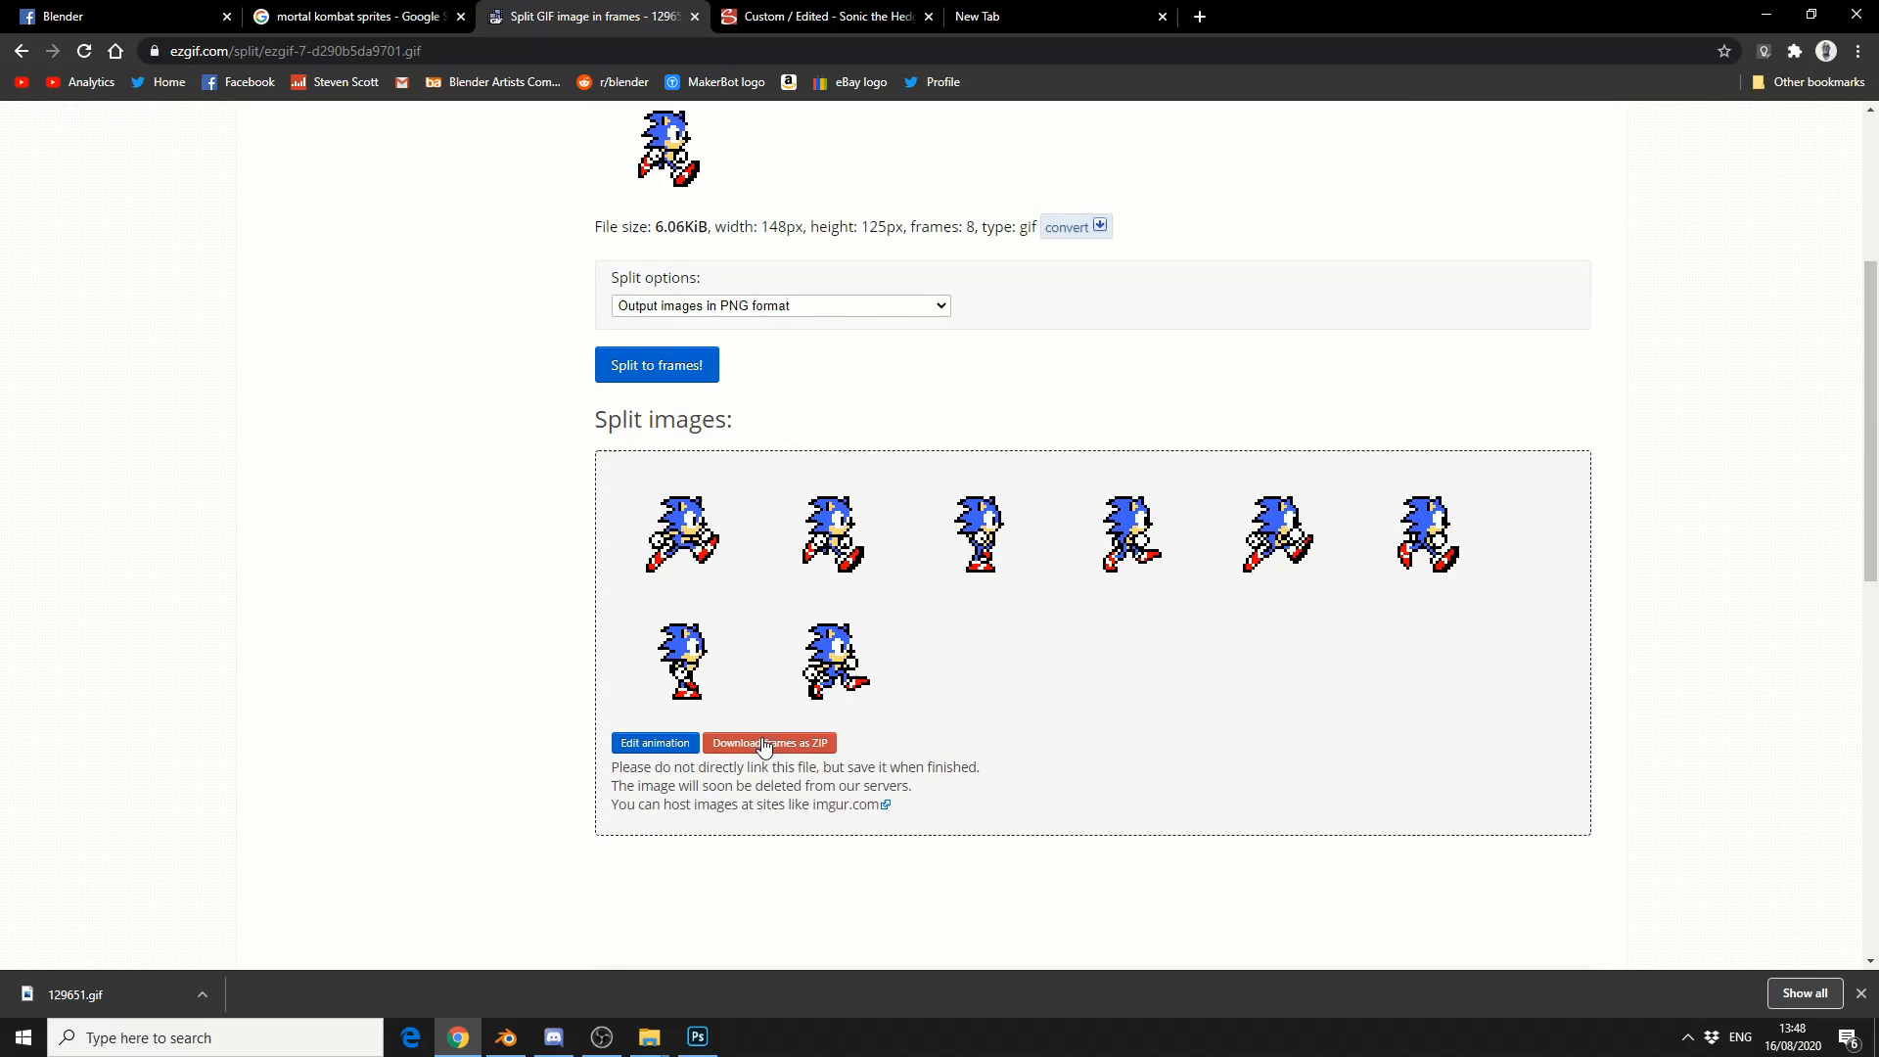
click(767, 744)
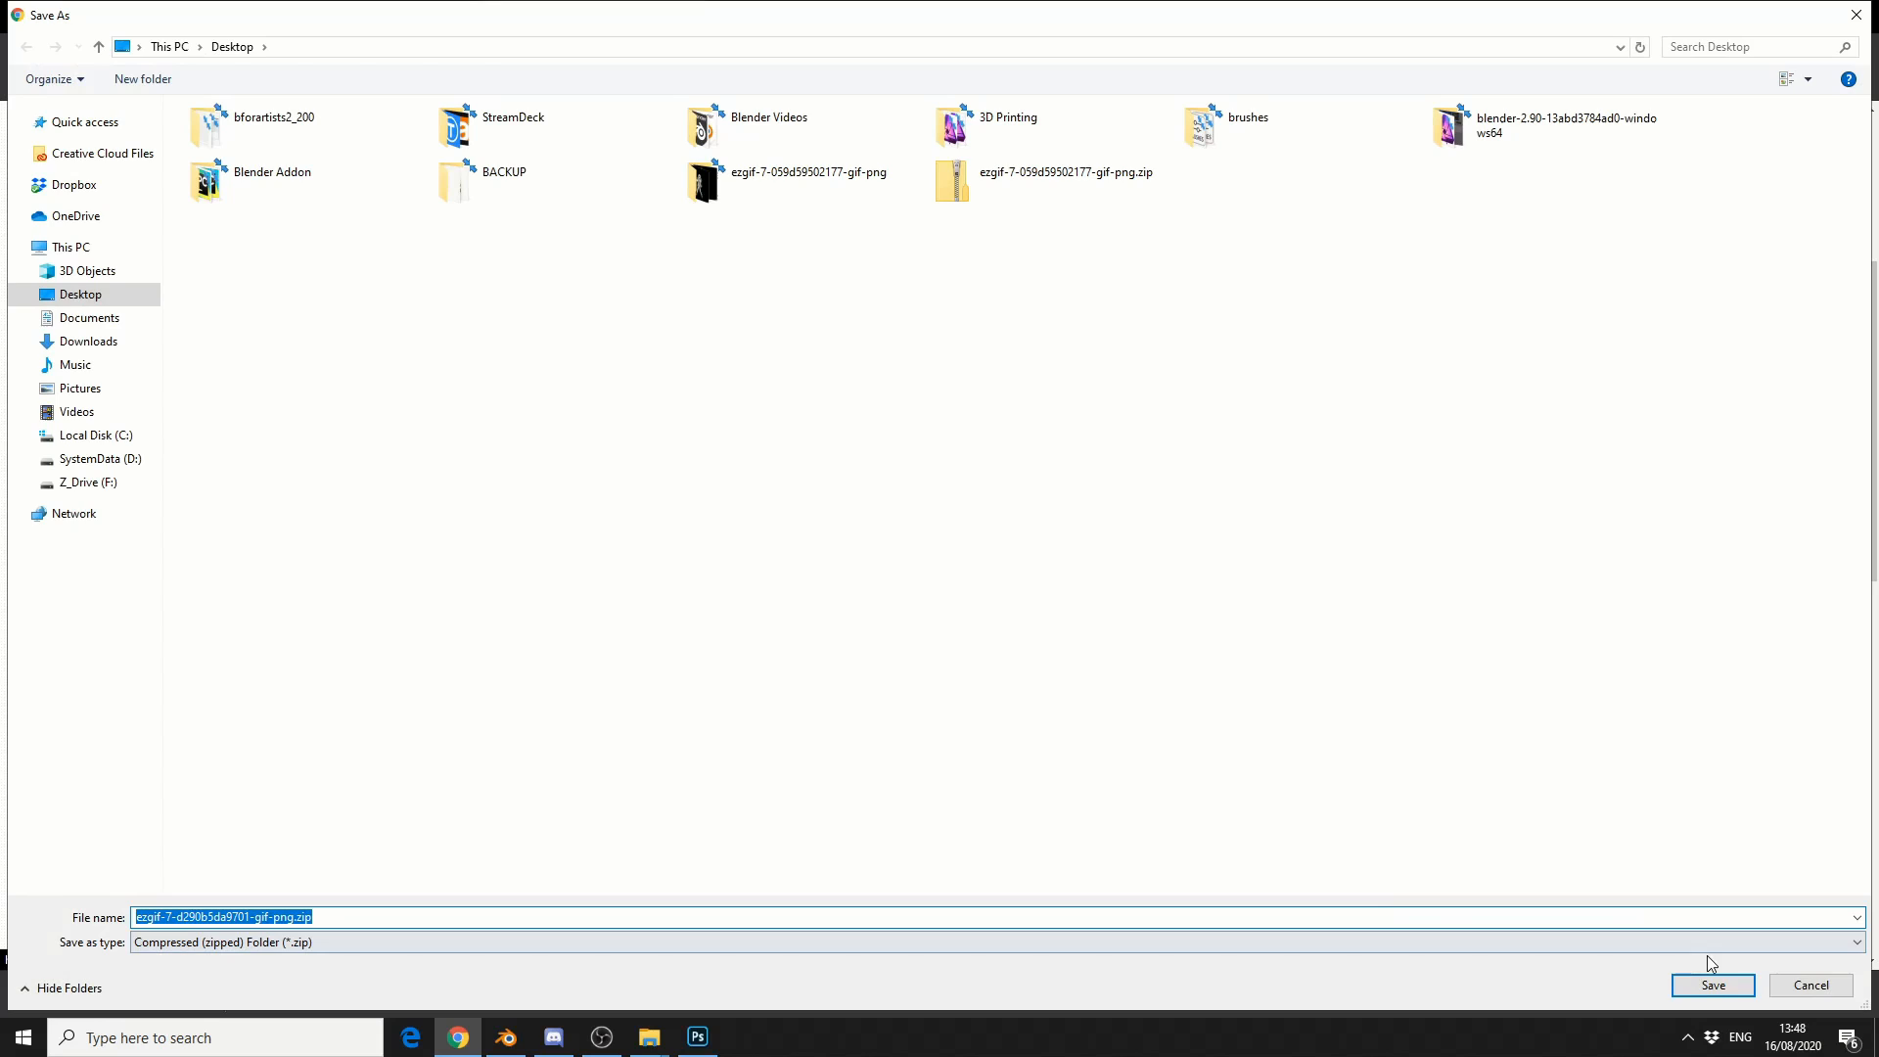
- Save the frames ZIP to the desktop and extract it into a folder
click(1711, 985)
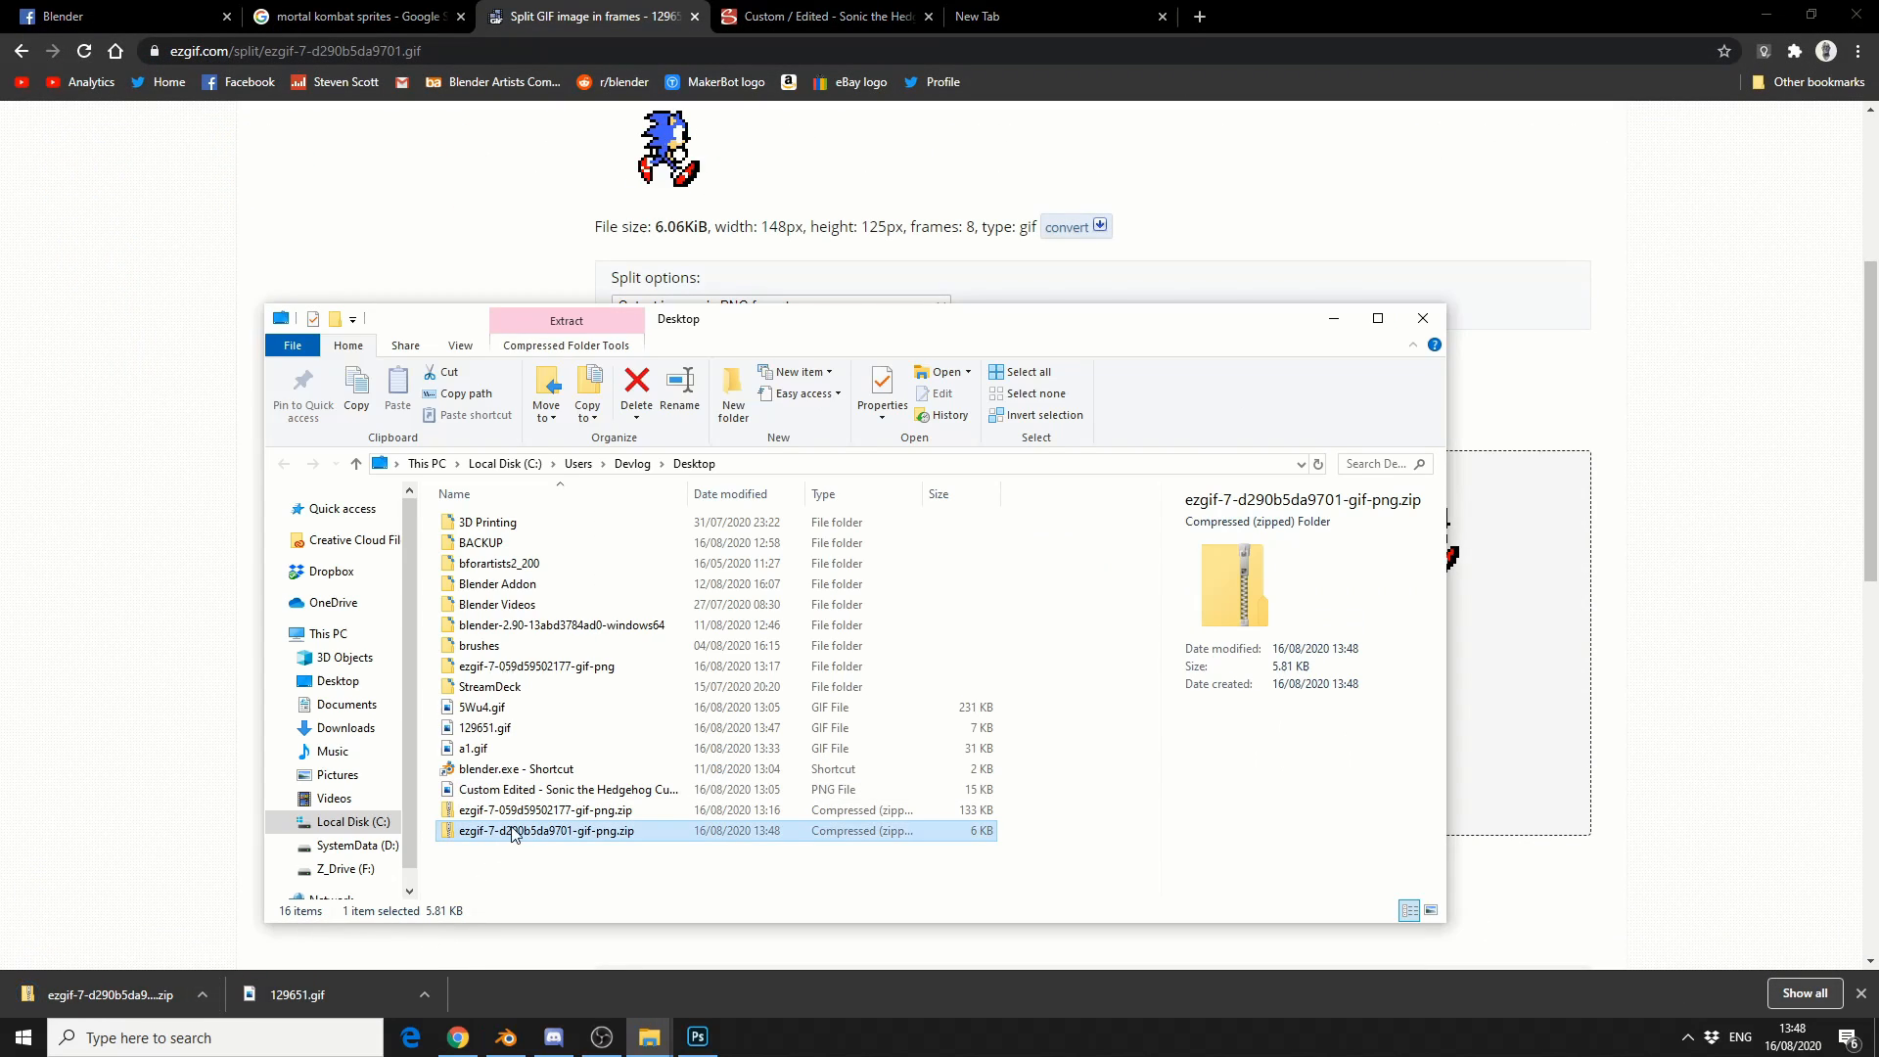
right_click(548, 830)
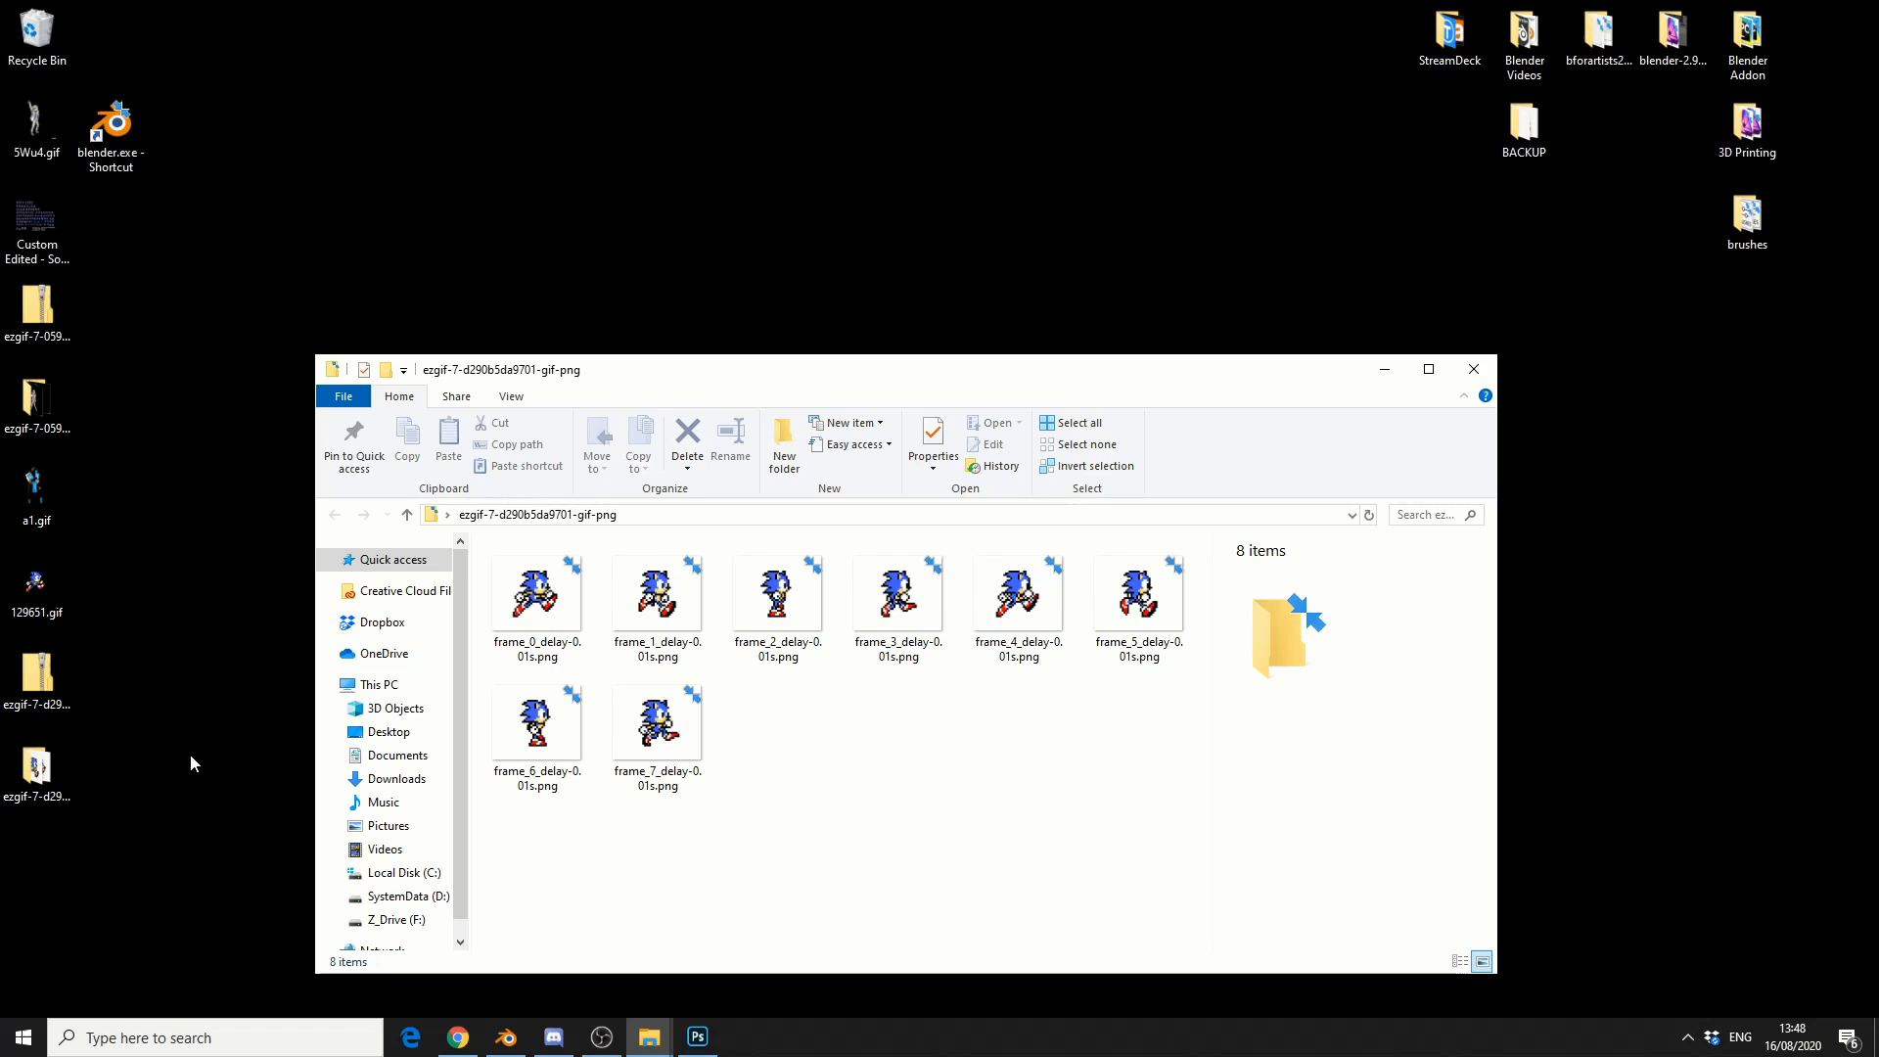
- Rename the first frame to 1.png and bring up options for the remaining frames
right_click(537, 587)
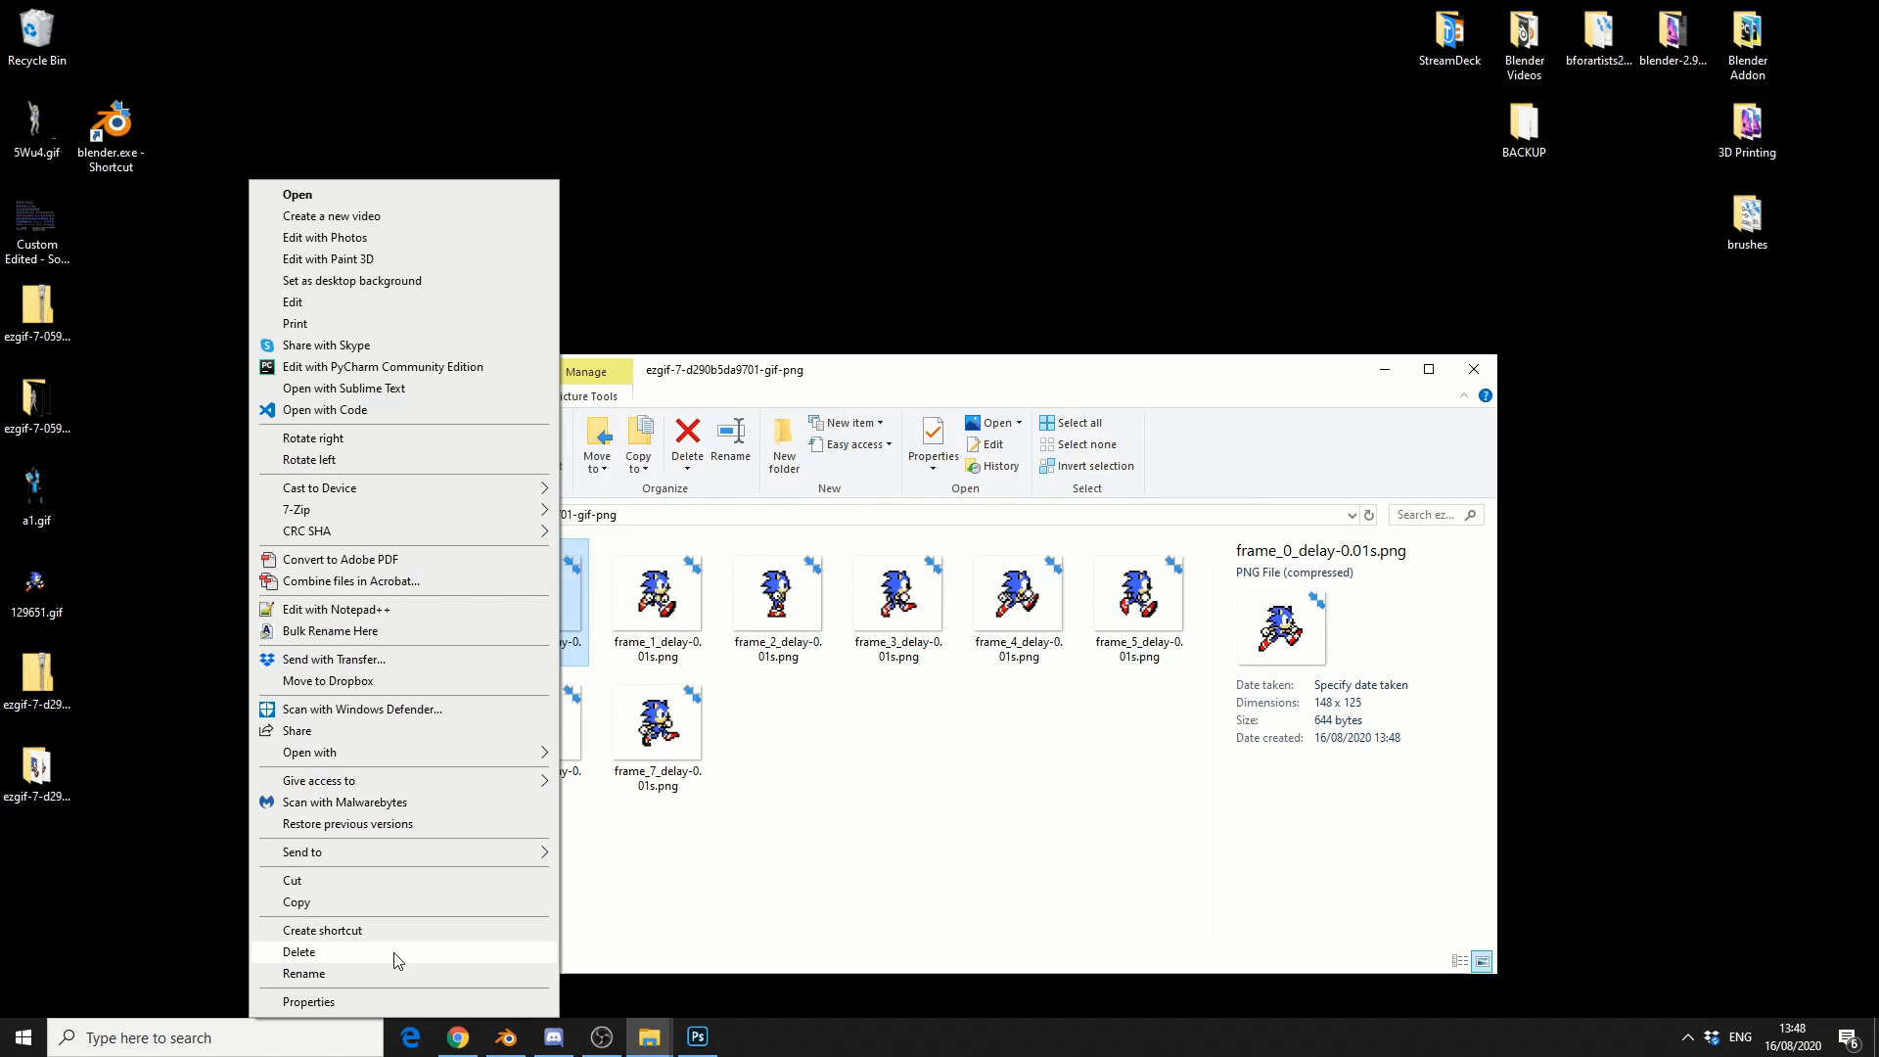
click(304, 973)
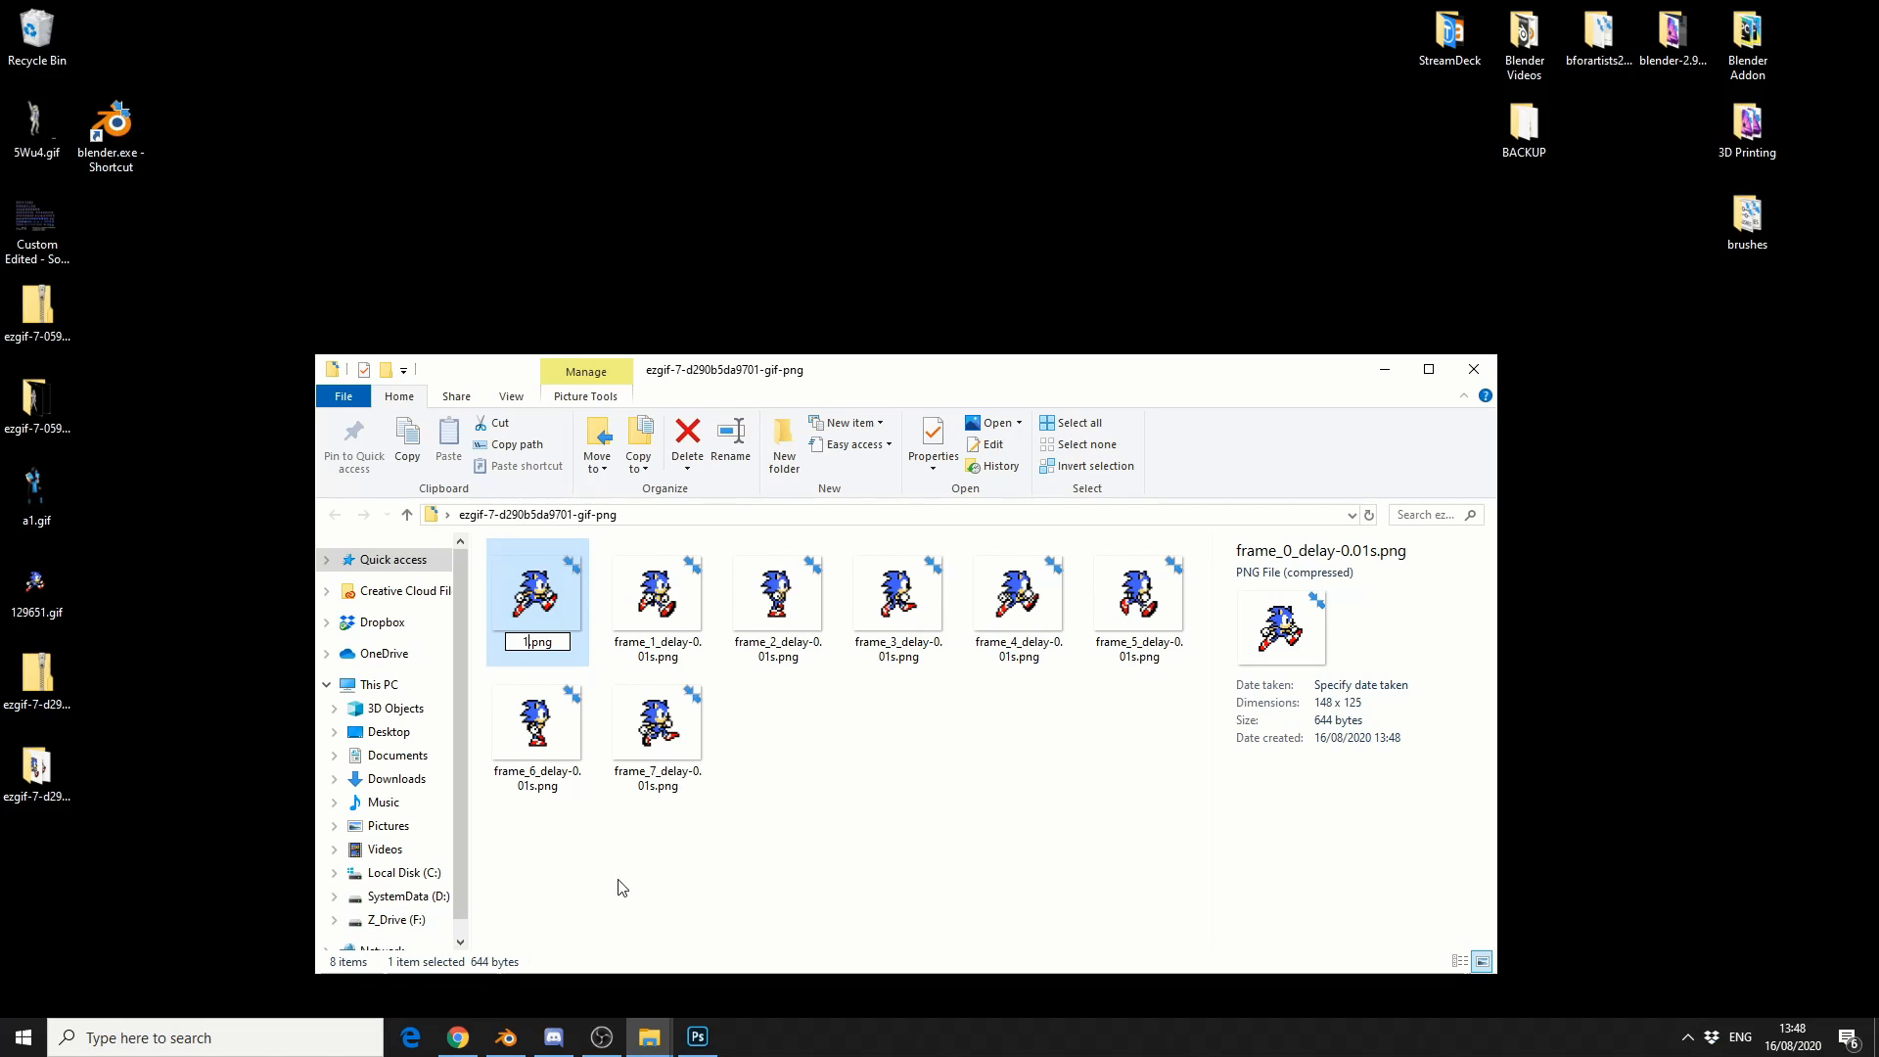
right_click(656, 599)
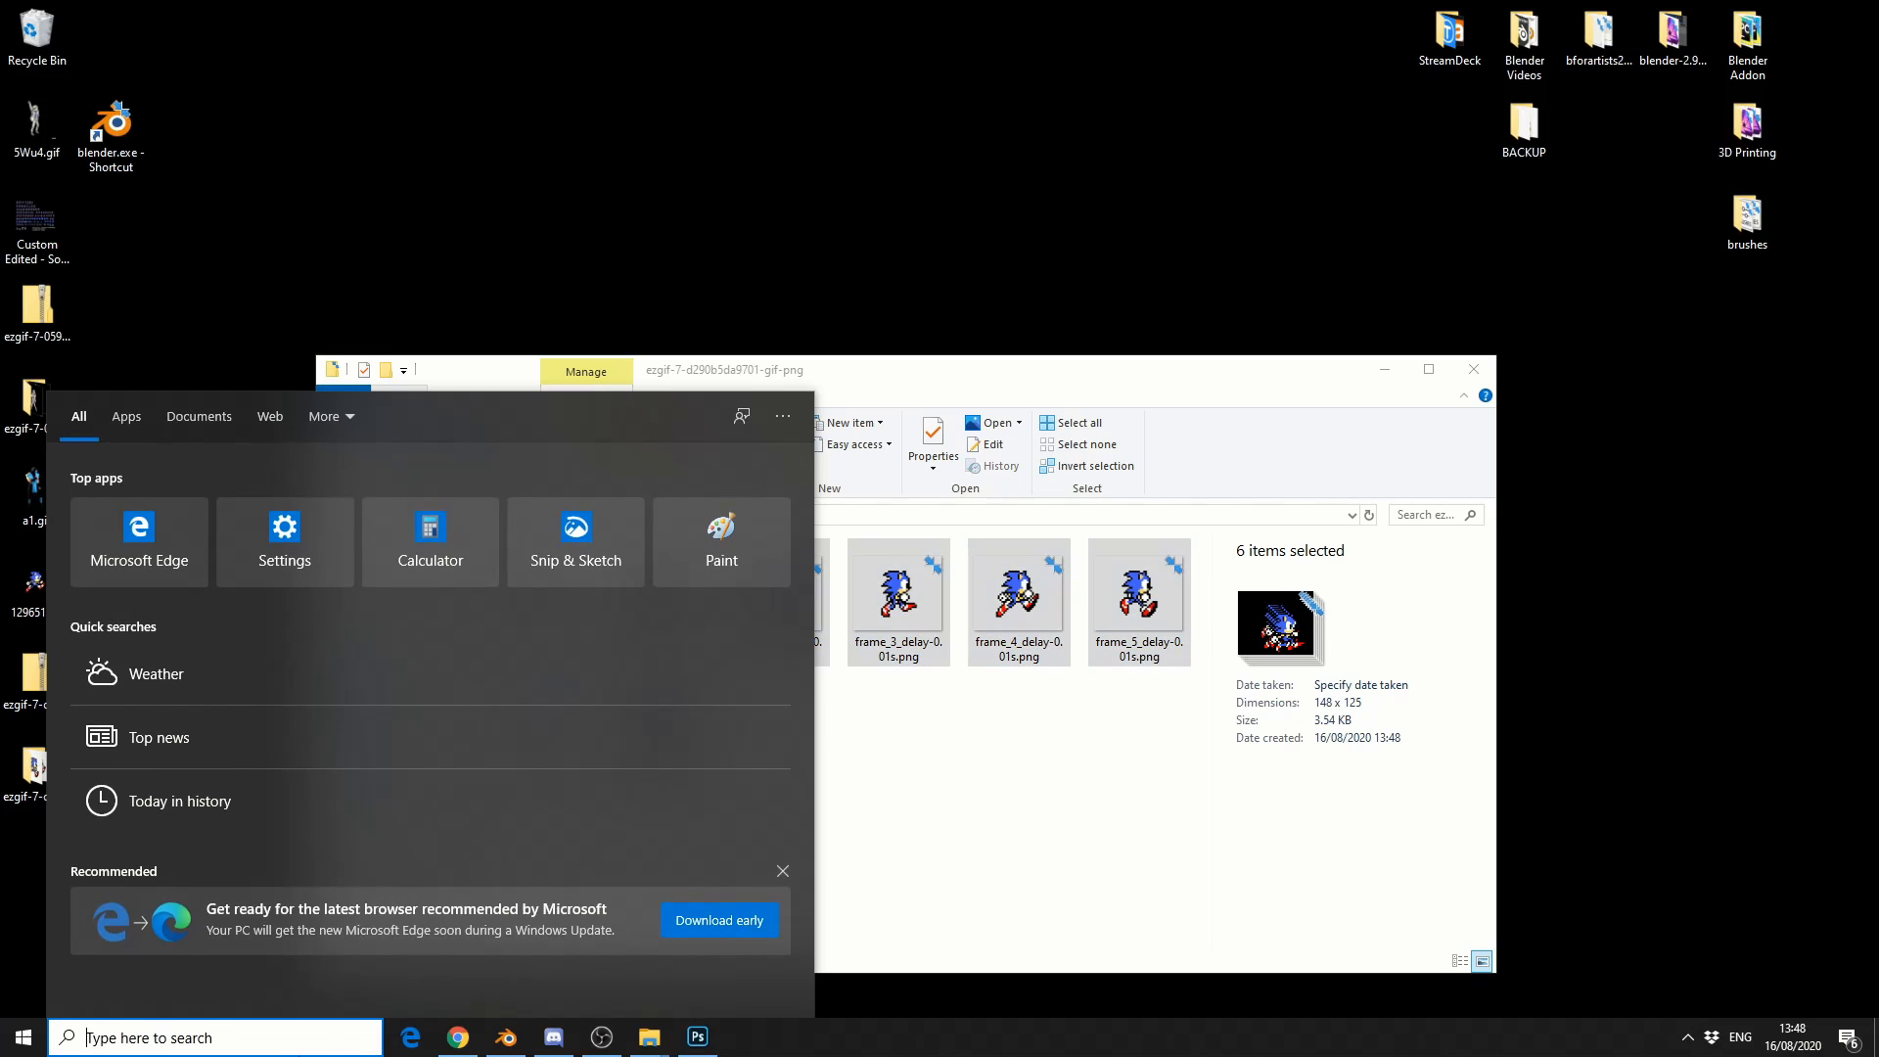
- In Bulk Rename Utility, strip the frame name characters and set prefix numbering
text(bul)
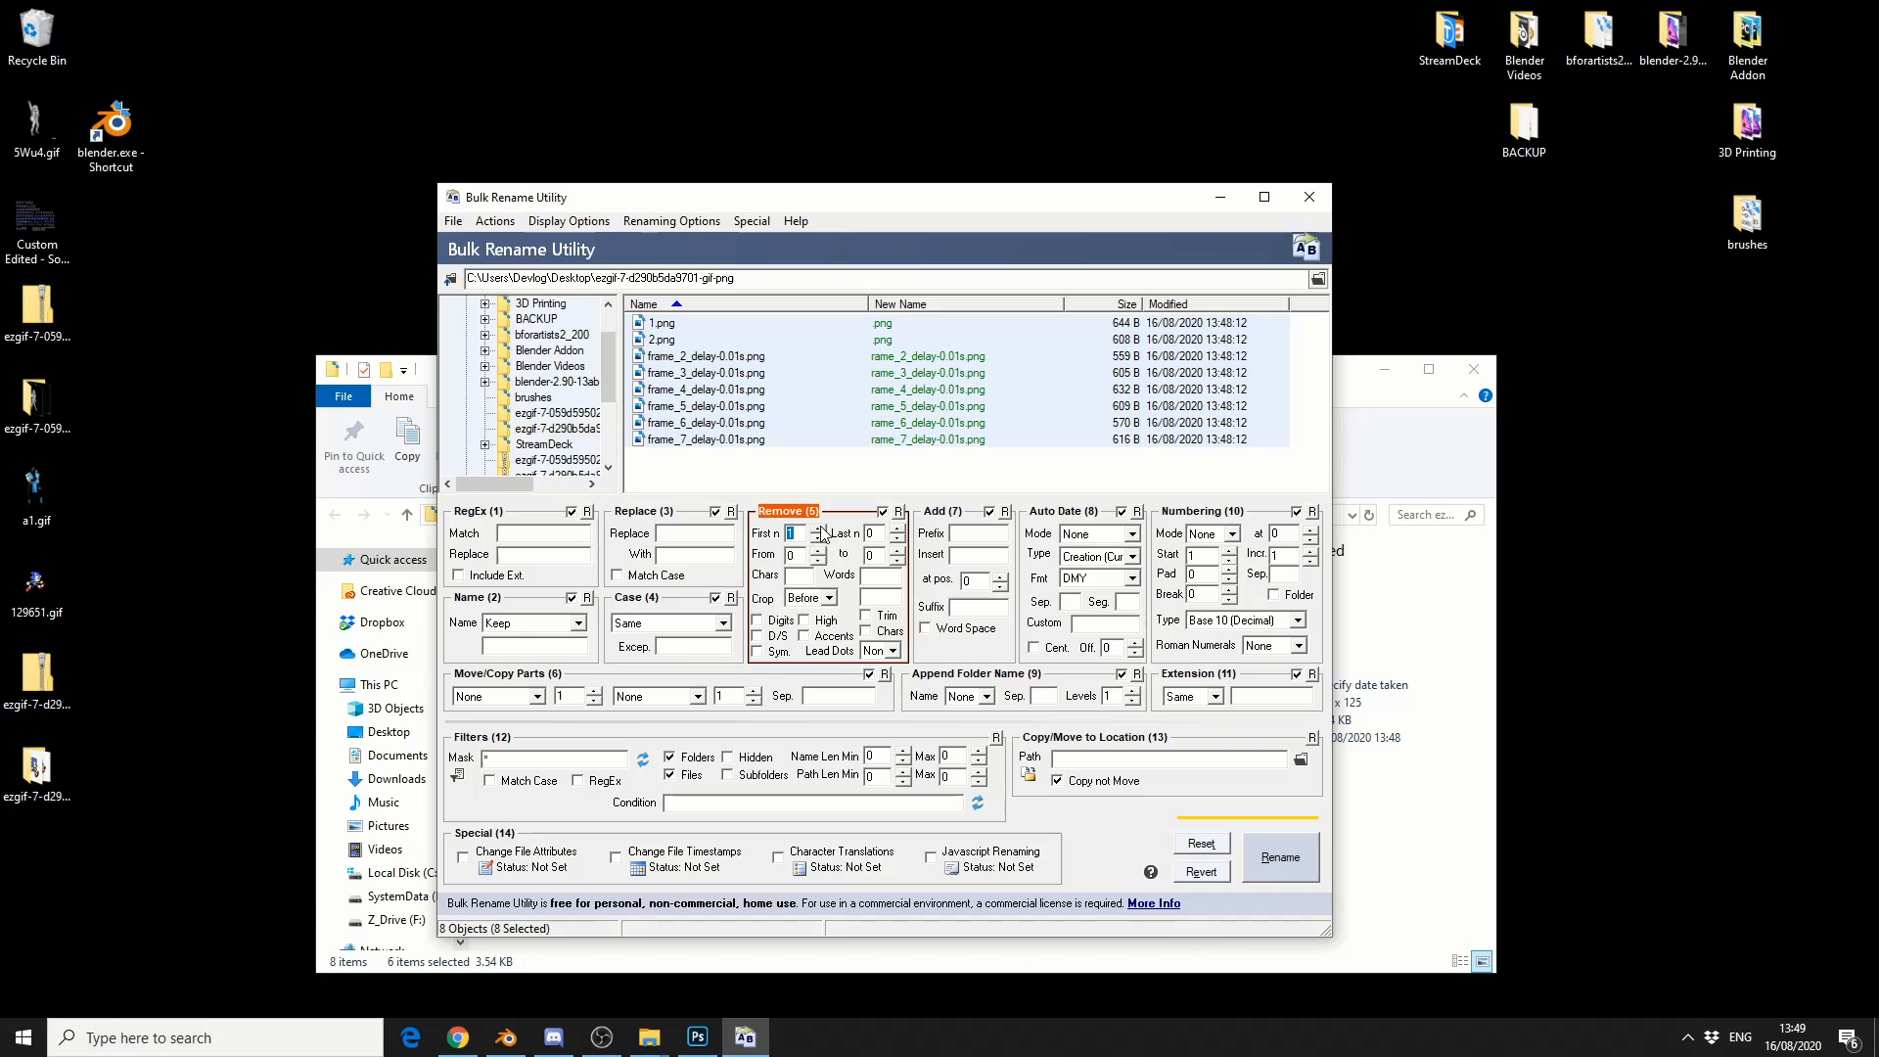
click(820, 530)
text(0)
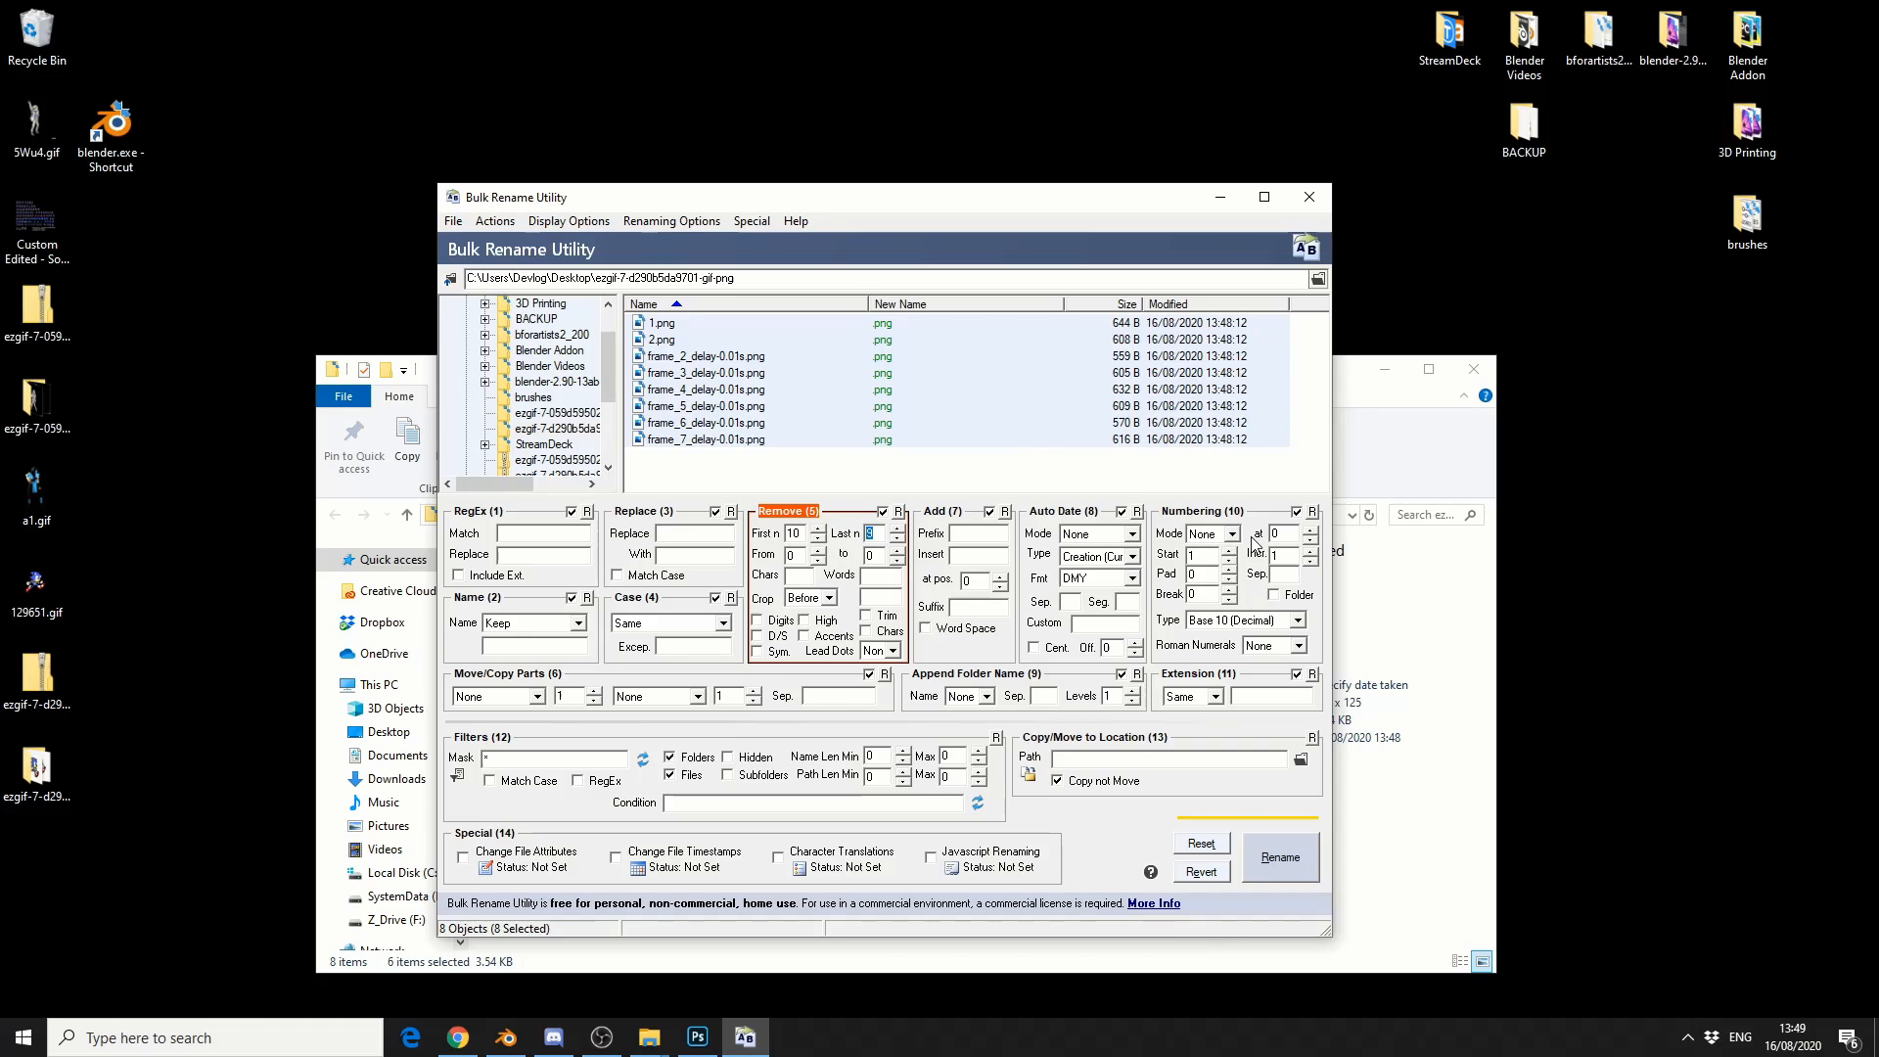
click(1229, 552)
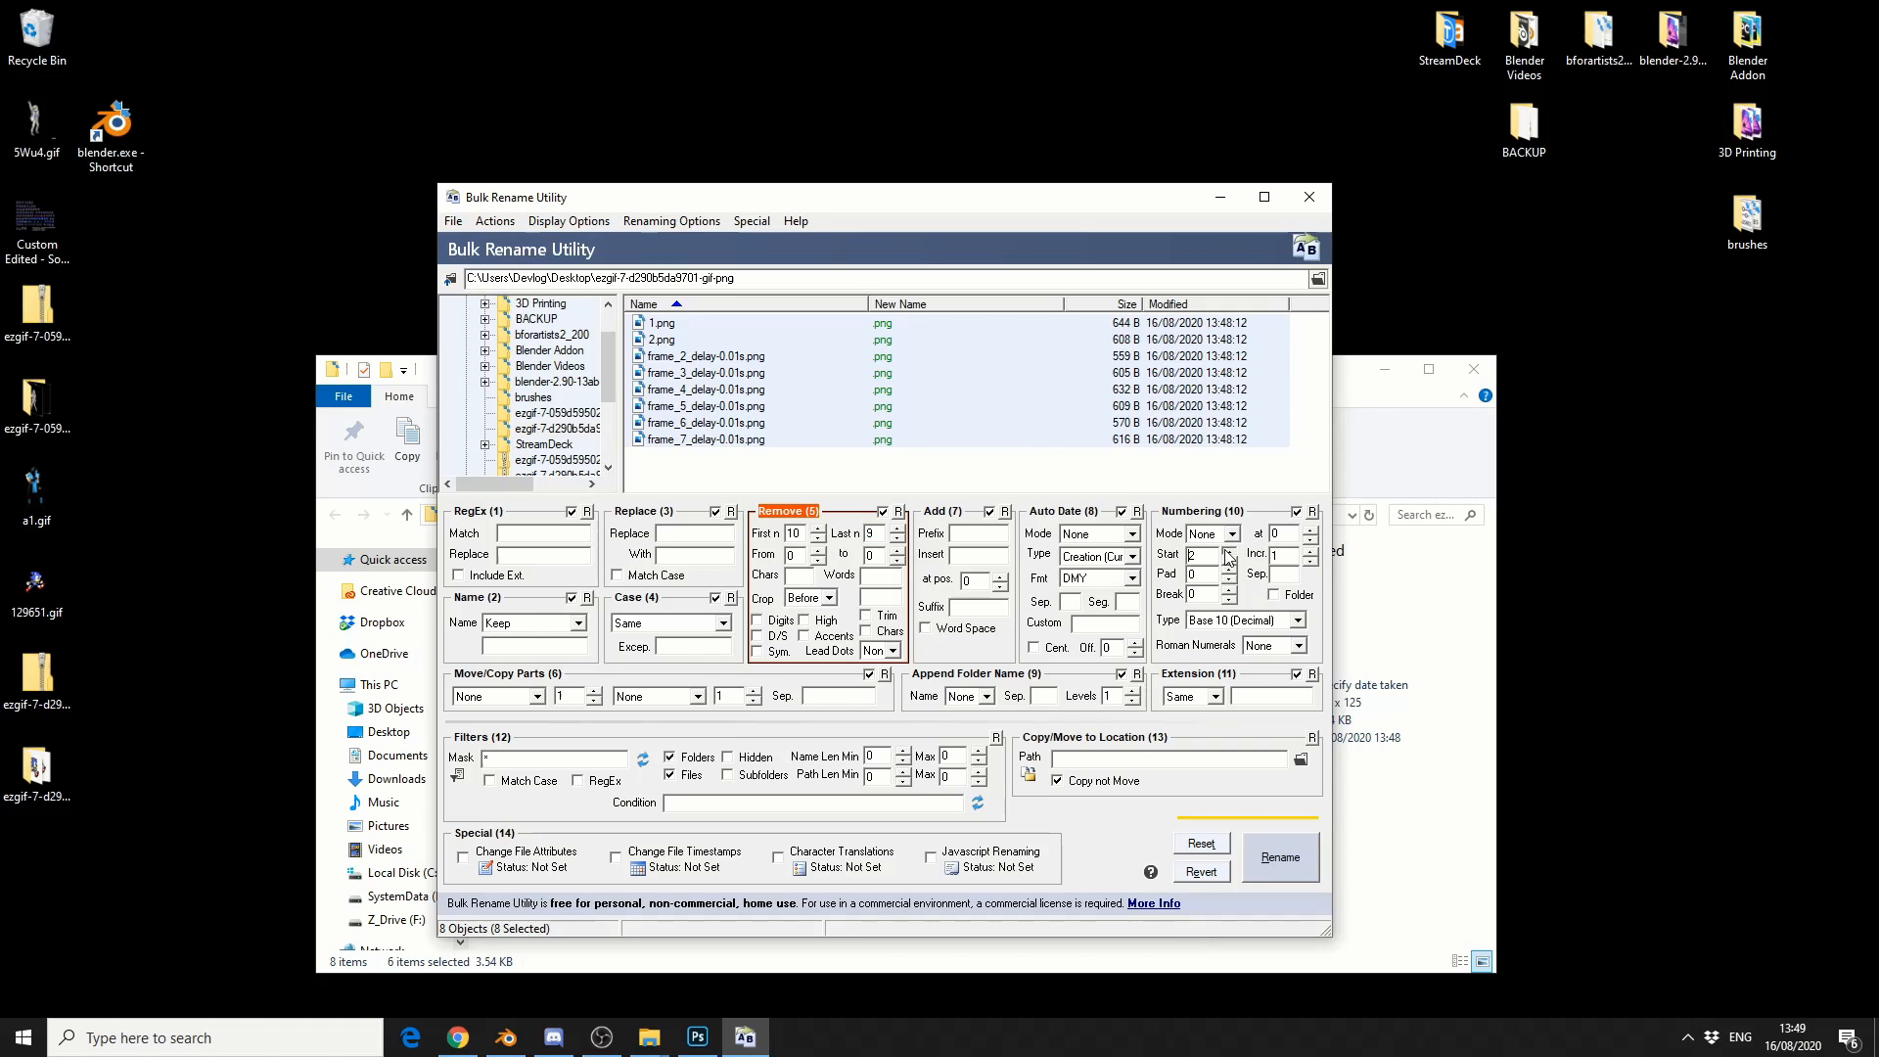
click(1229, 533)
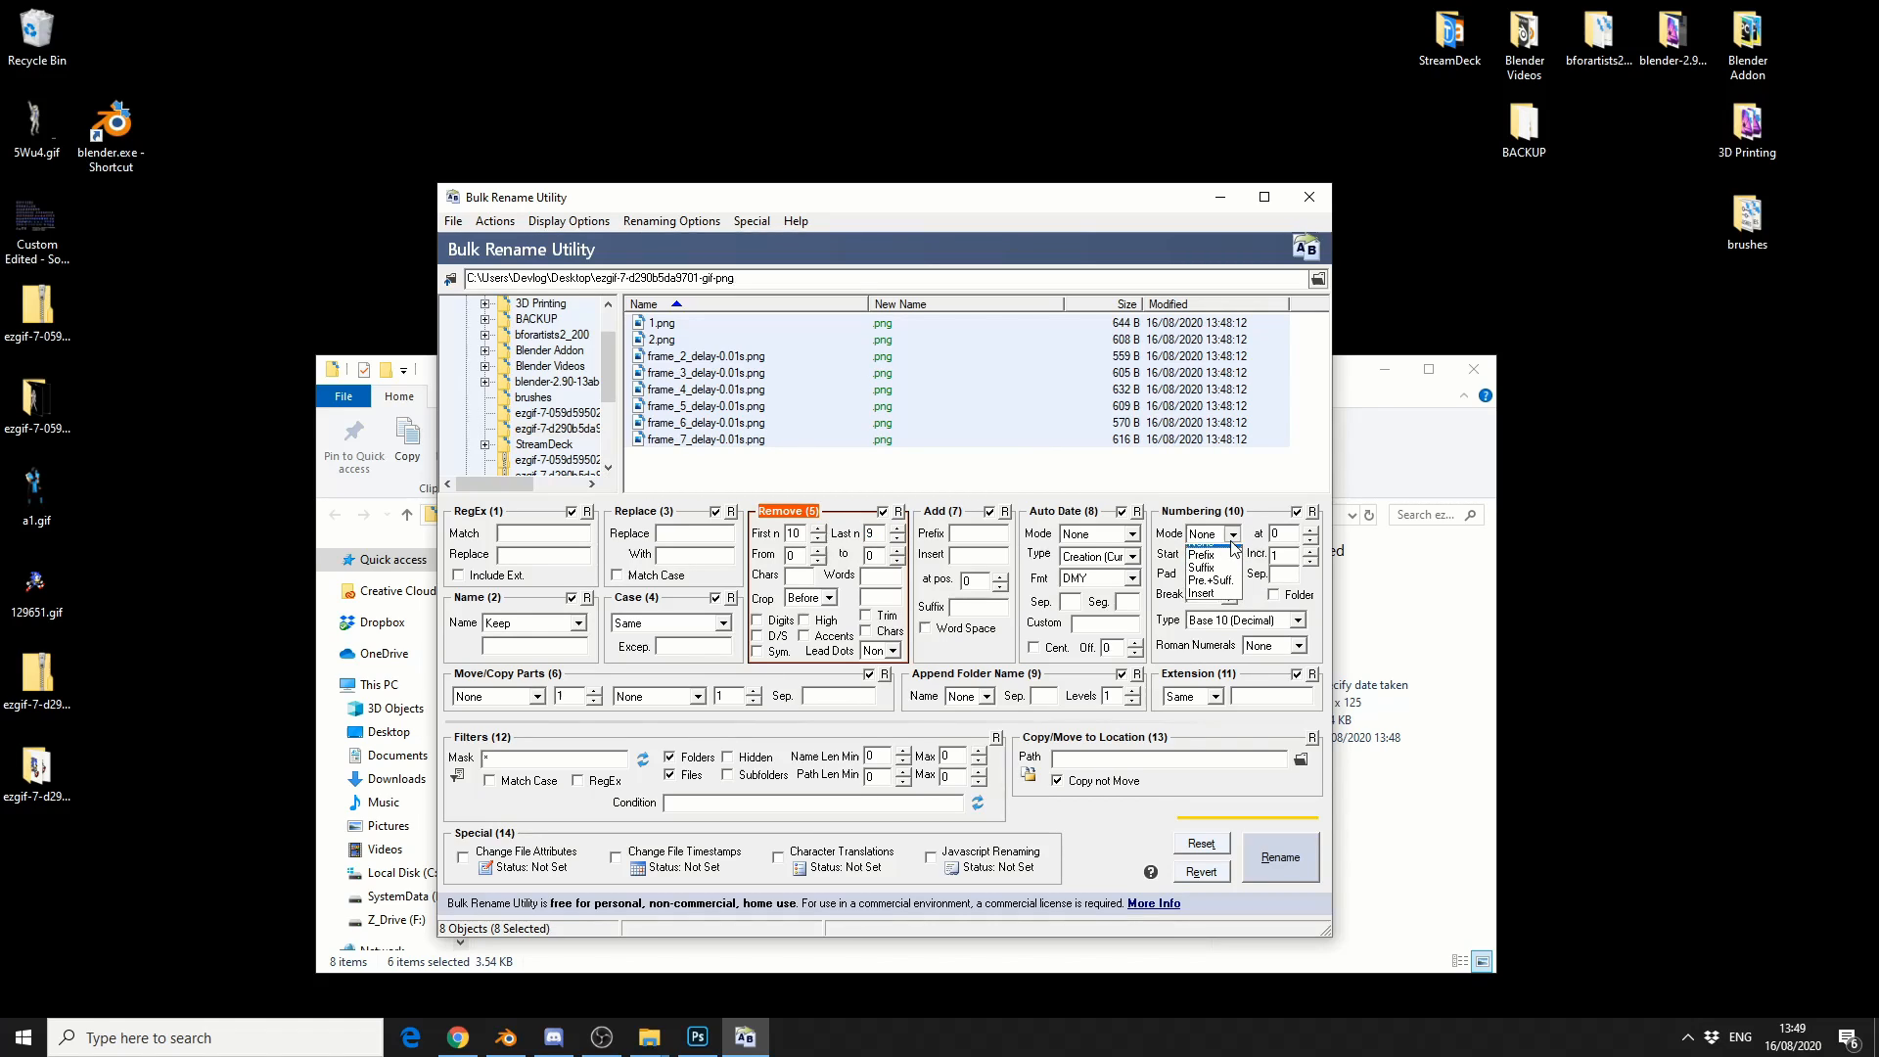
click(1200, 568)
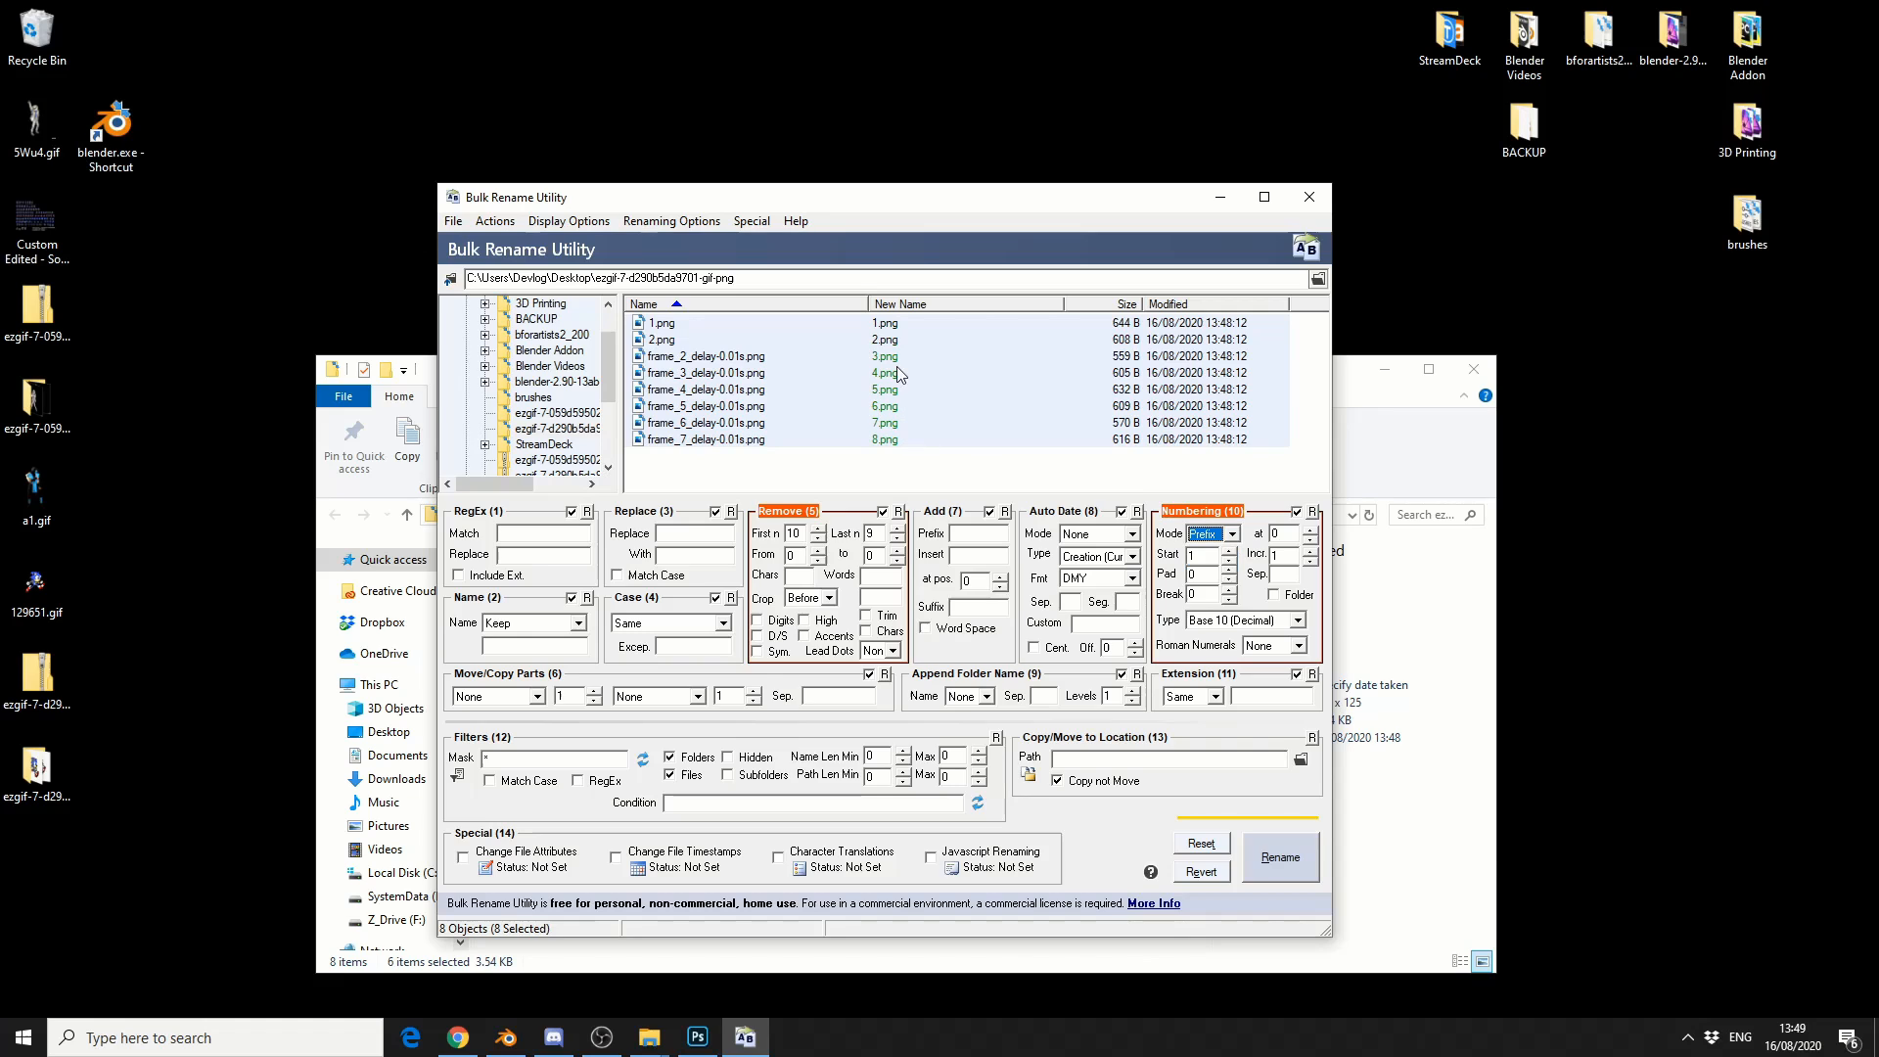
- Apply the rename so the six remaining frames become 3.png through 8.png style numbers
click(1278, 857)
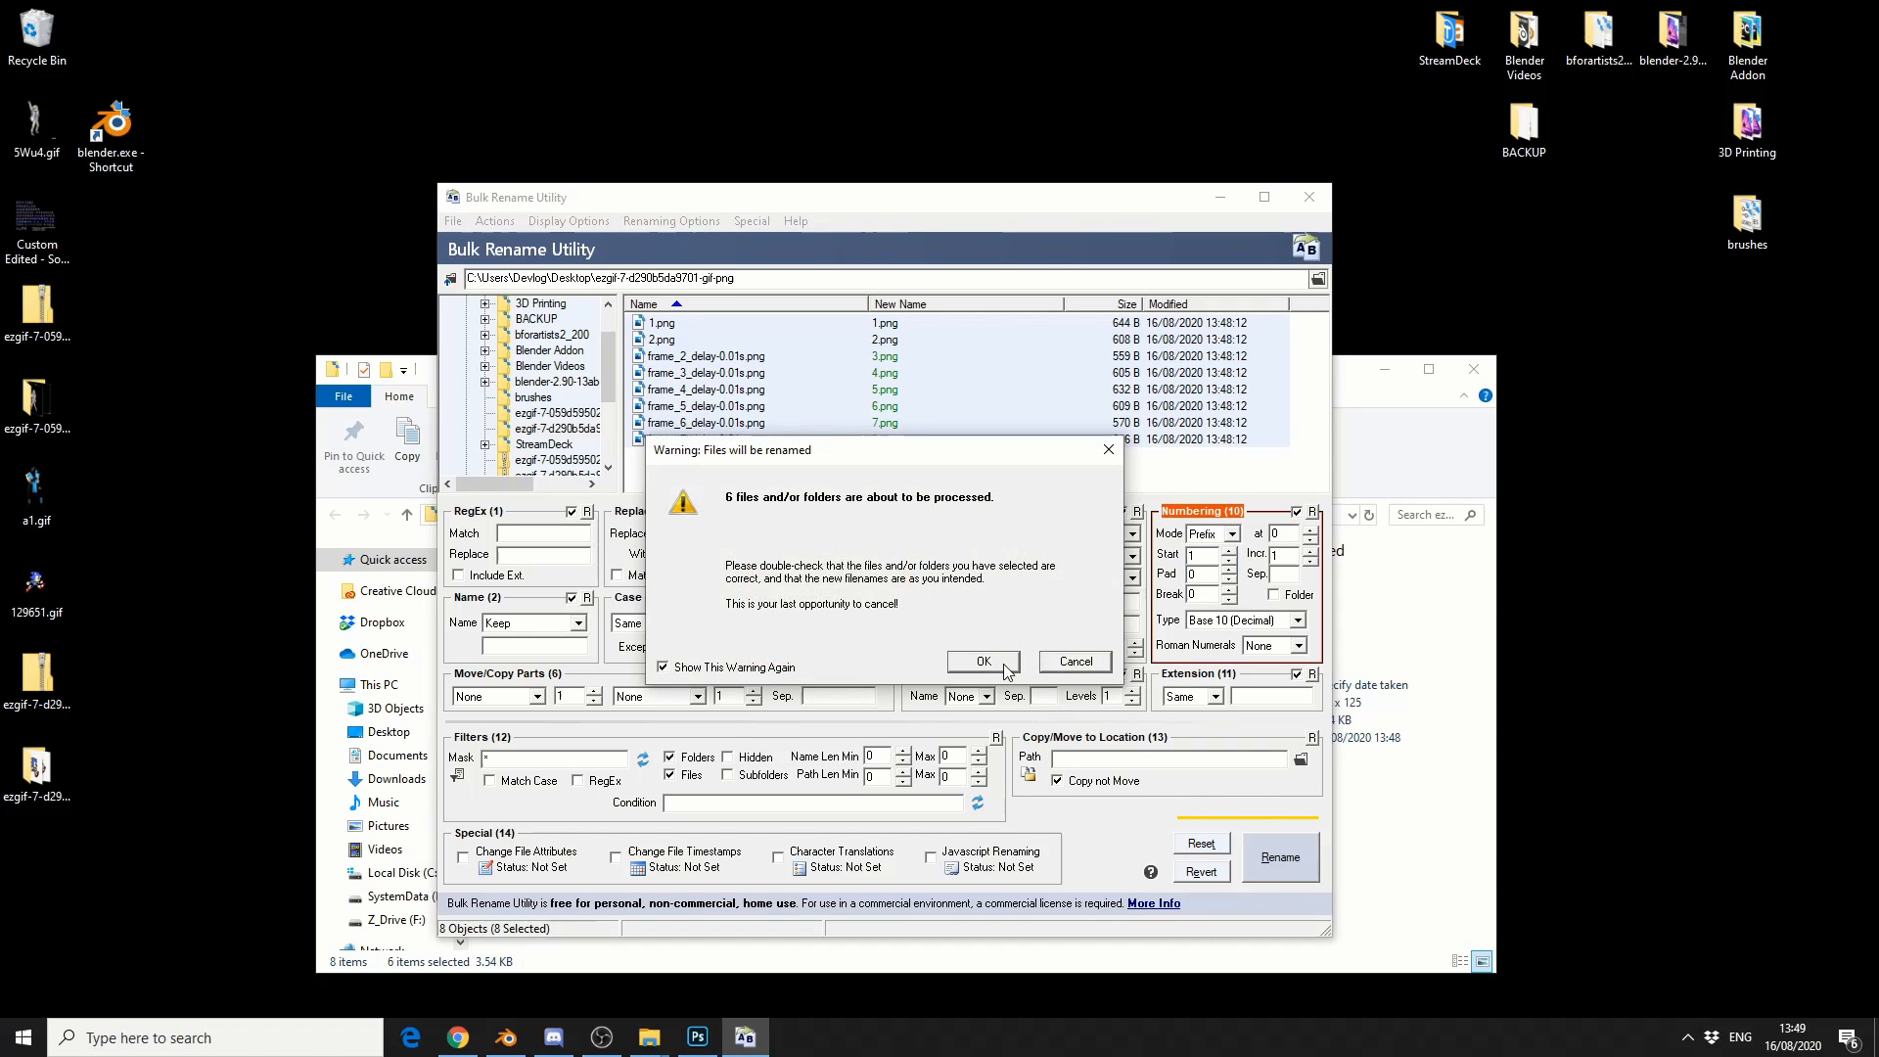
click(981, 660)
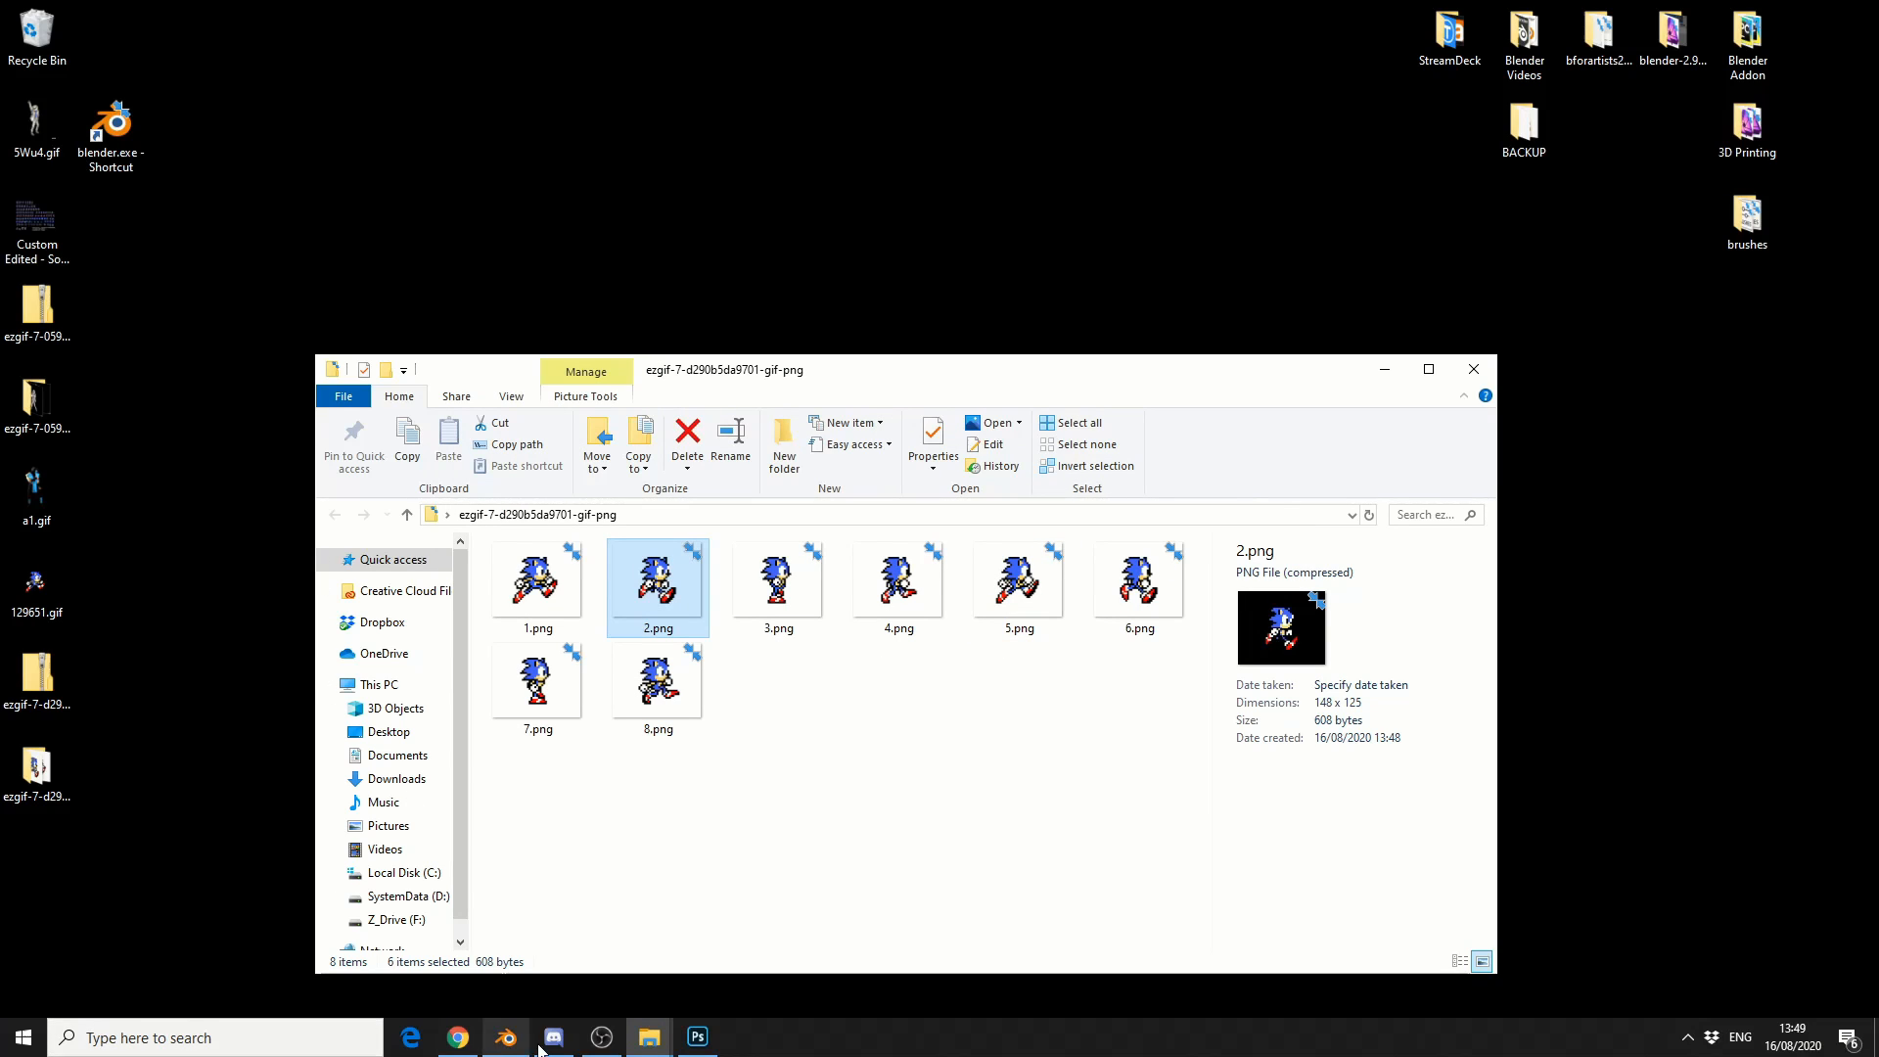
- Switch to Blender and add a mesh plane to the scene
click(505, 1038)
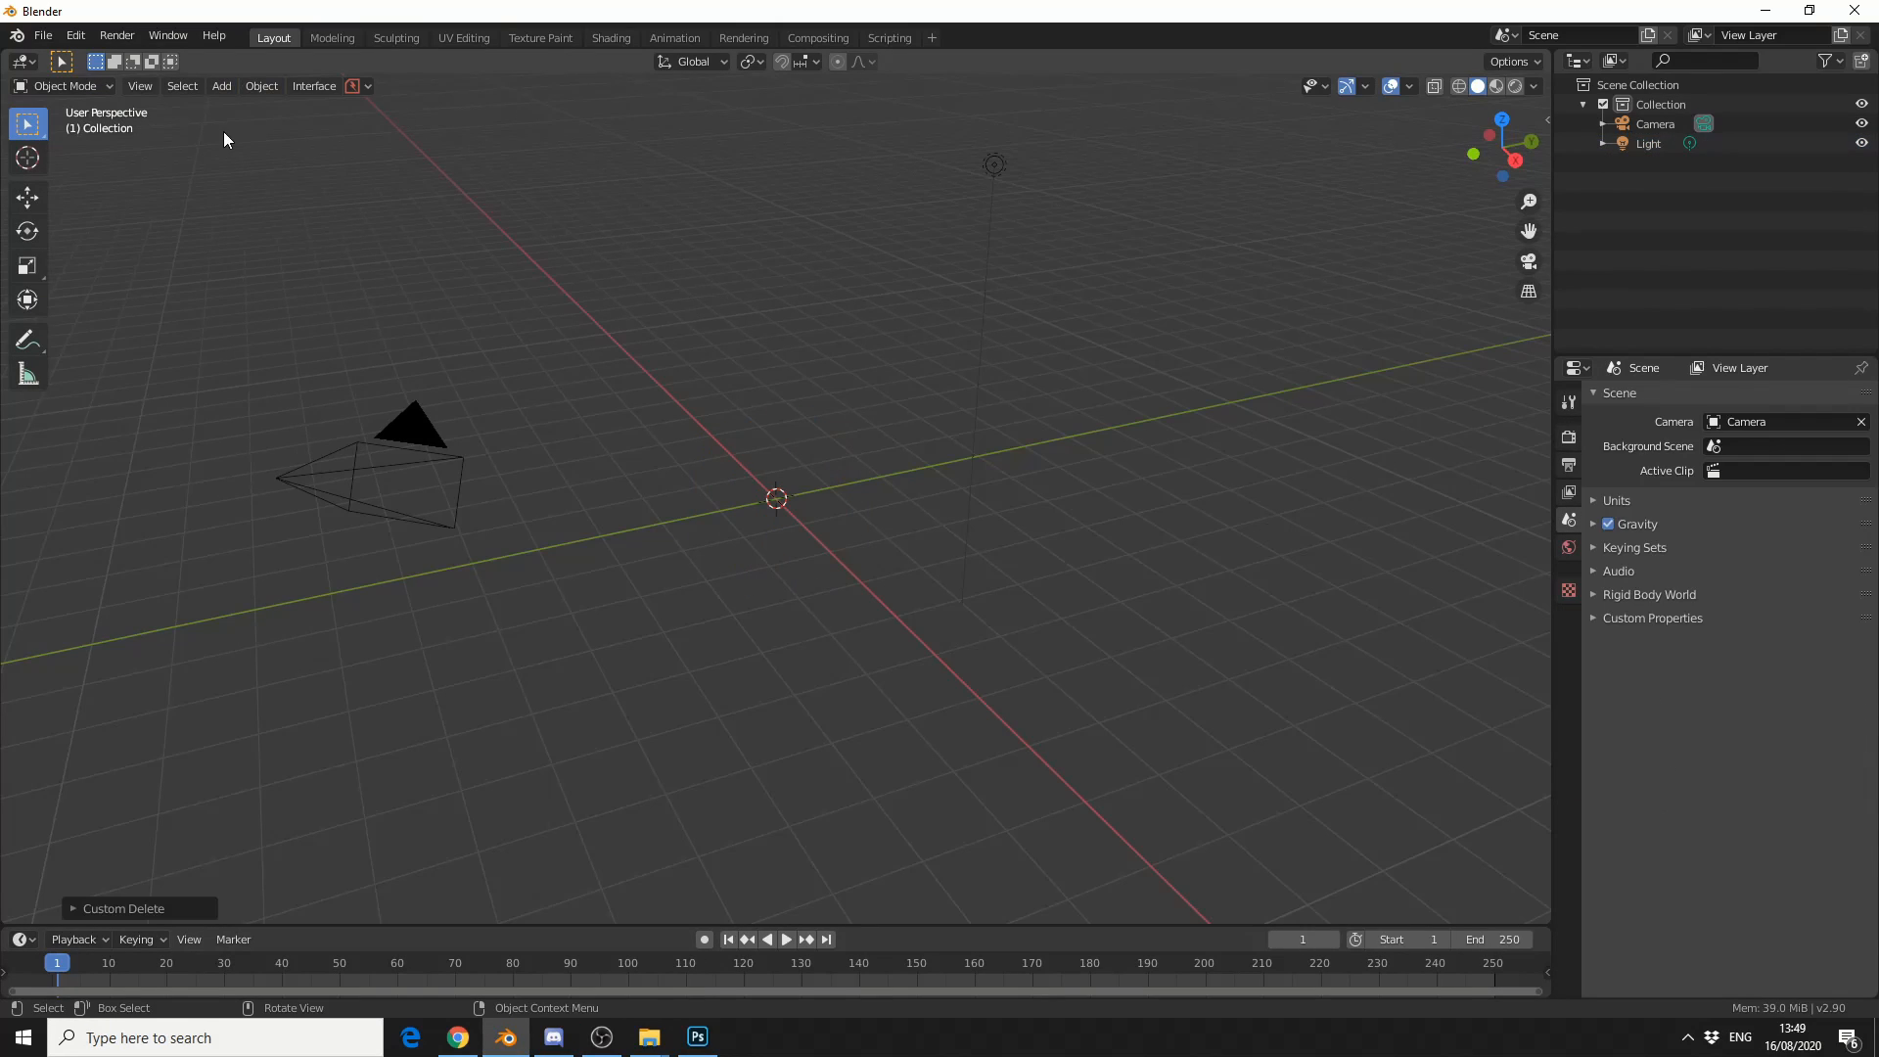
click(221, 84)
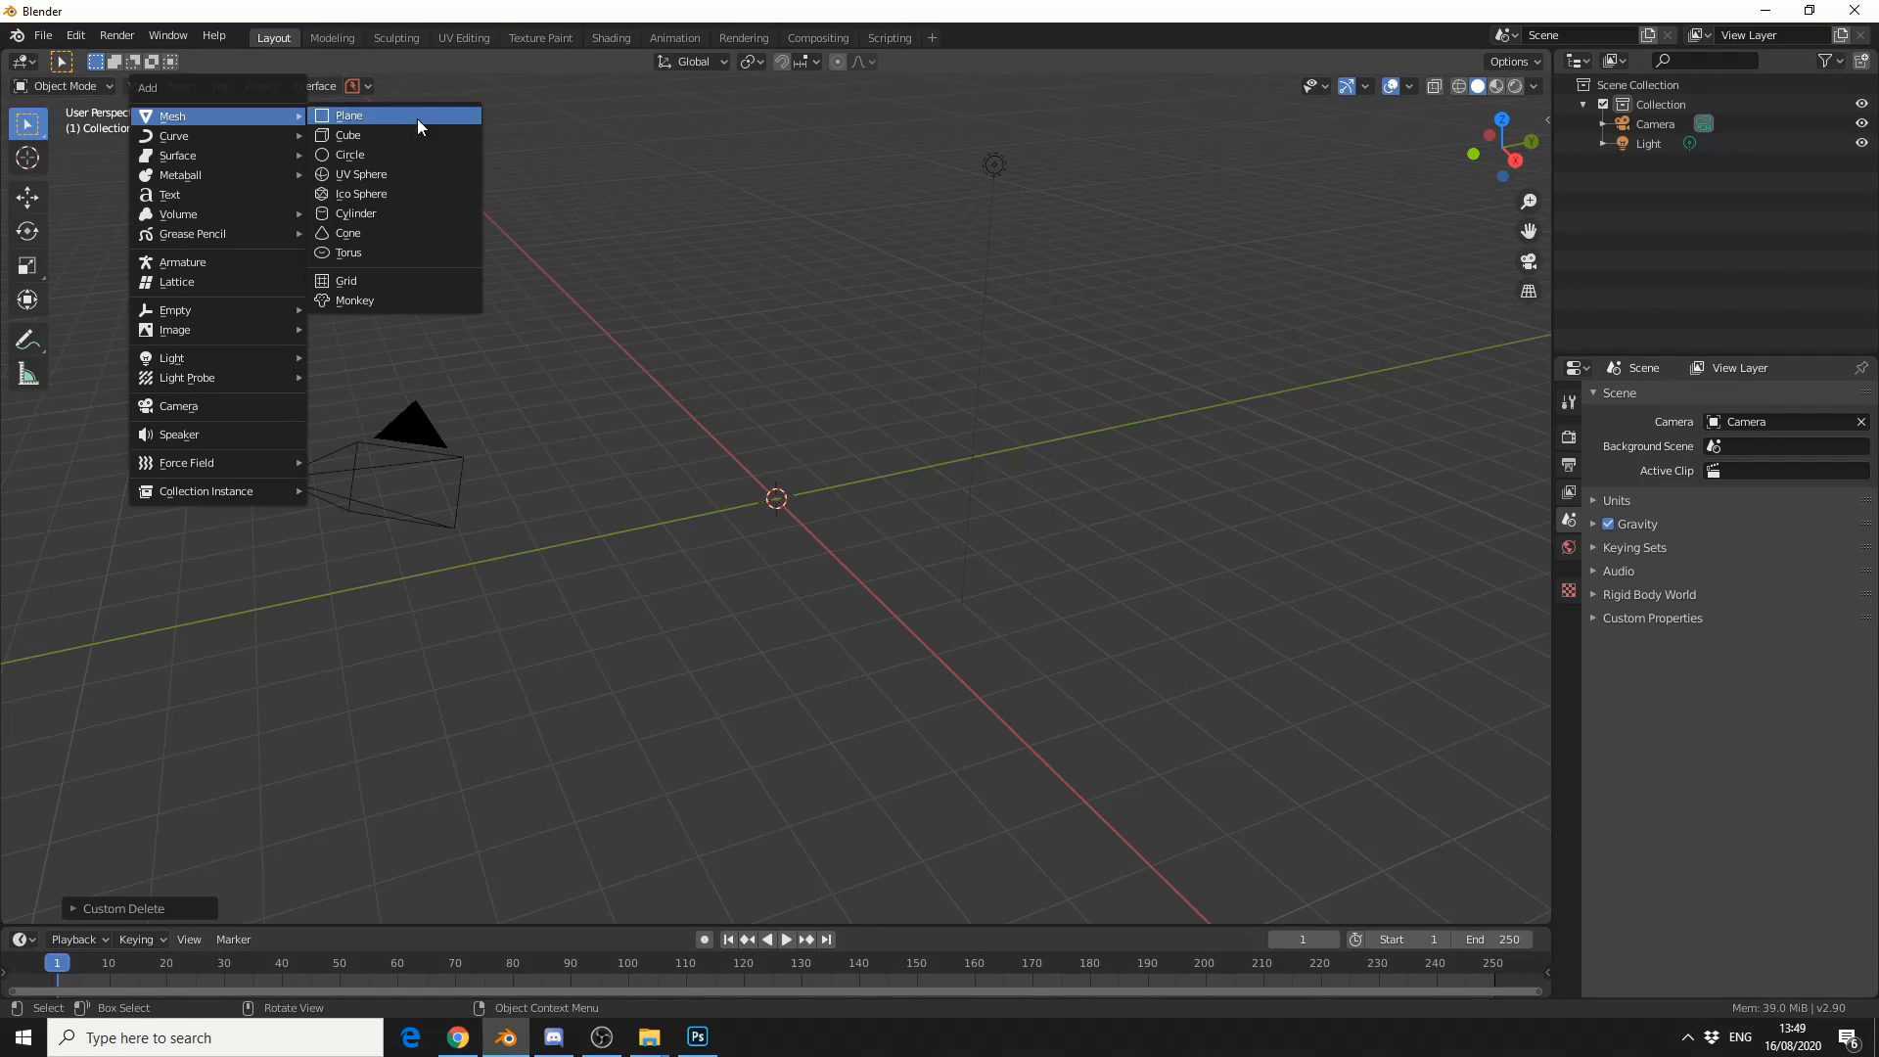
click(348, 115)
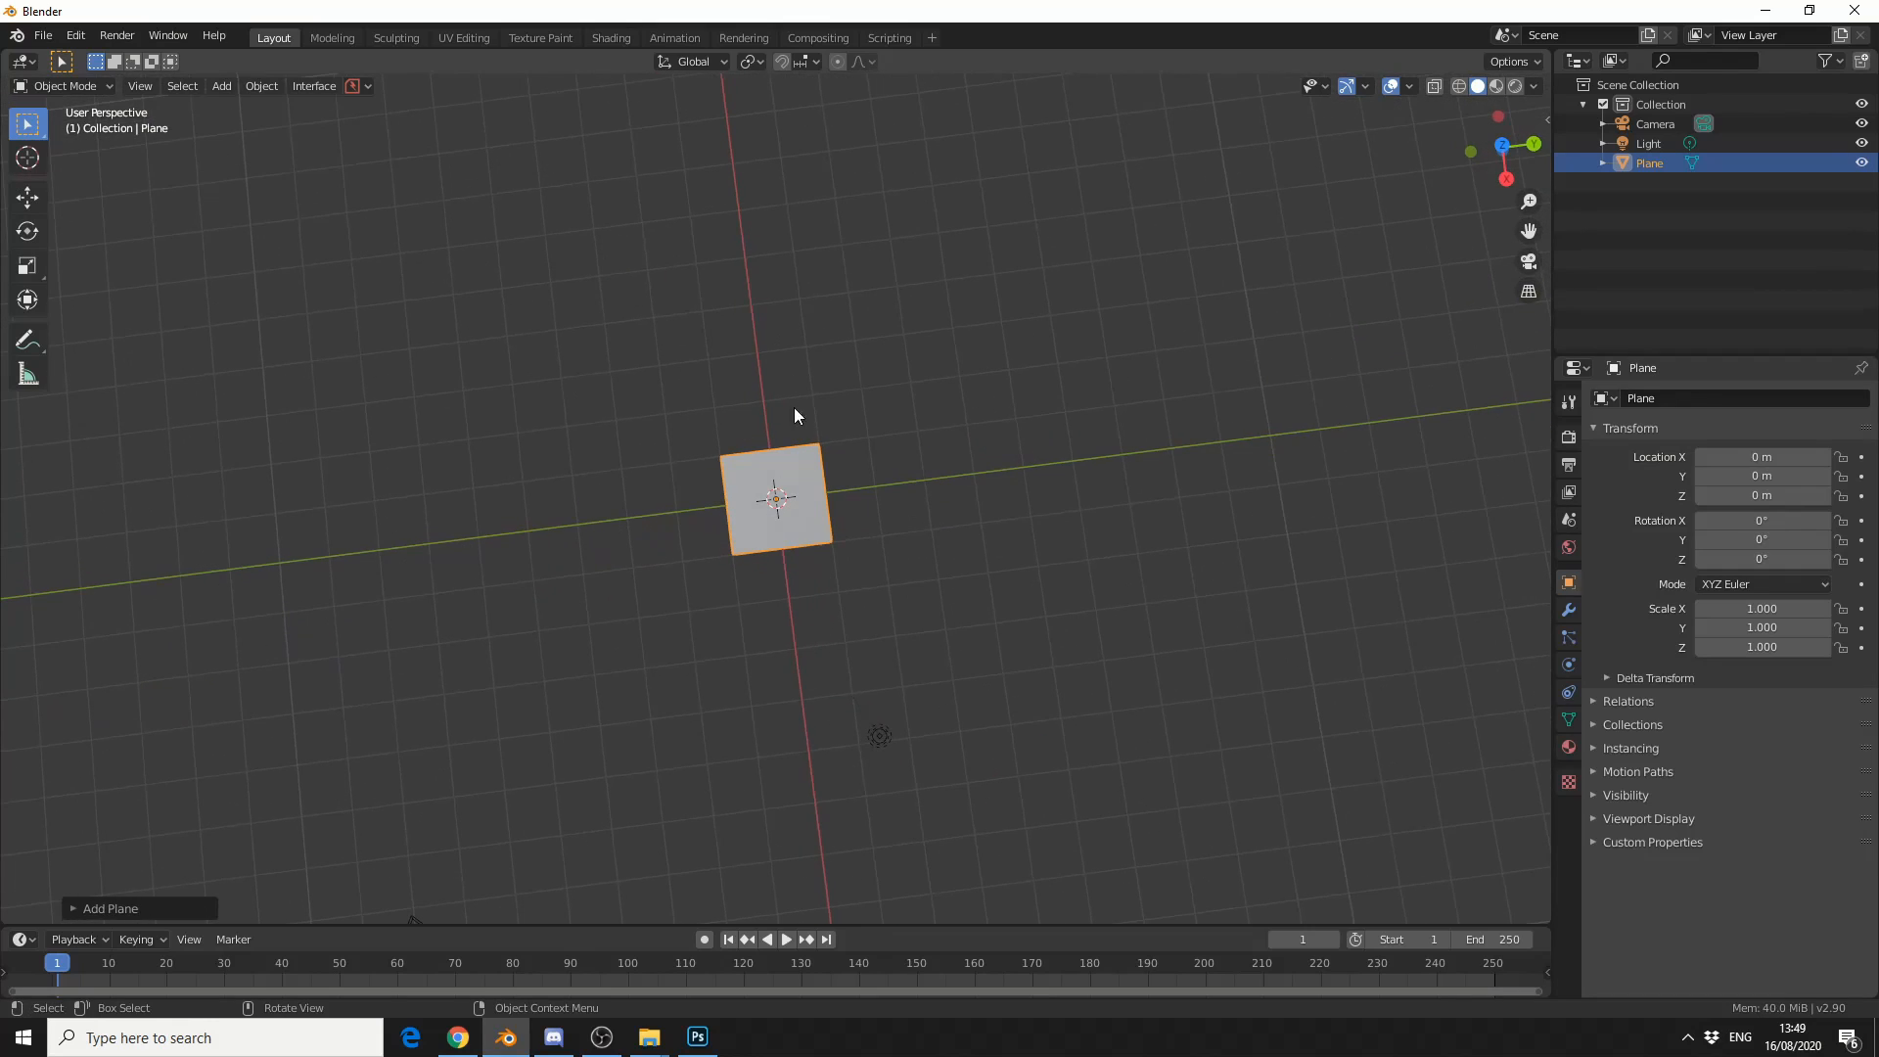
click(611, 37)
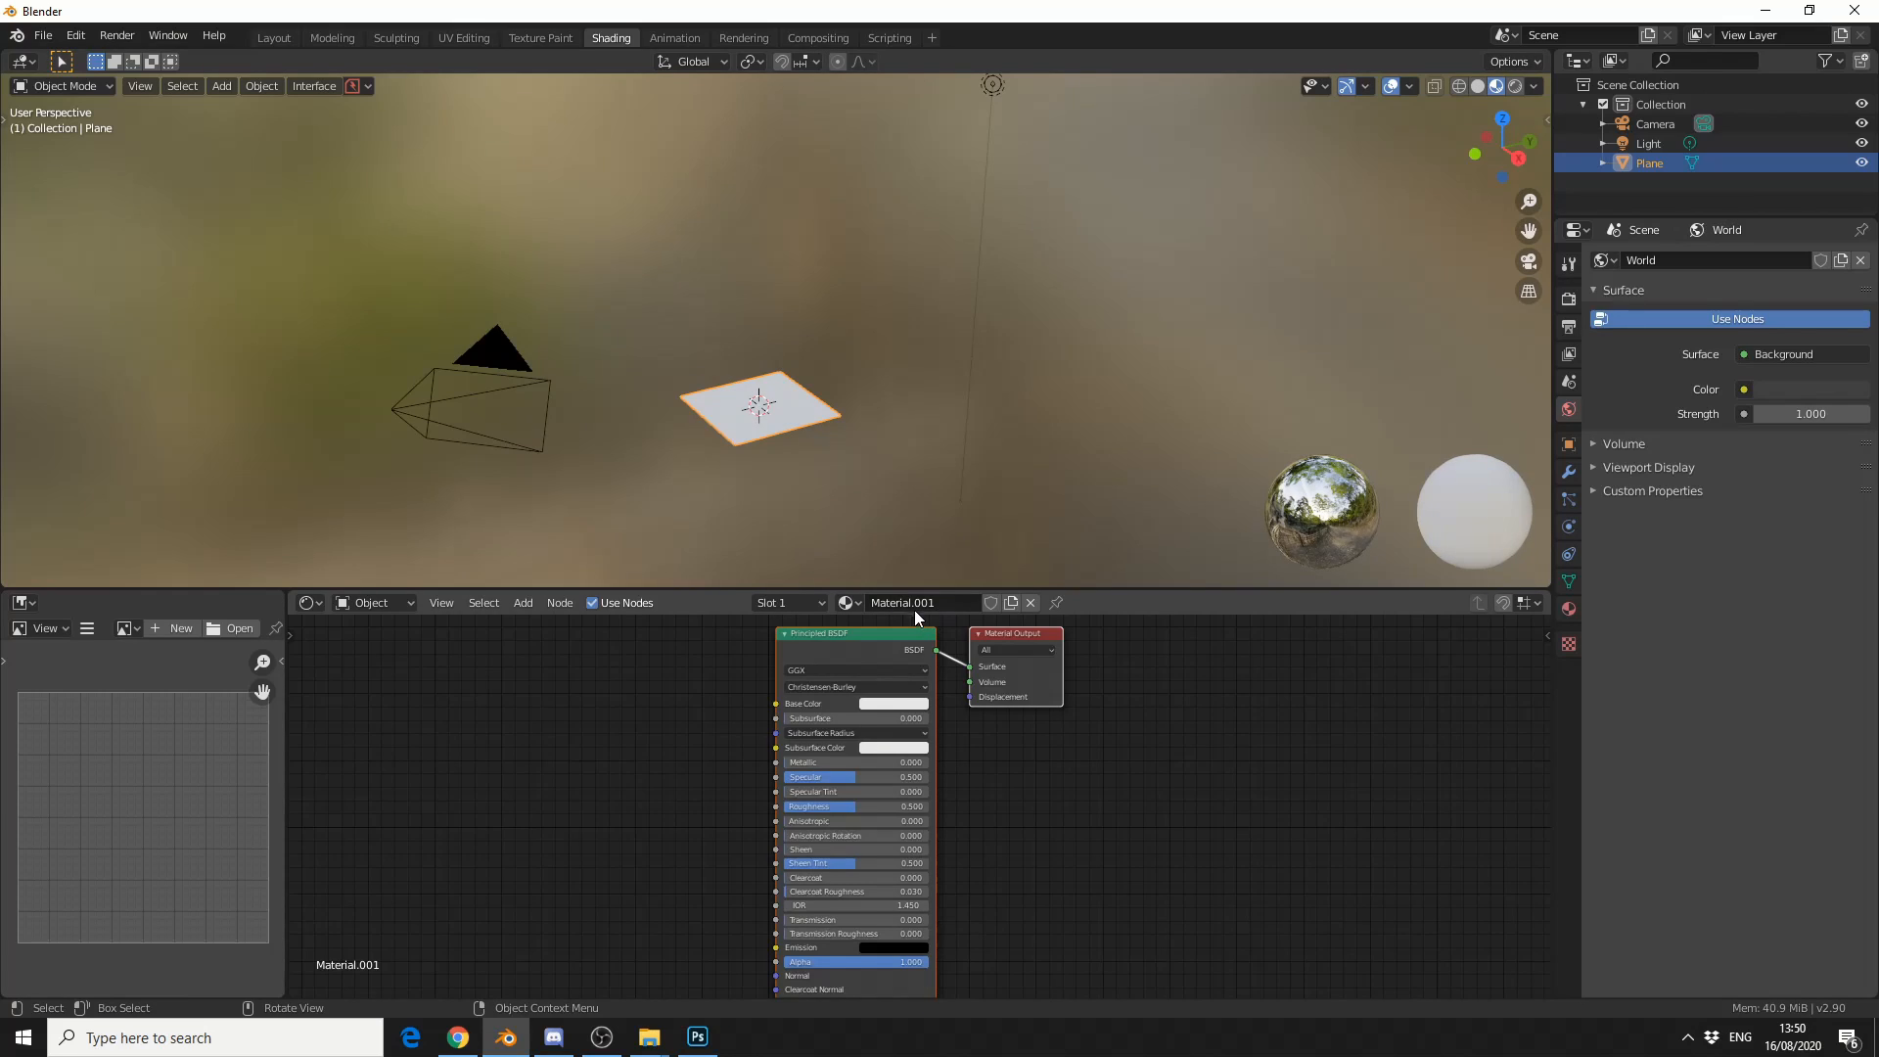
- Add an Image Texture node and load 1.png from the extracted frames folder
click(522, 603)
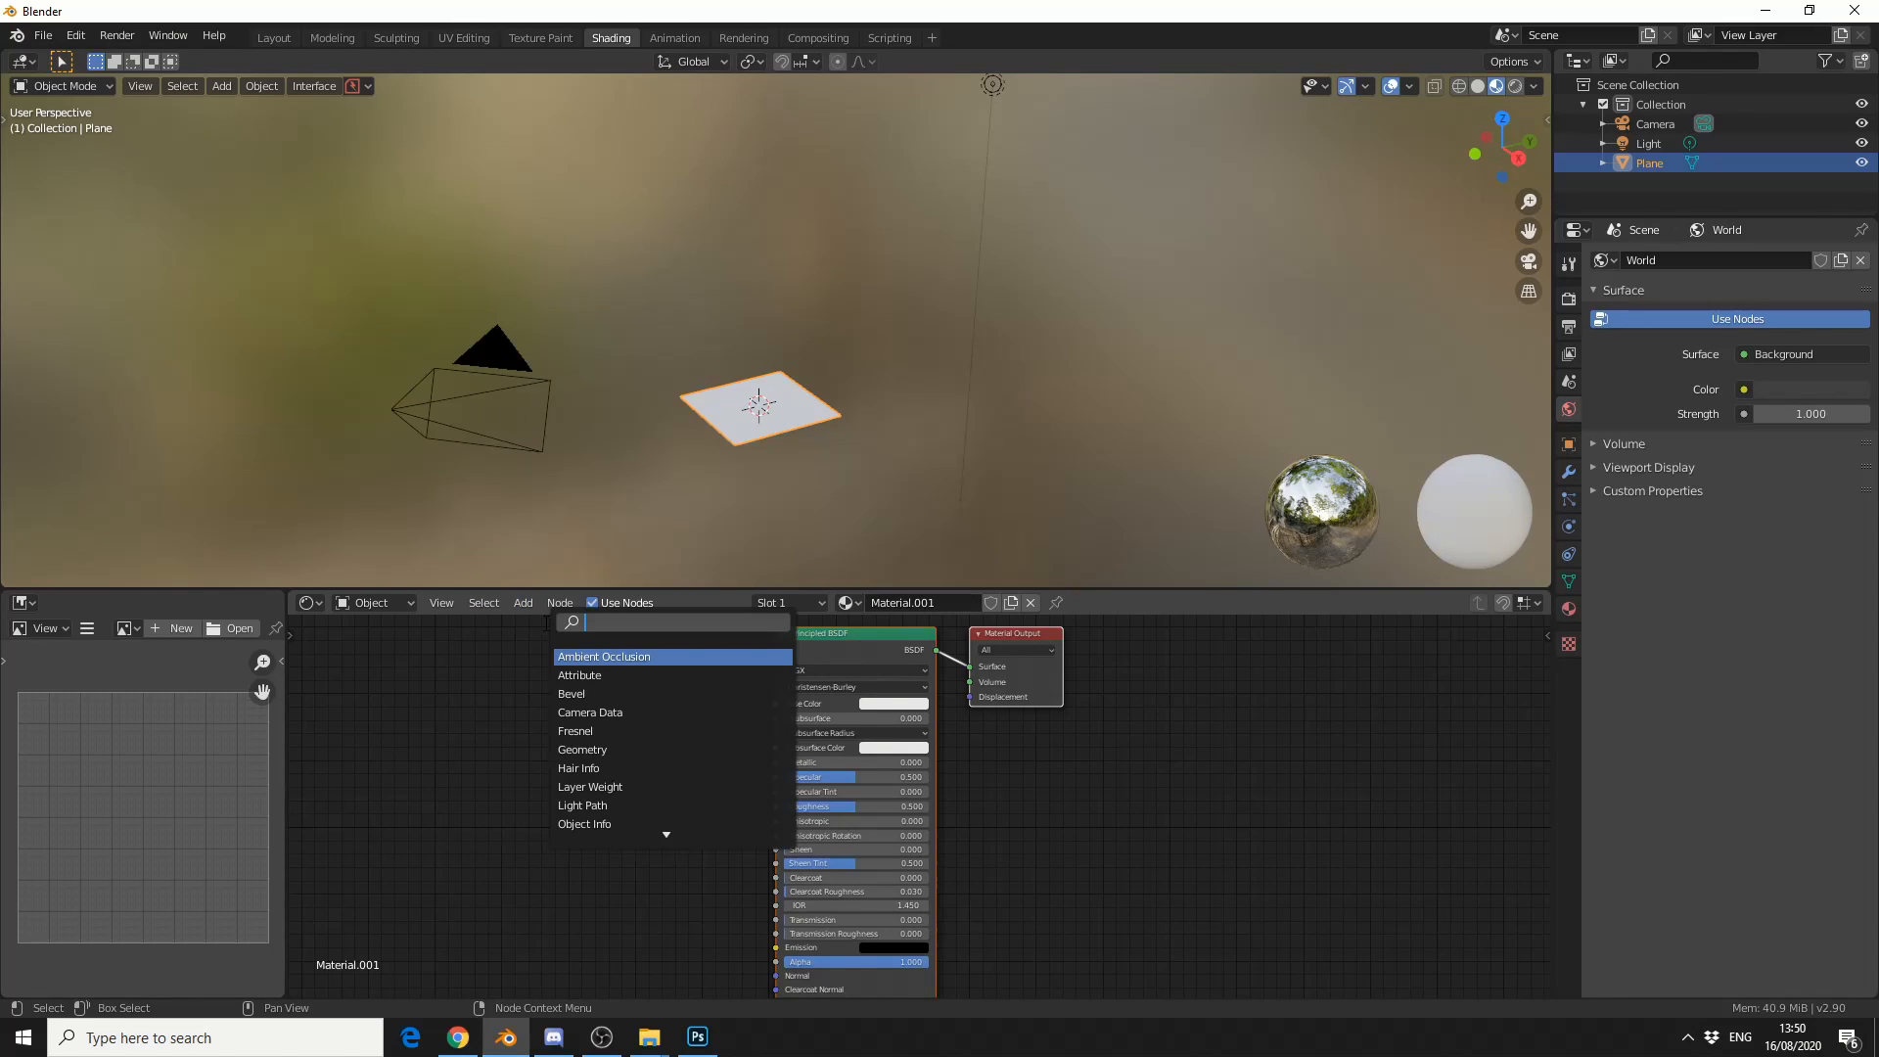
text(image)
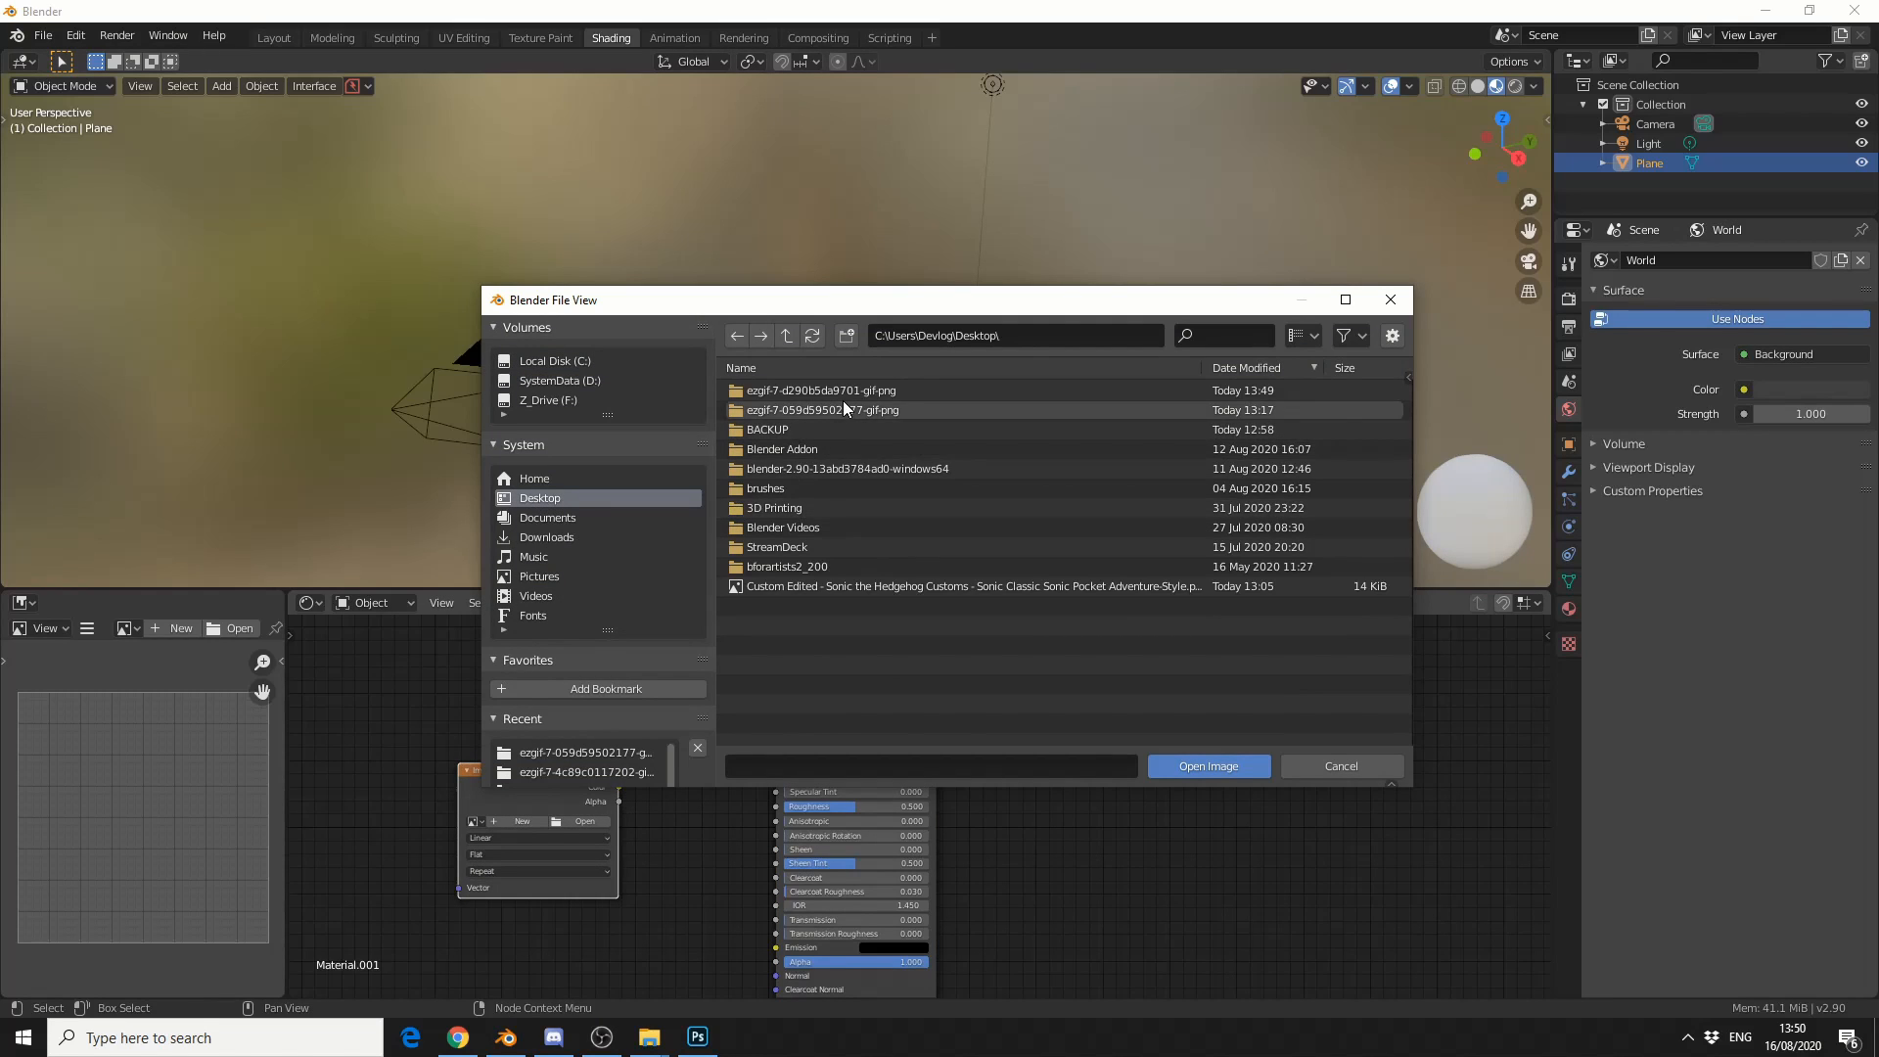
double_click(820, 390)
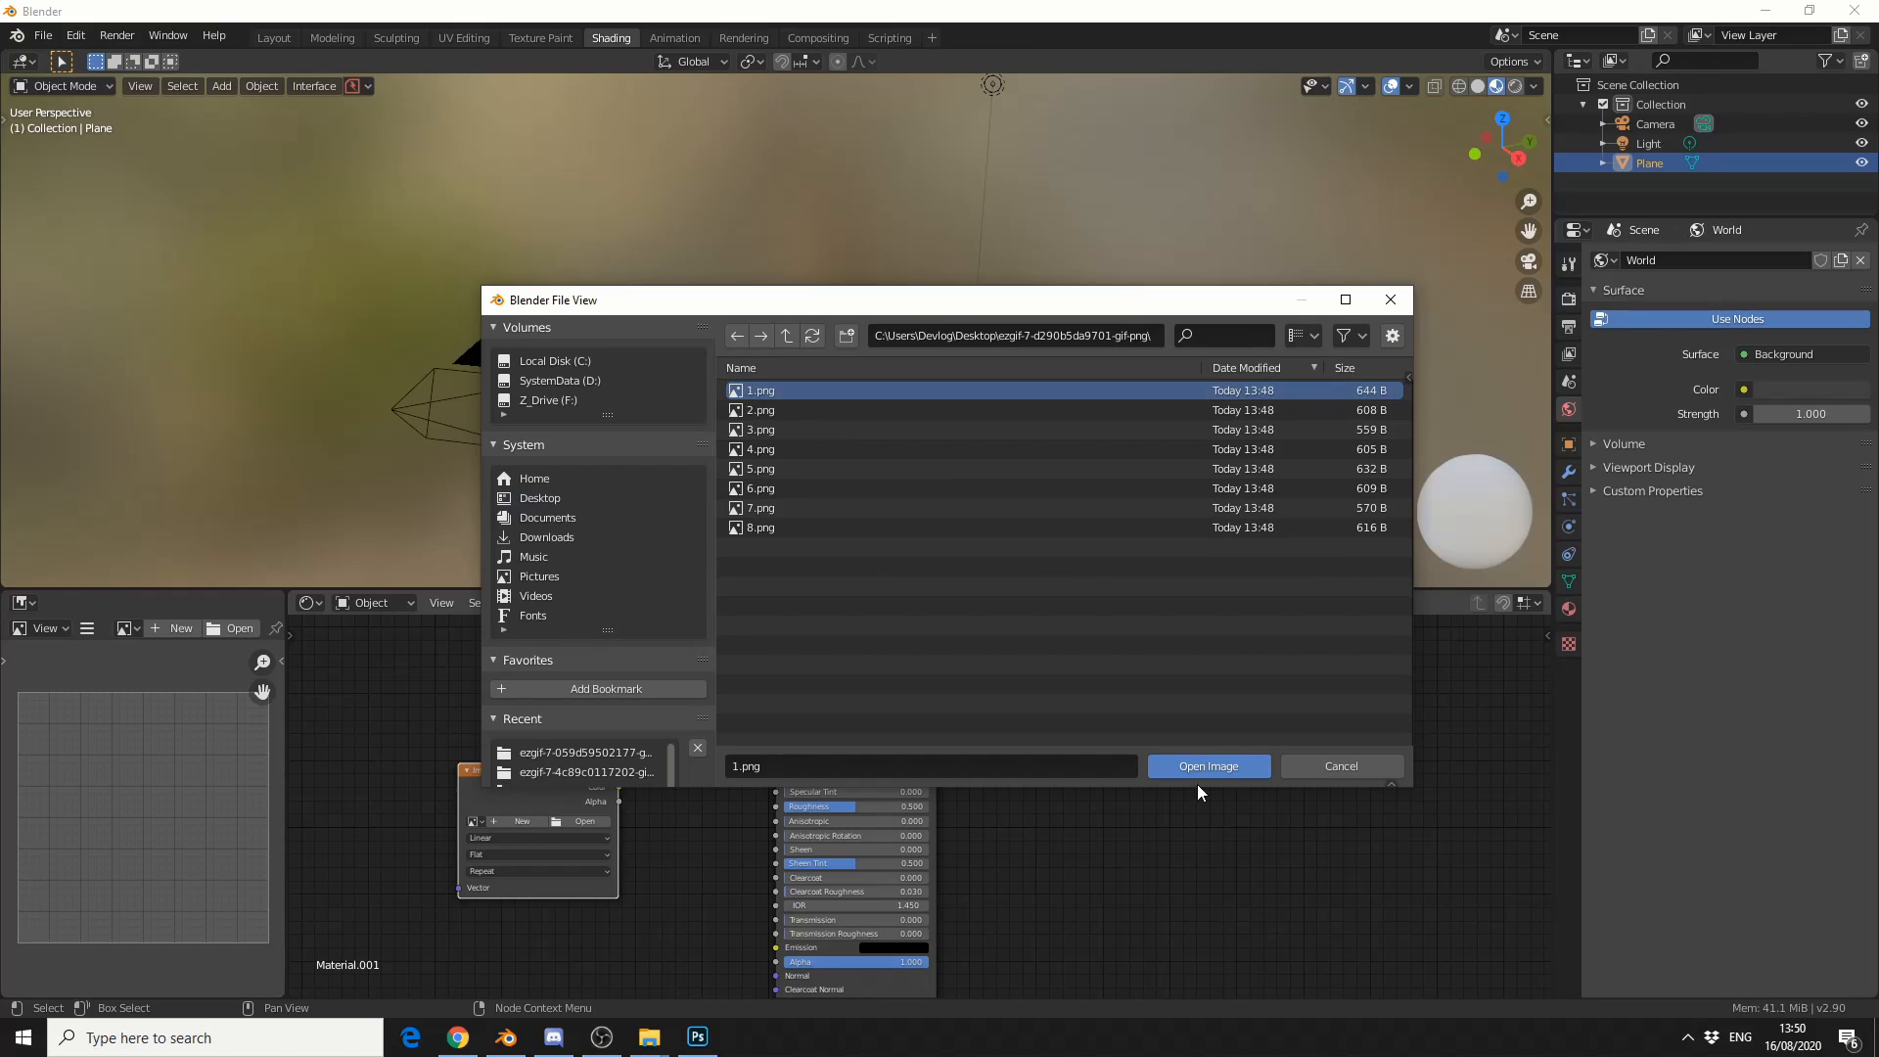
mouse_move(762, 576)
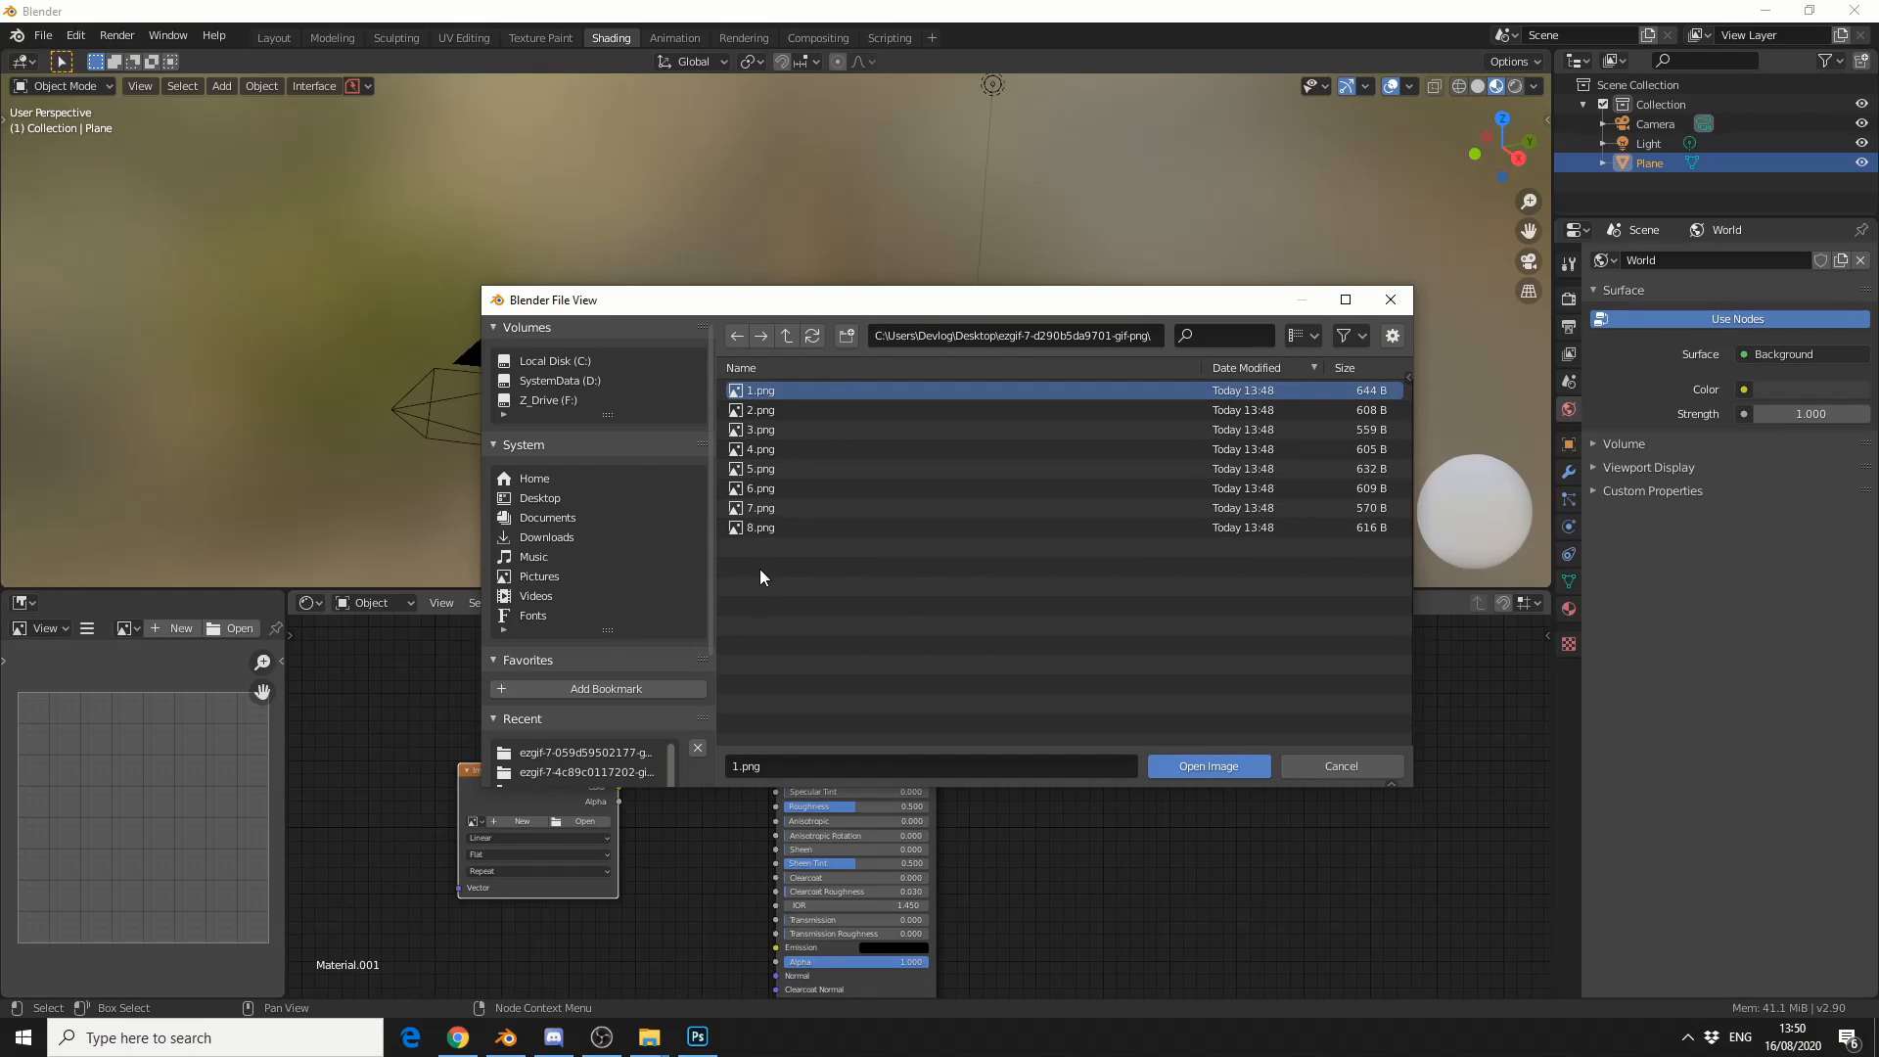
click(1208, 766)
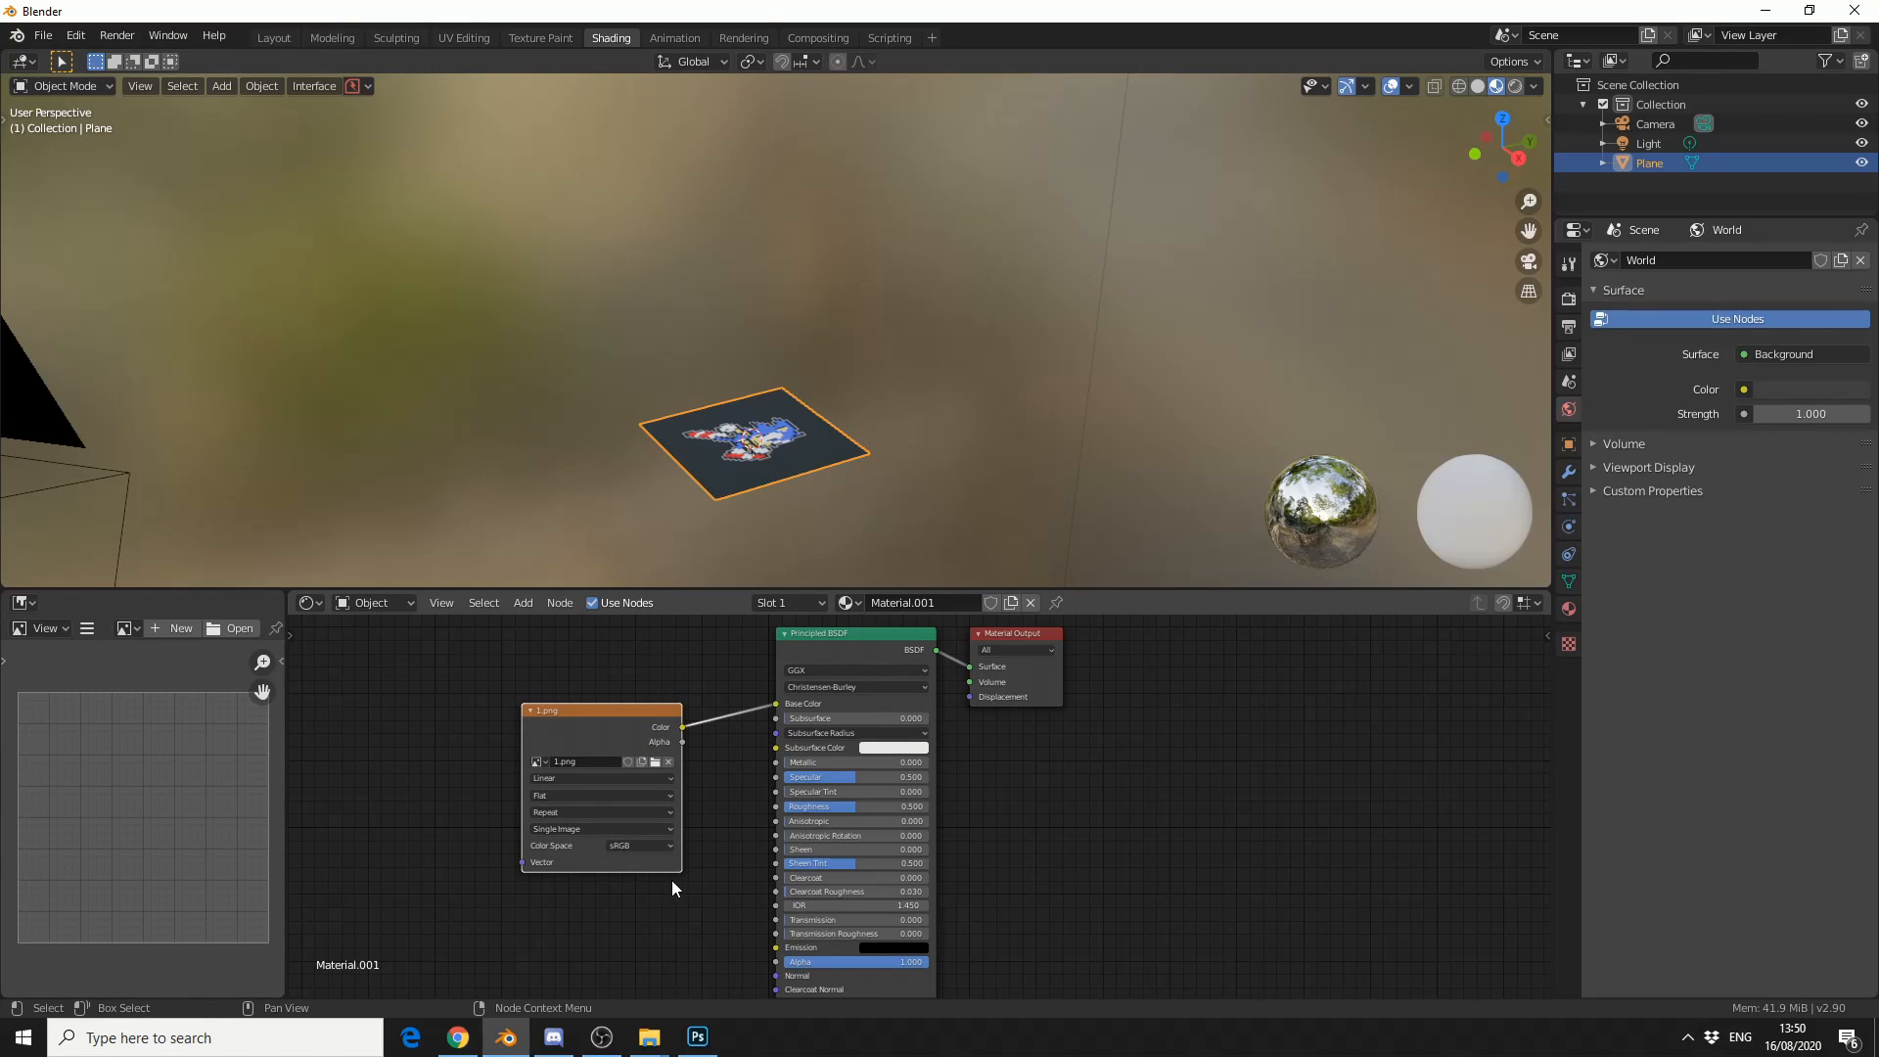
- Set the texture to an Image Sequence of 8 frames with Auto Refresh on
click(601, 828)
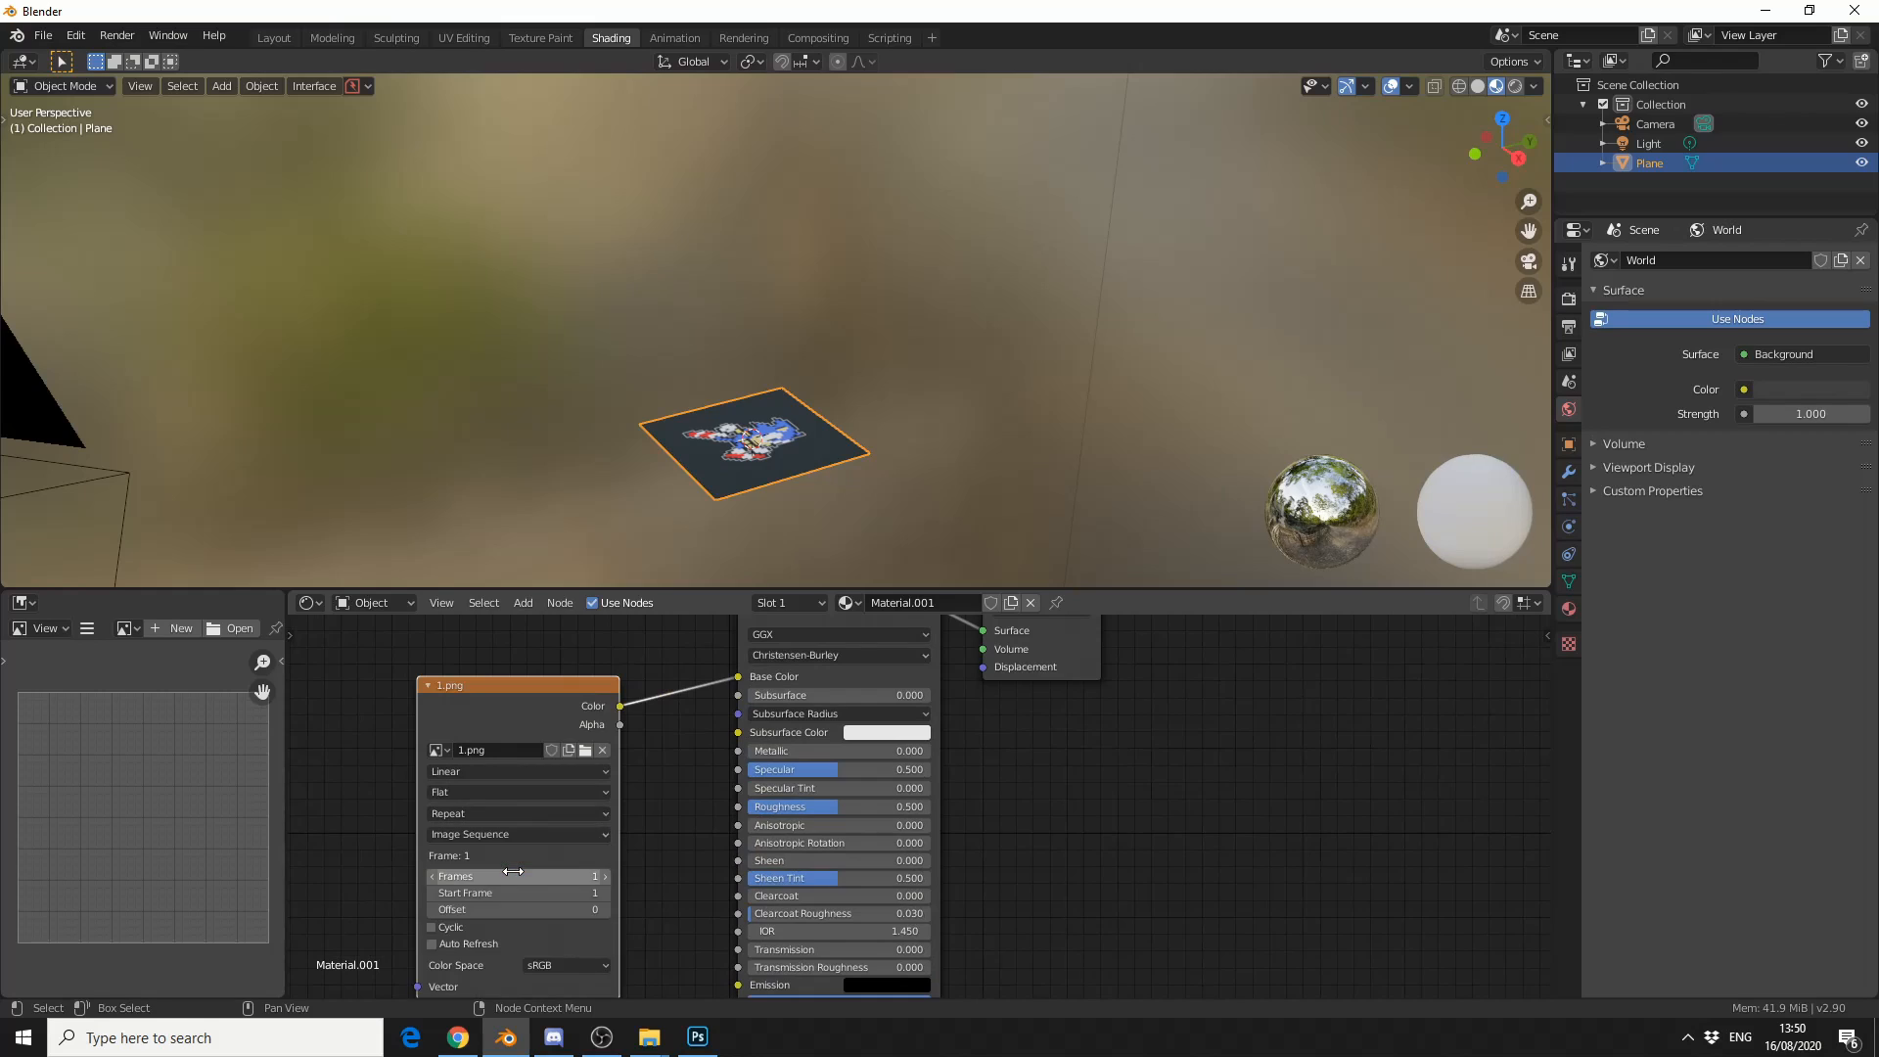
click(430, 943)
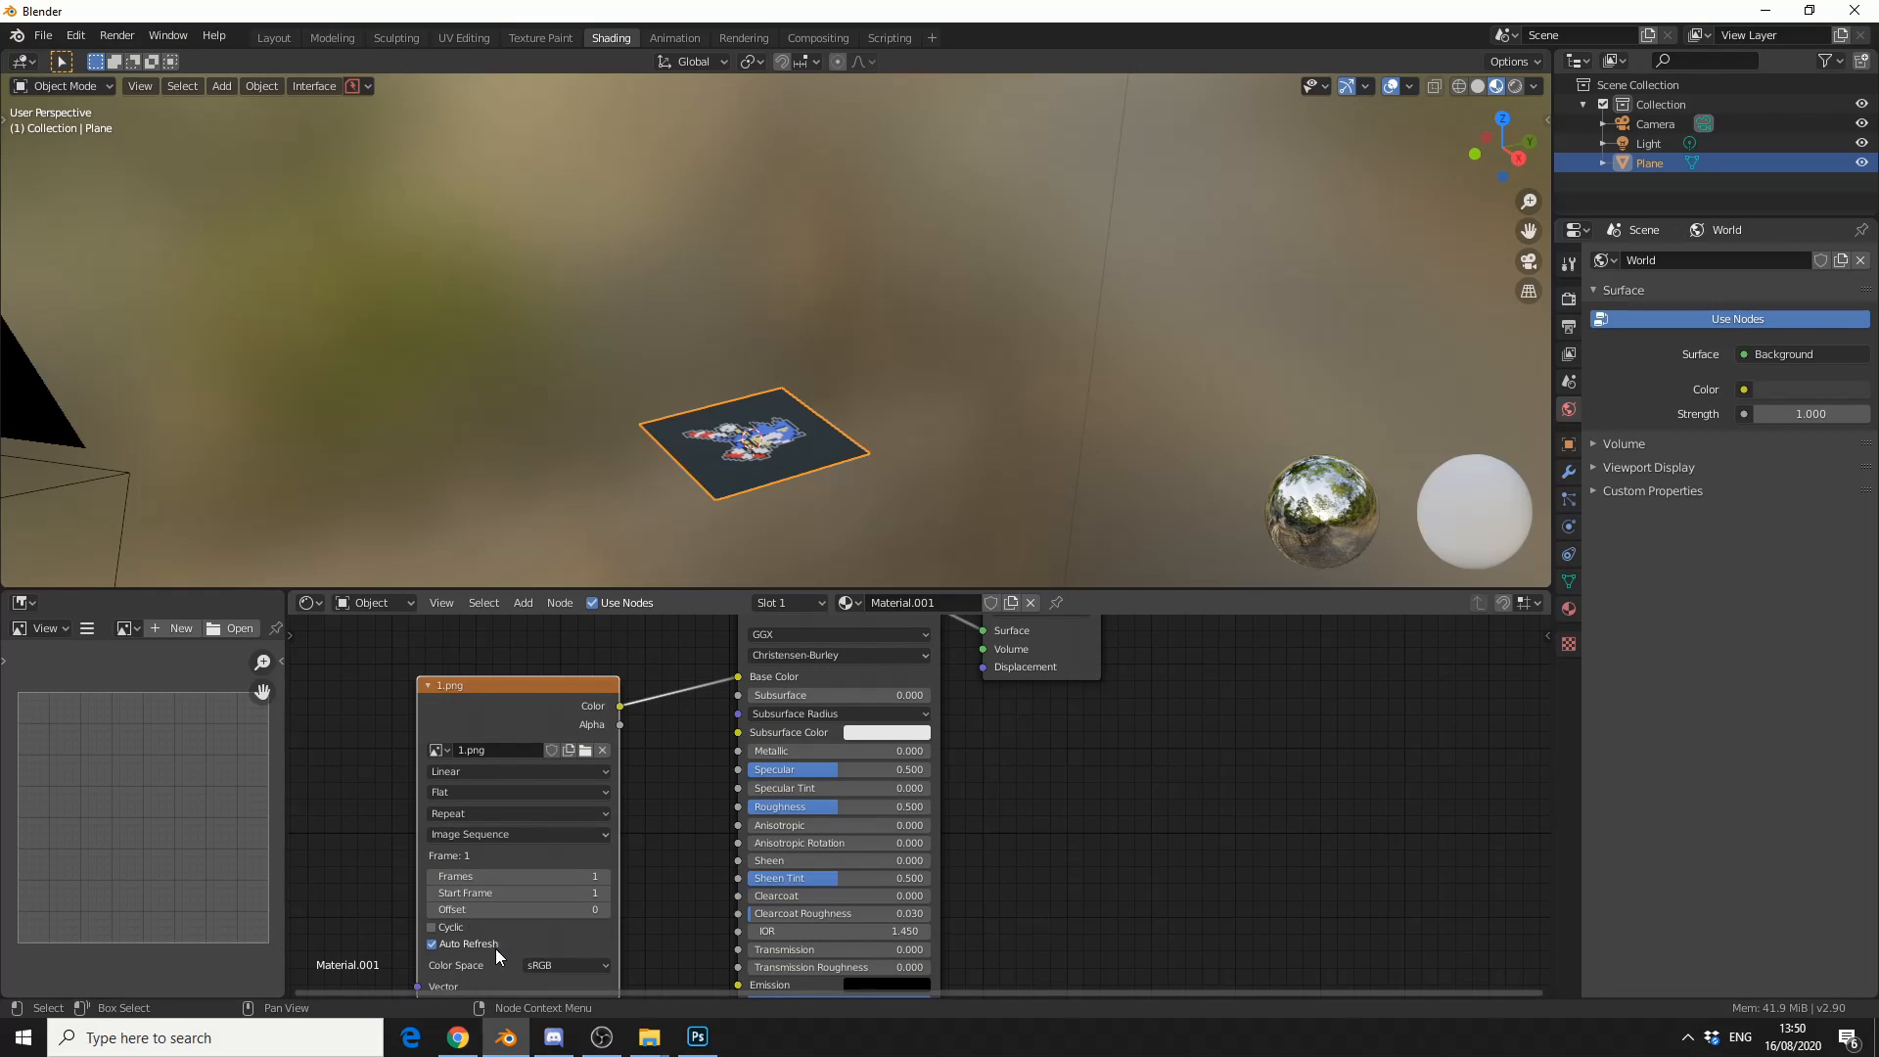
mouse_move(515, 877)
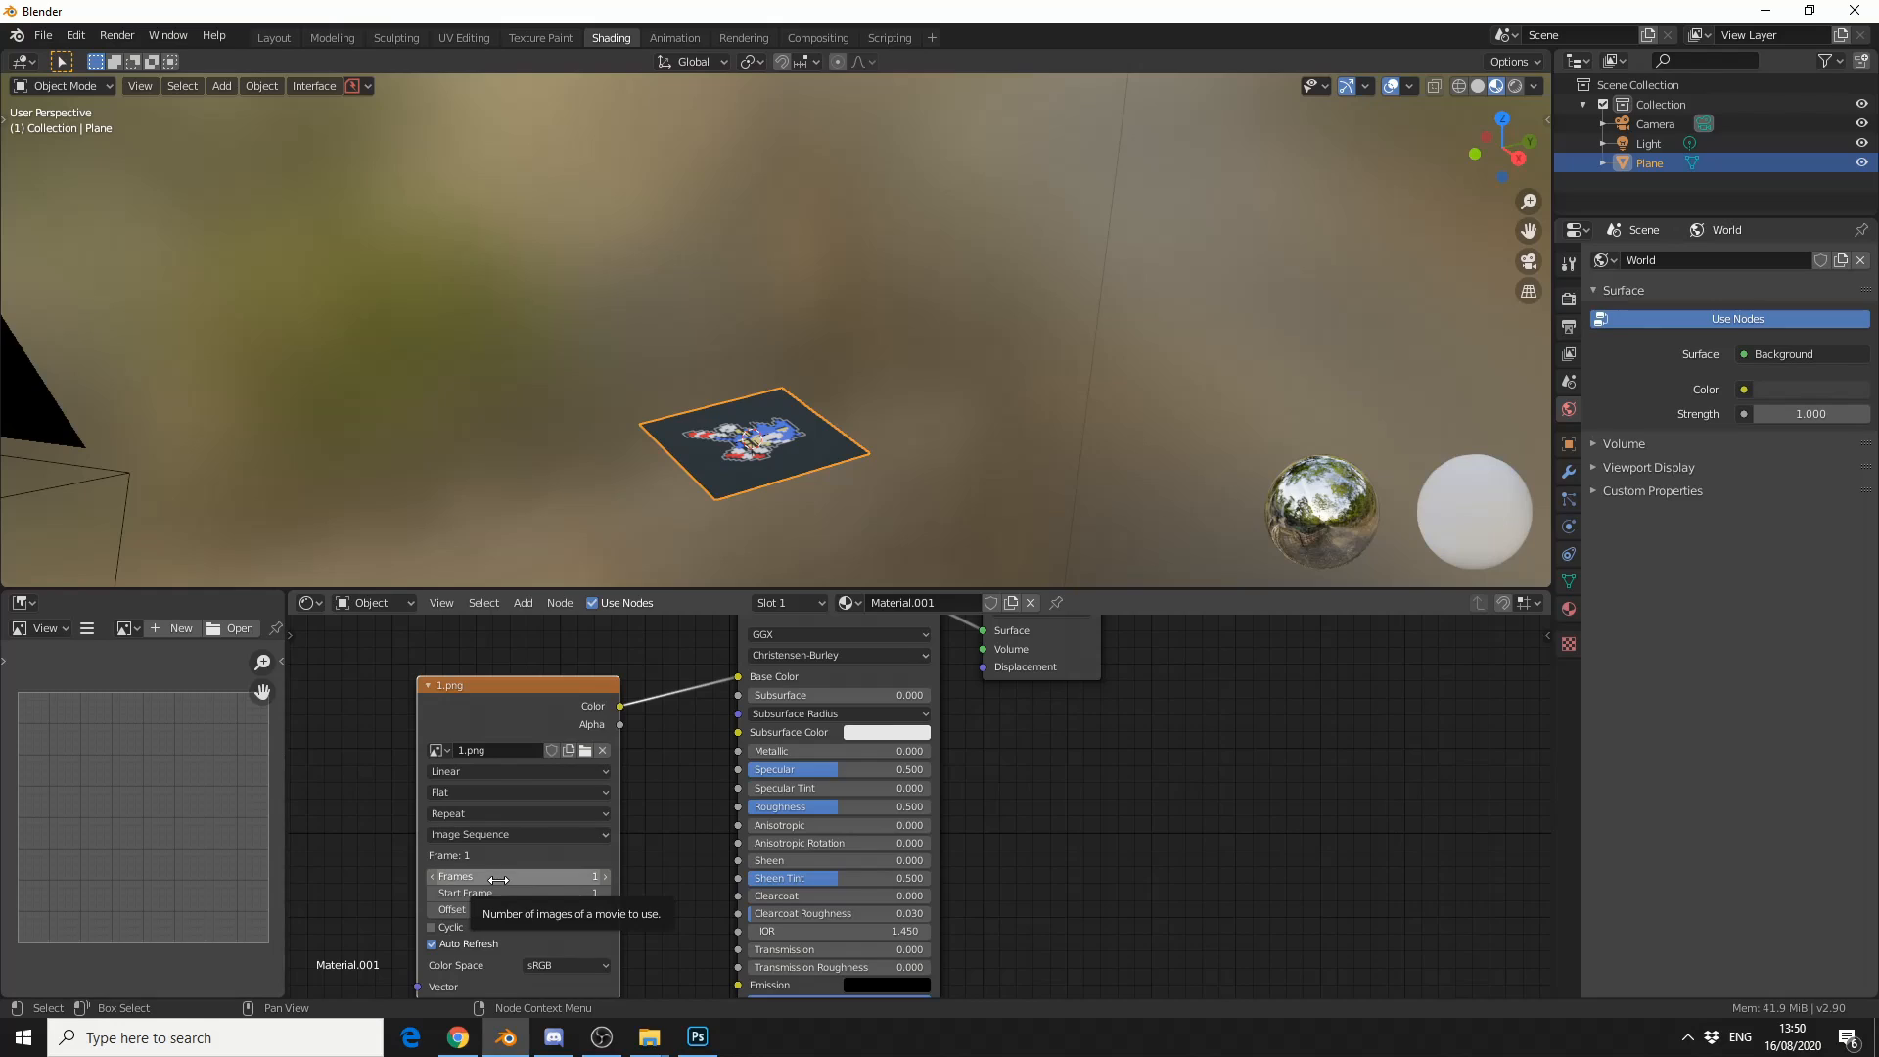
click(515, 877)
text(8)
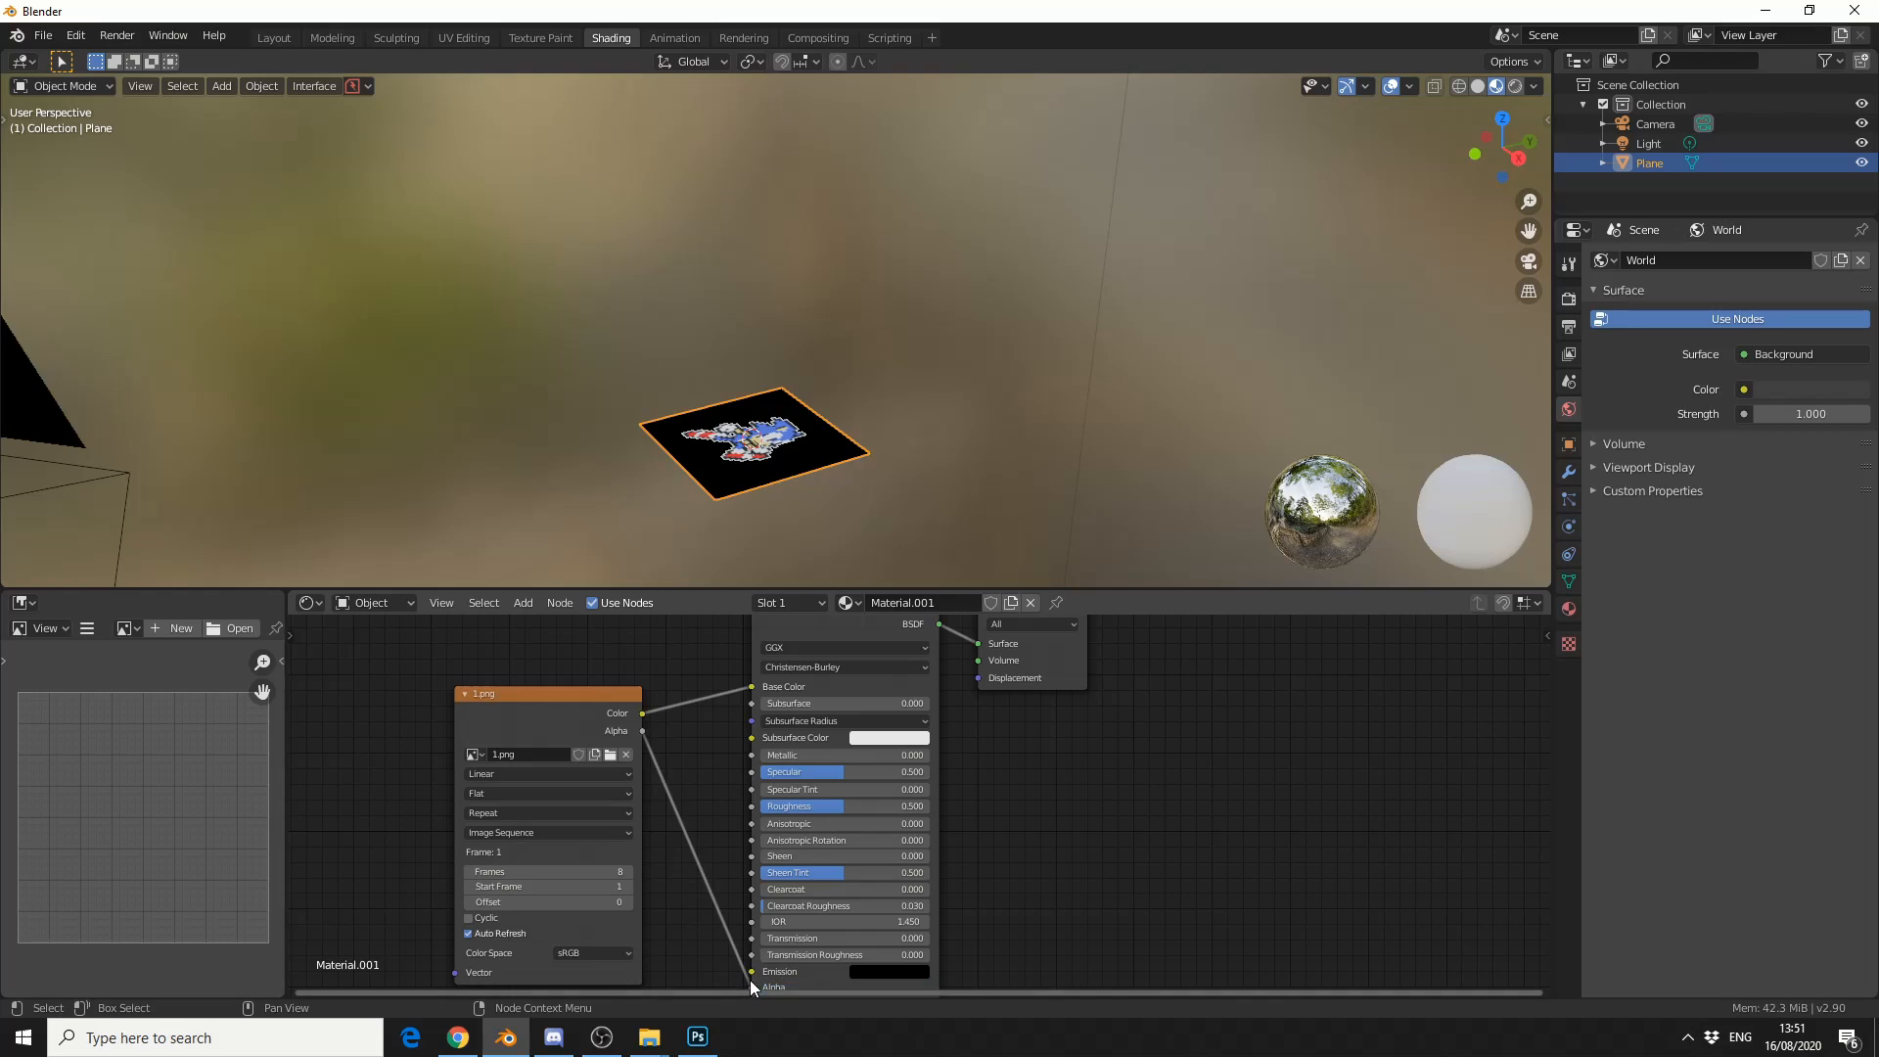
mouse_move(260, 84)
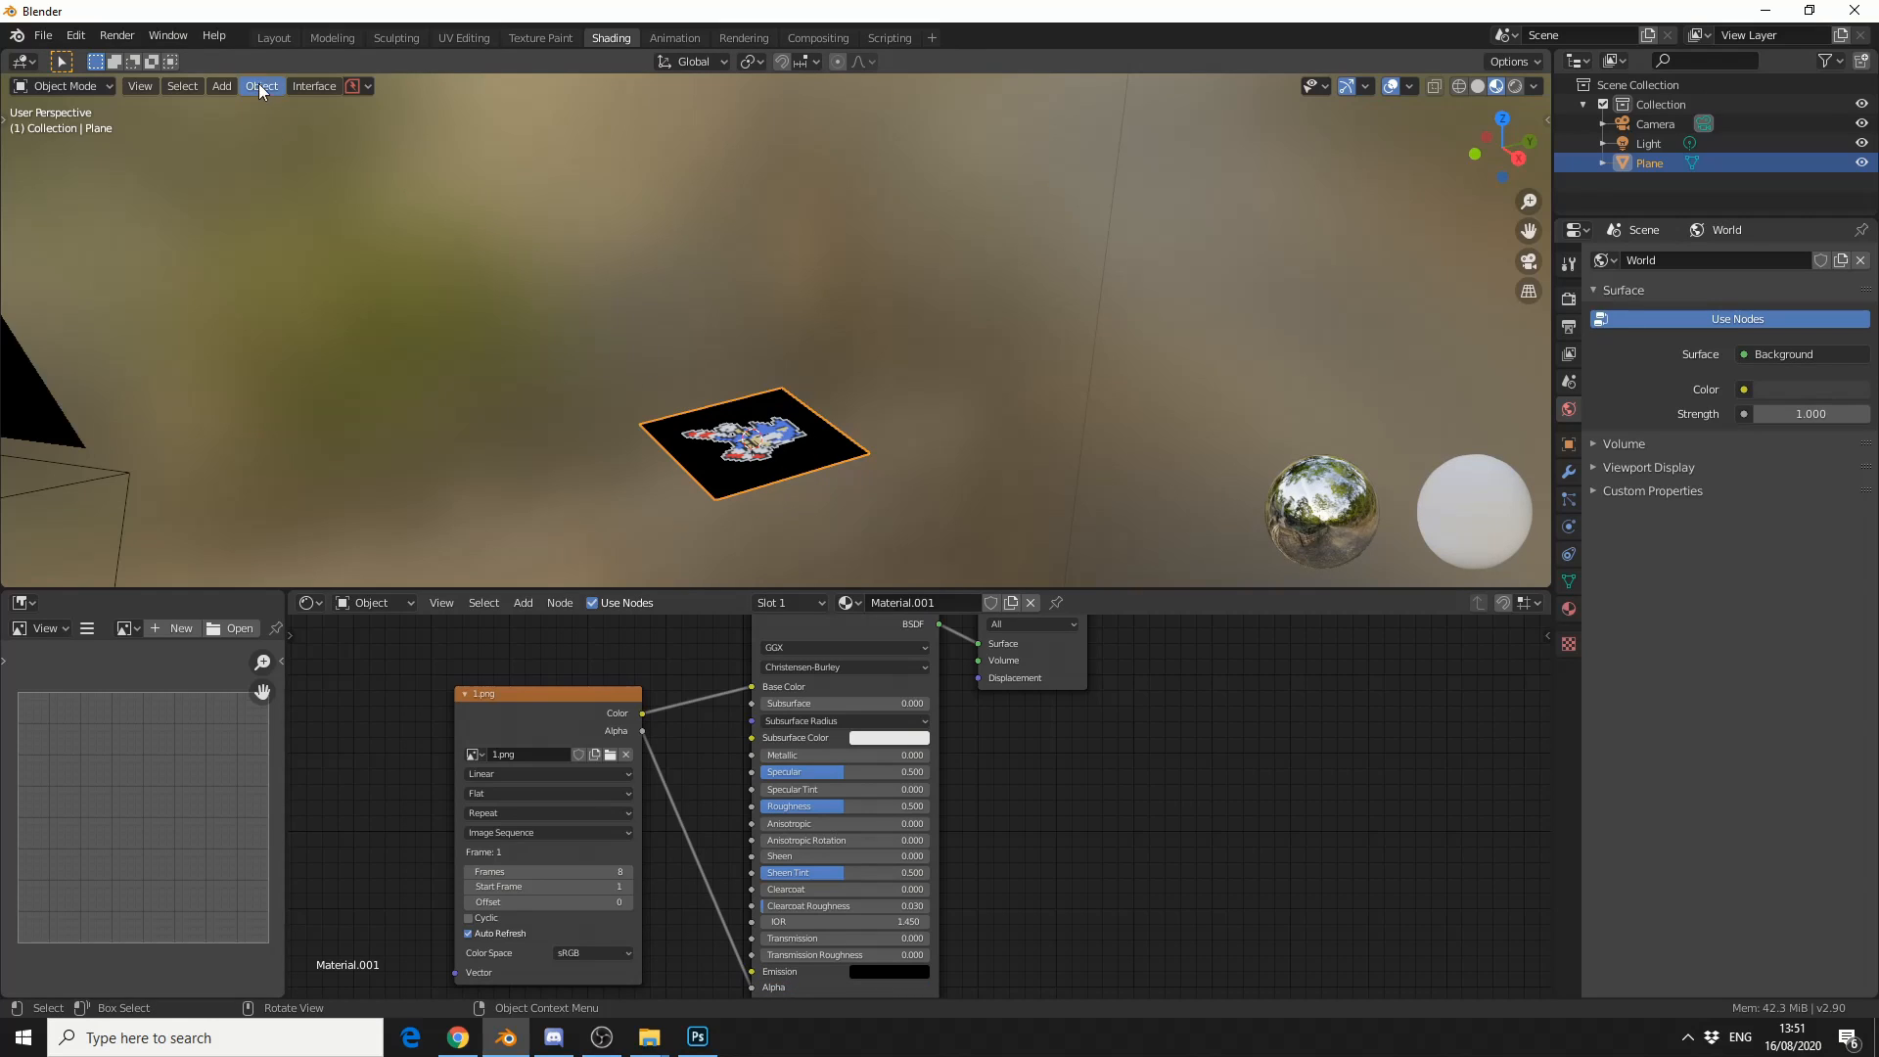
- Play the timeline in Material Preview to see Sonic animating, then return to Shading
click(272, 37)
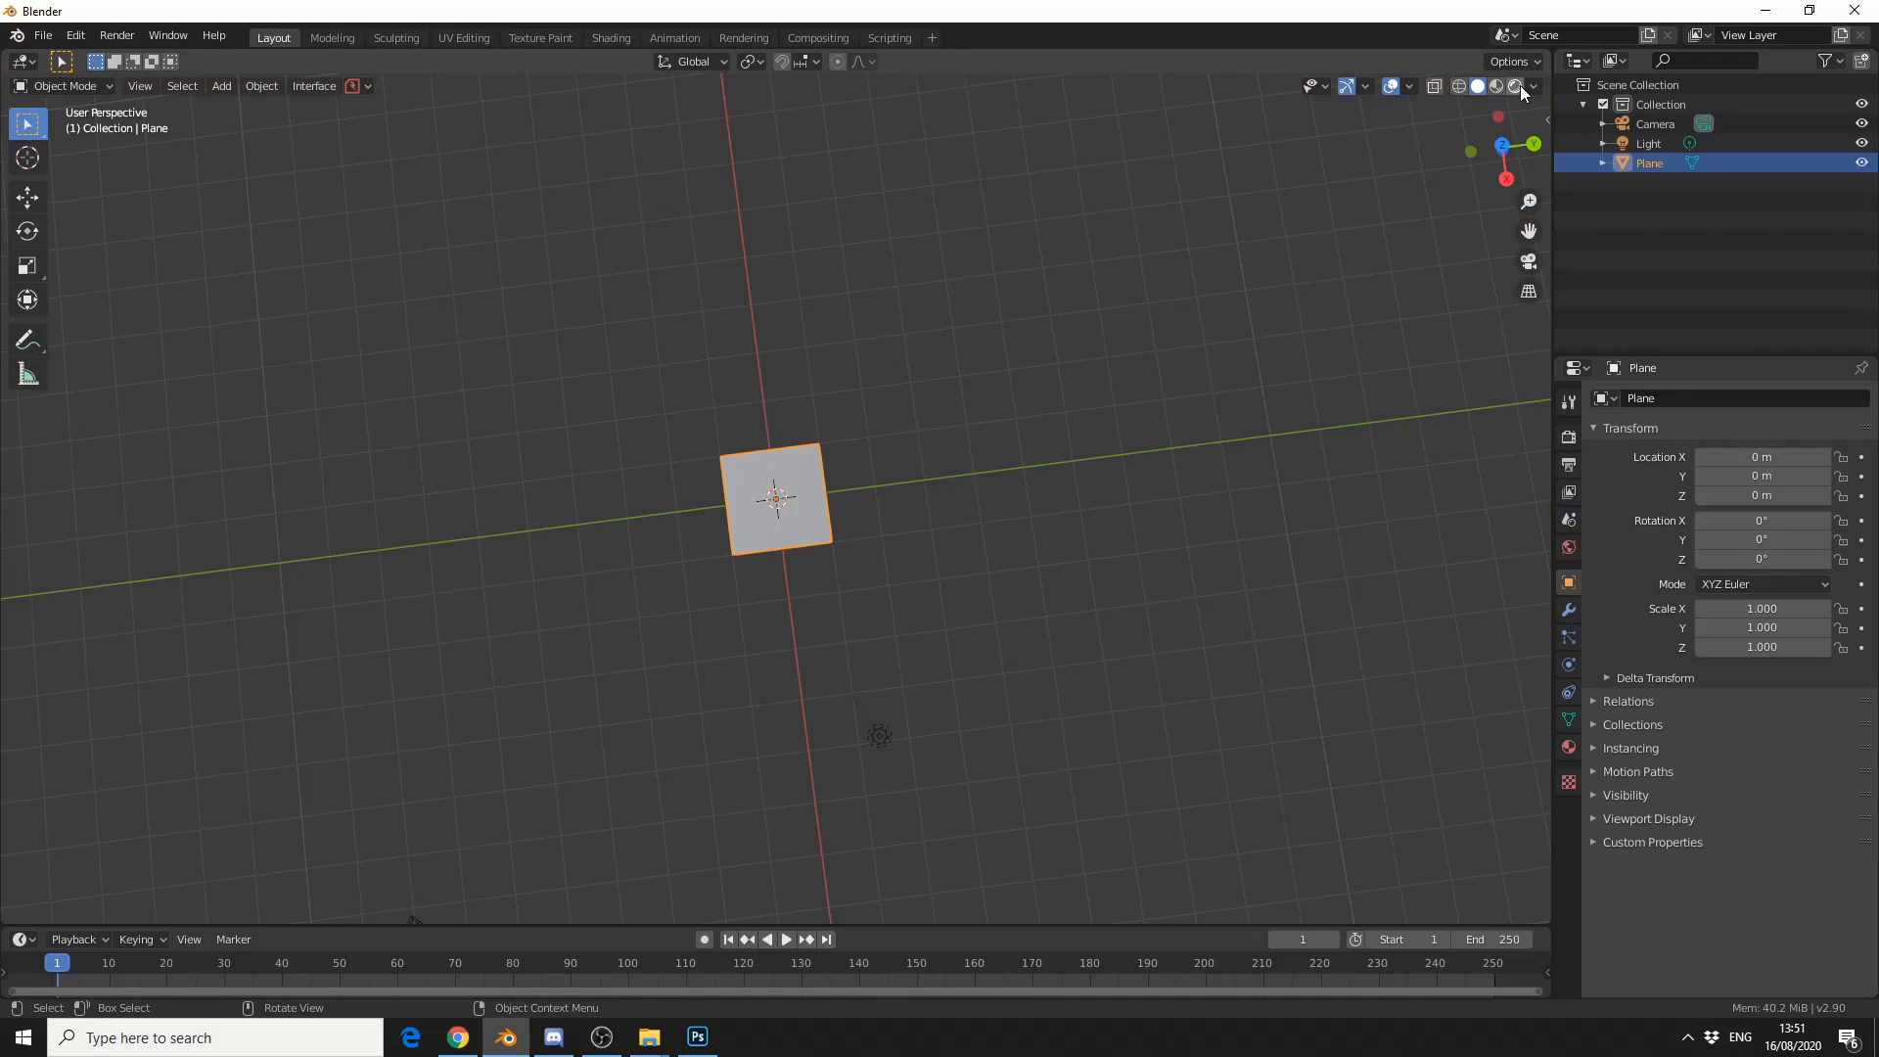
click(1515, 84)
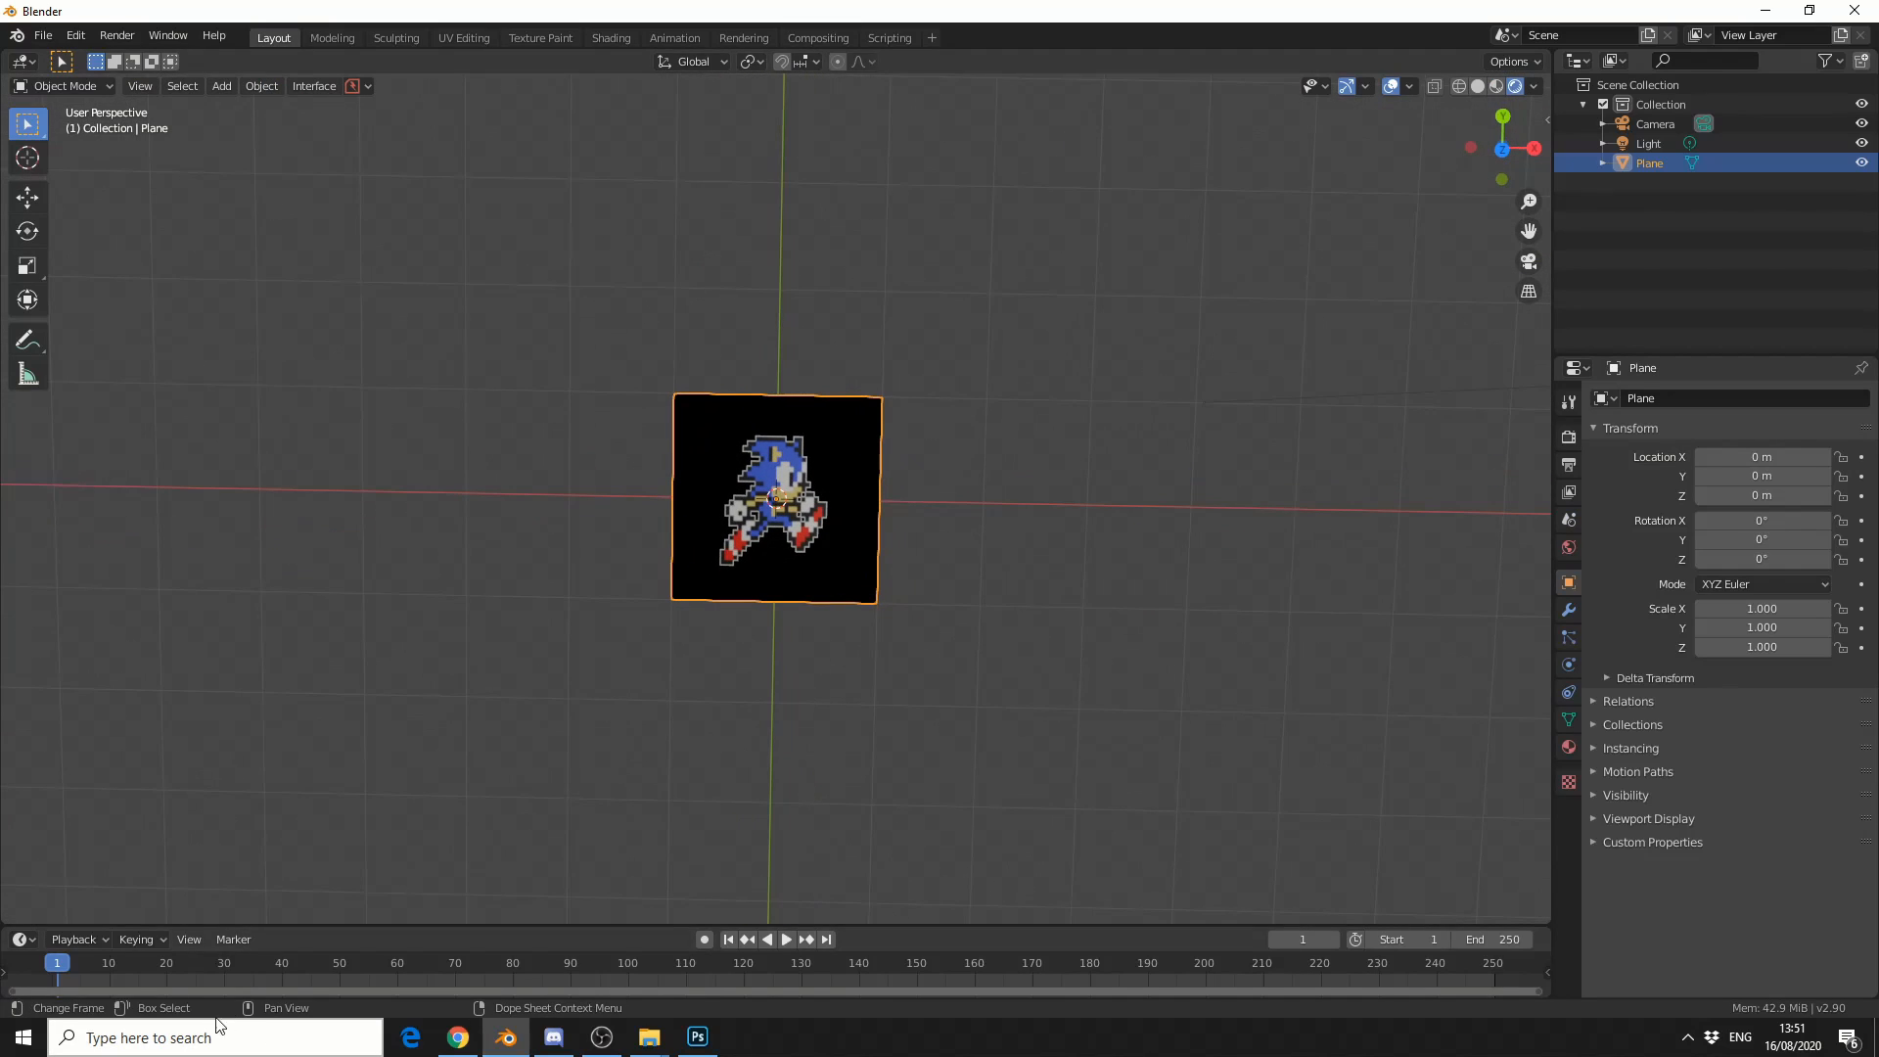
click(784, 938)
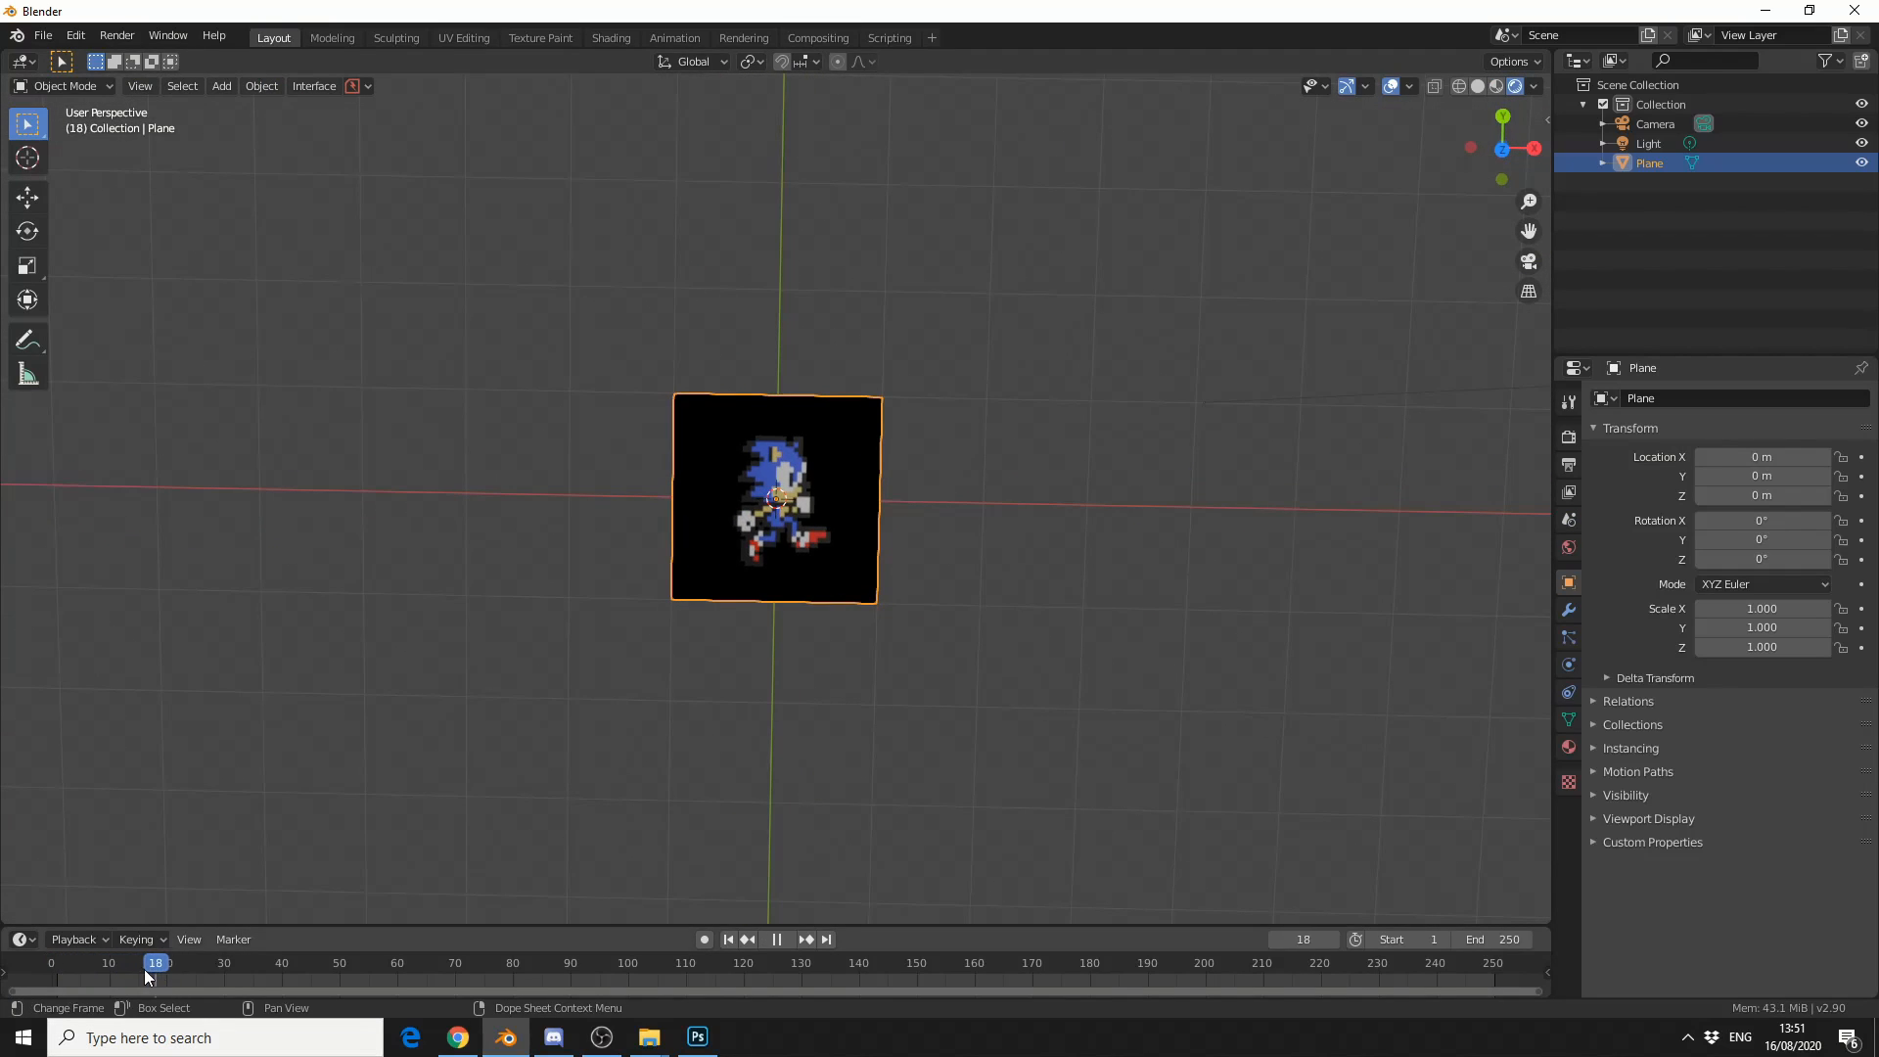
click(119, 963)
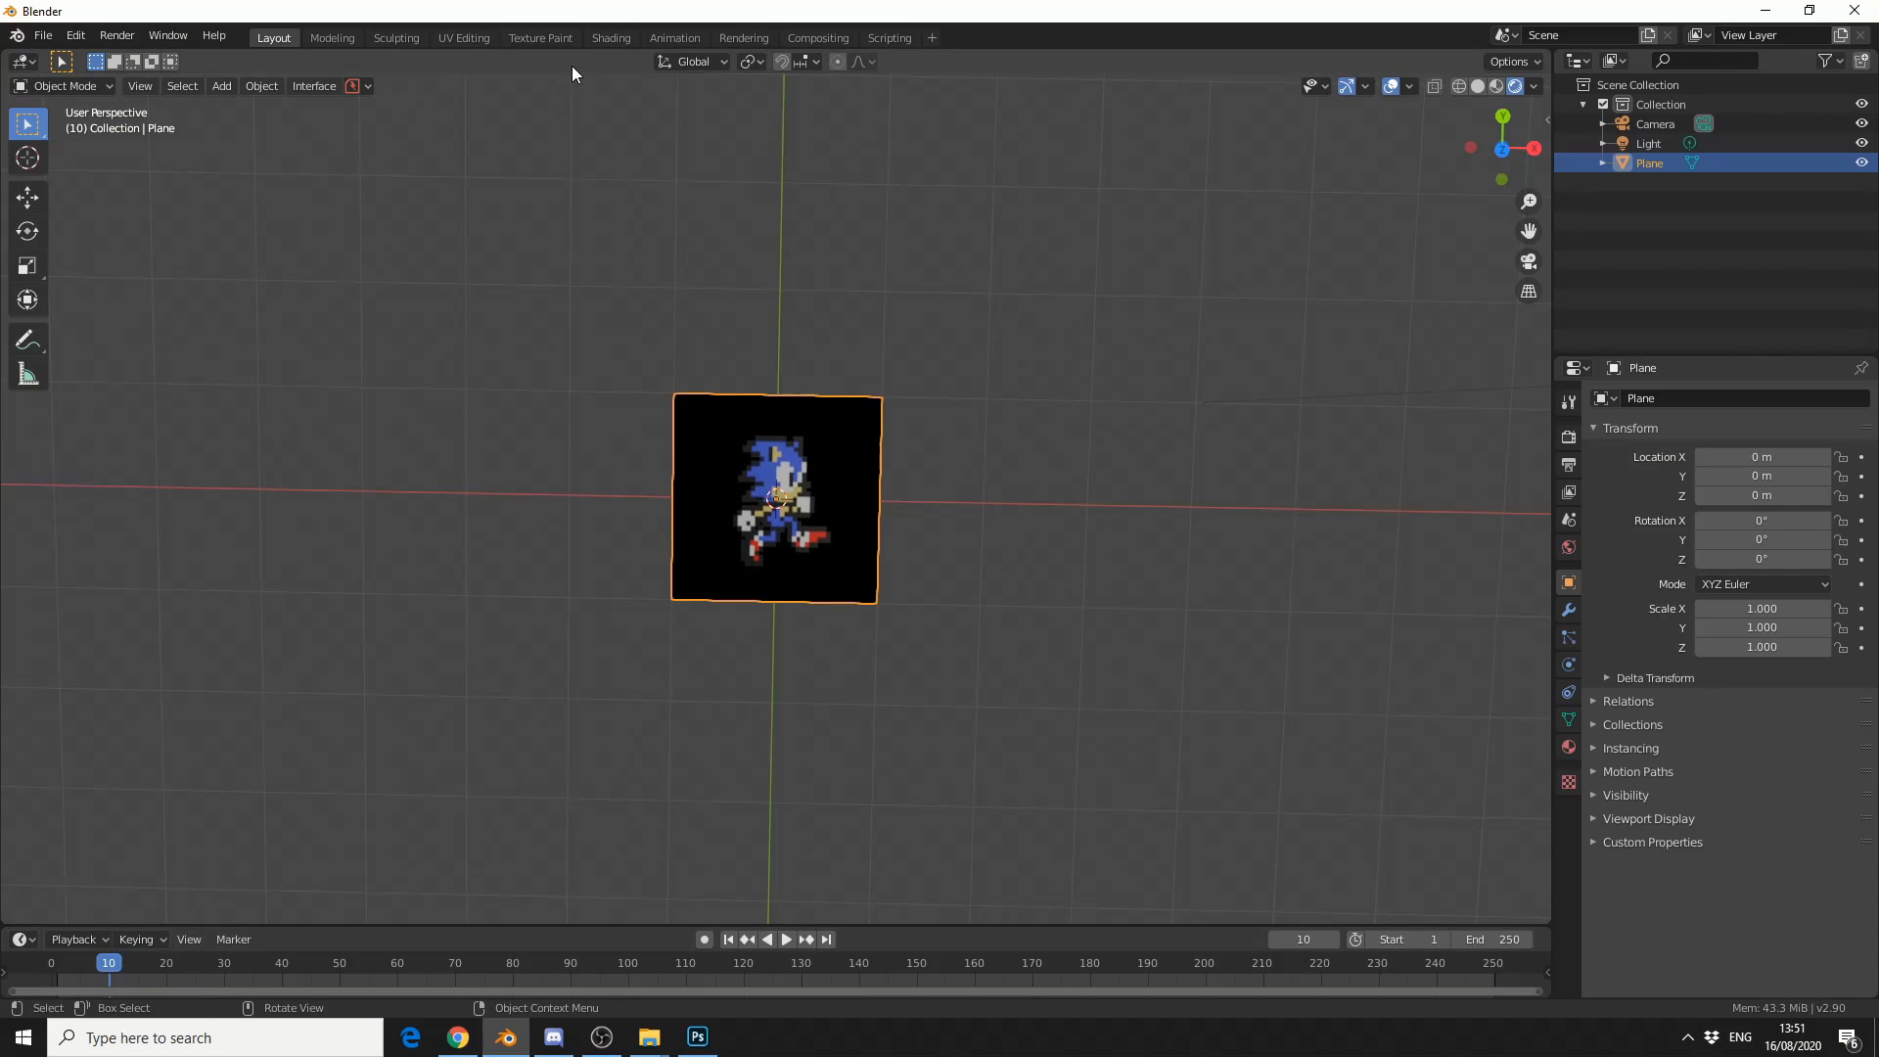
click(611, 37)
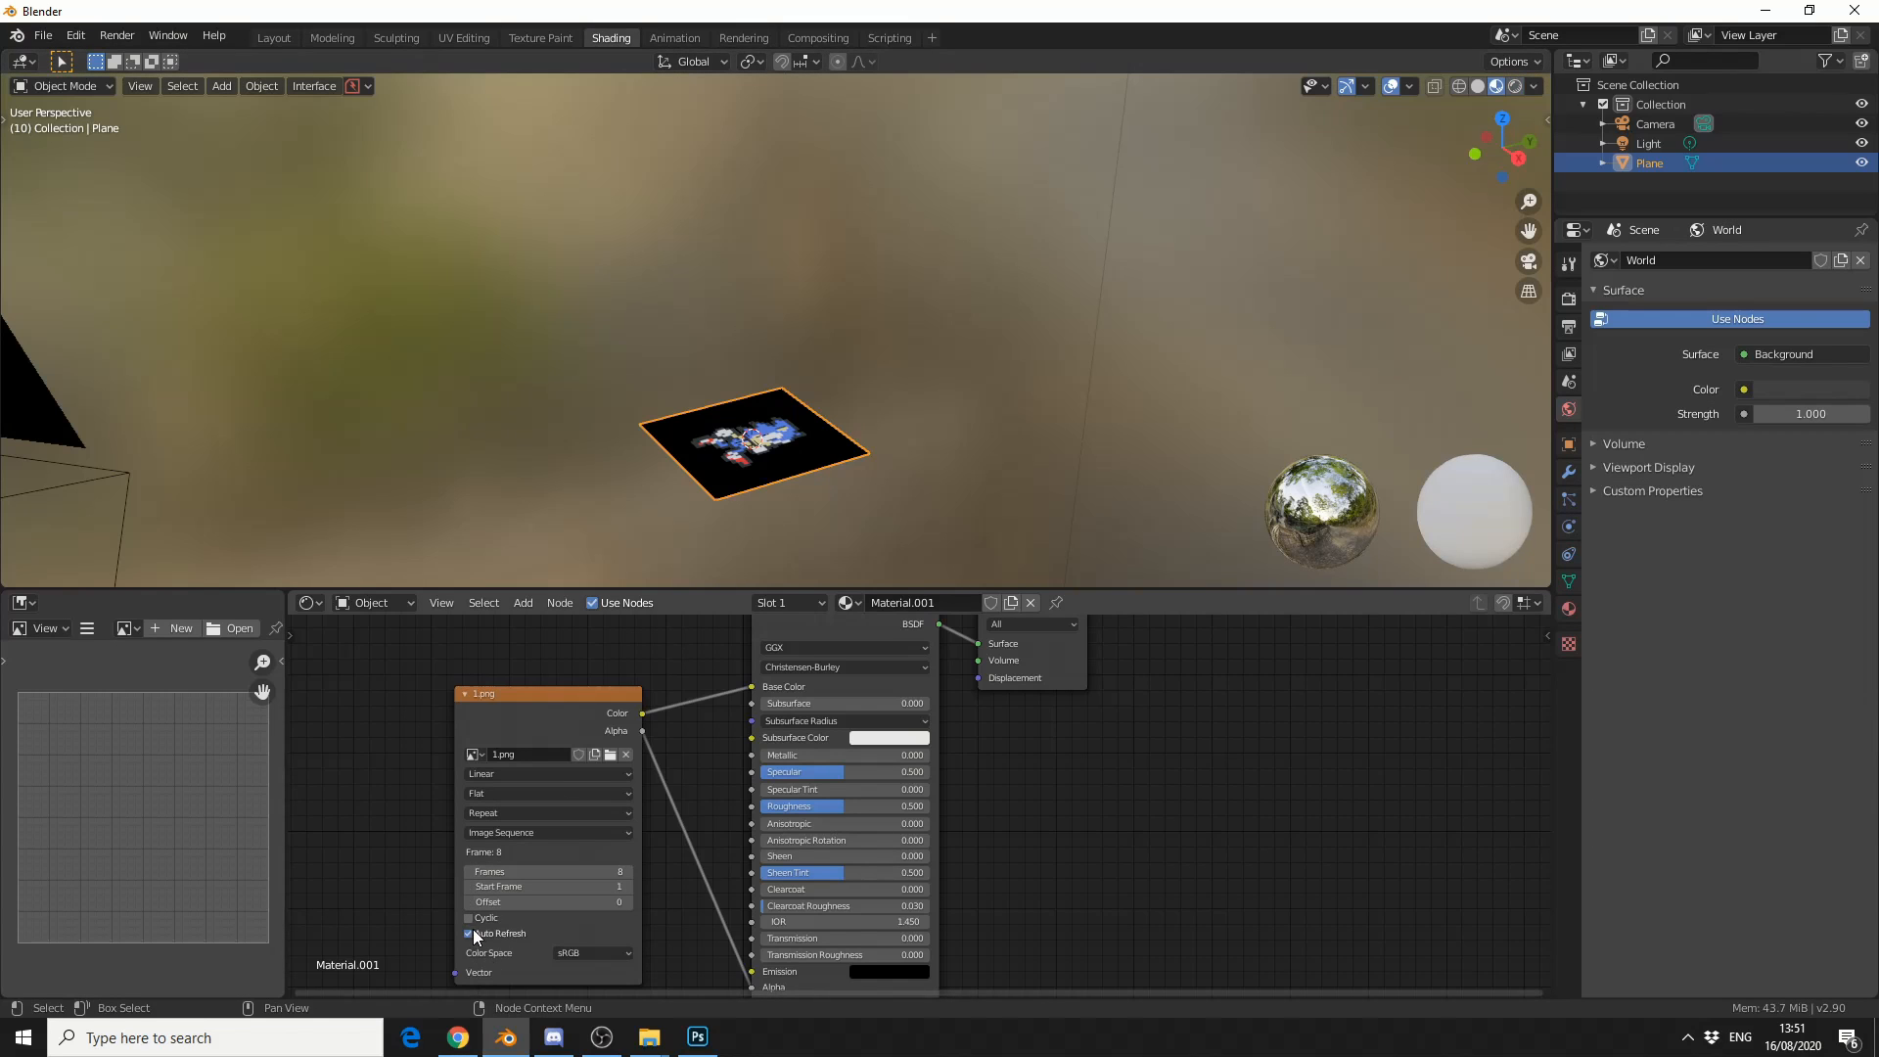
- Tick Cyclic on the Image Texture node and go back to the Layout workspace
click(468, 917)
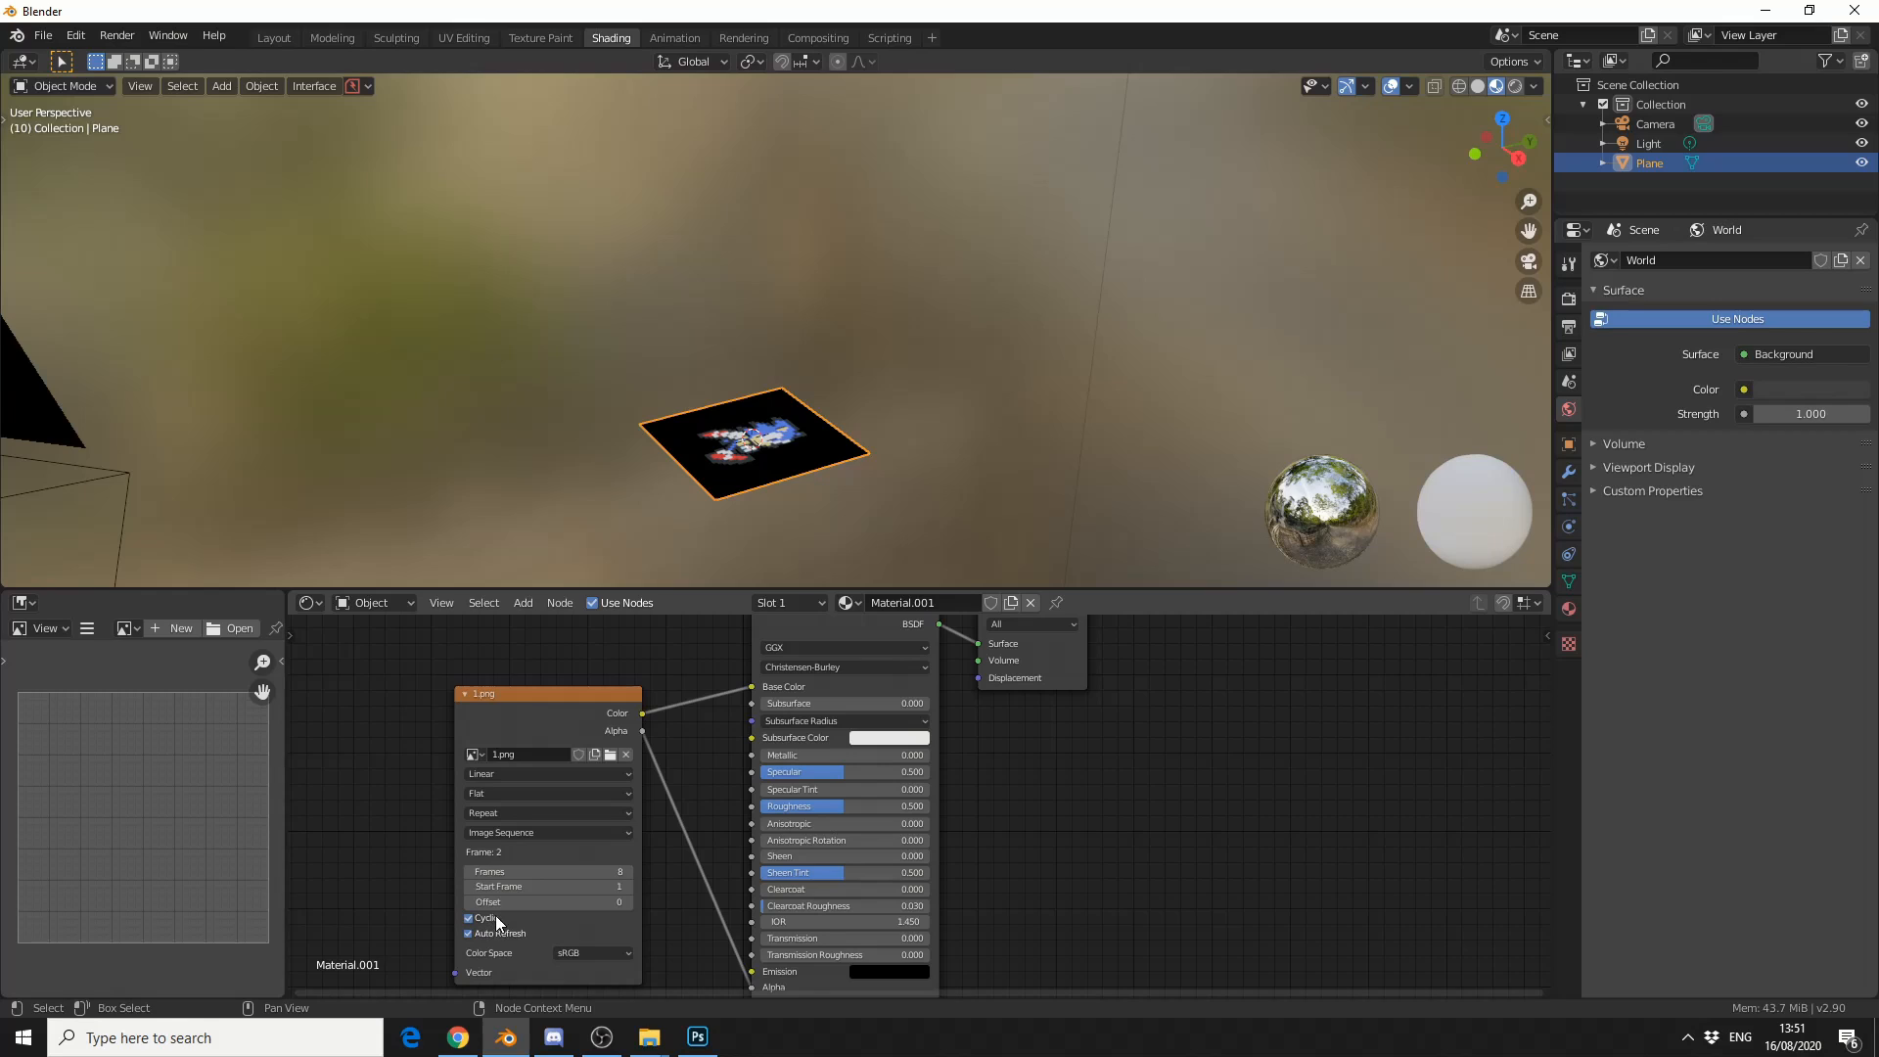
mouse_move(272, 37)
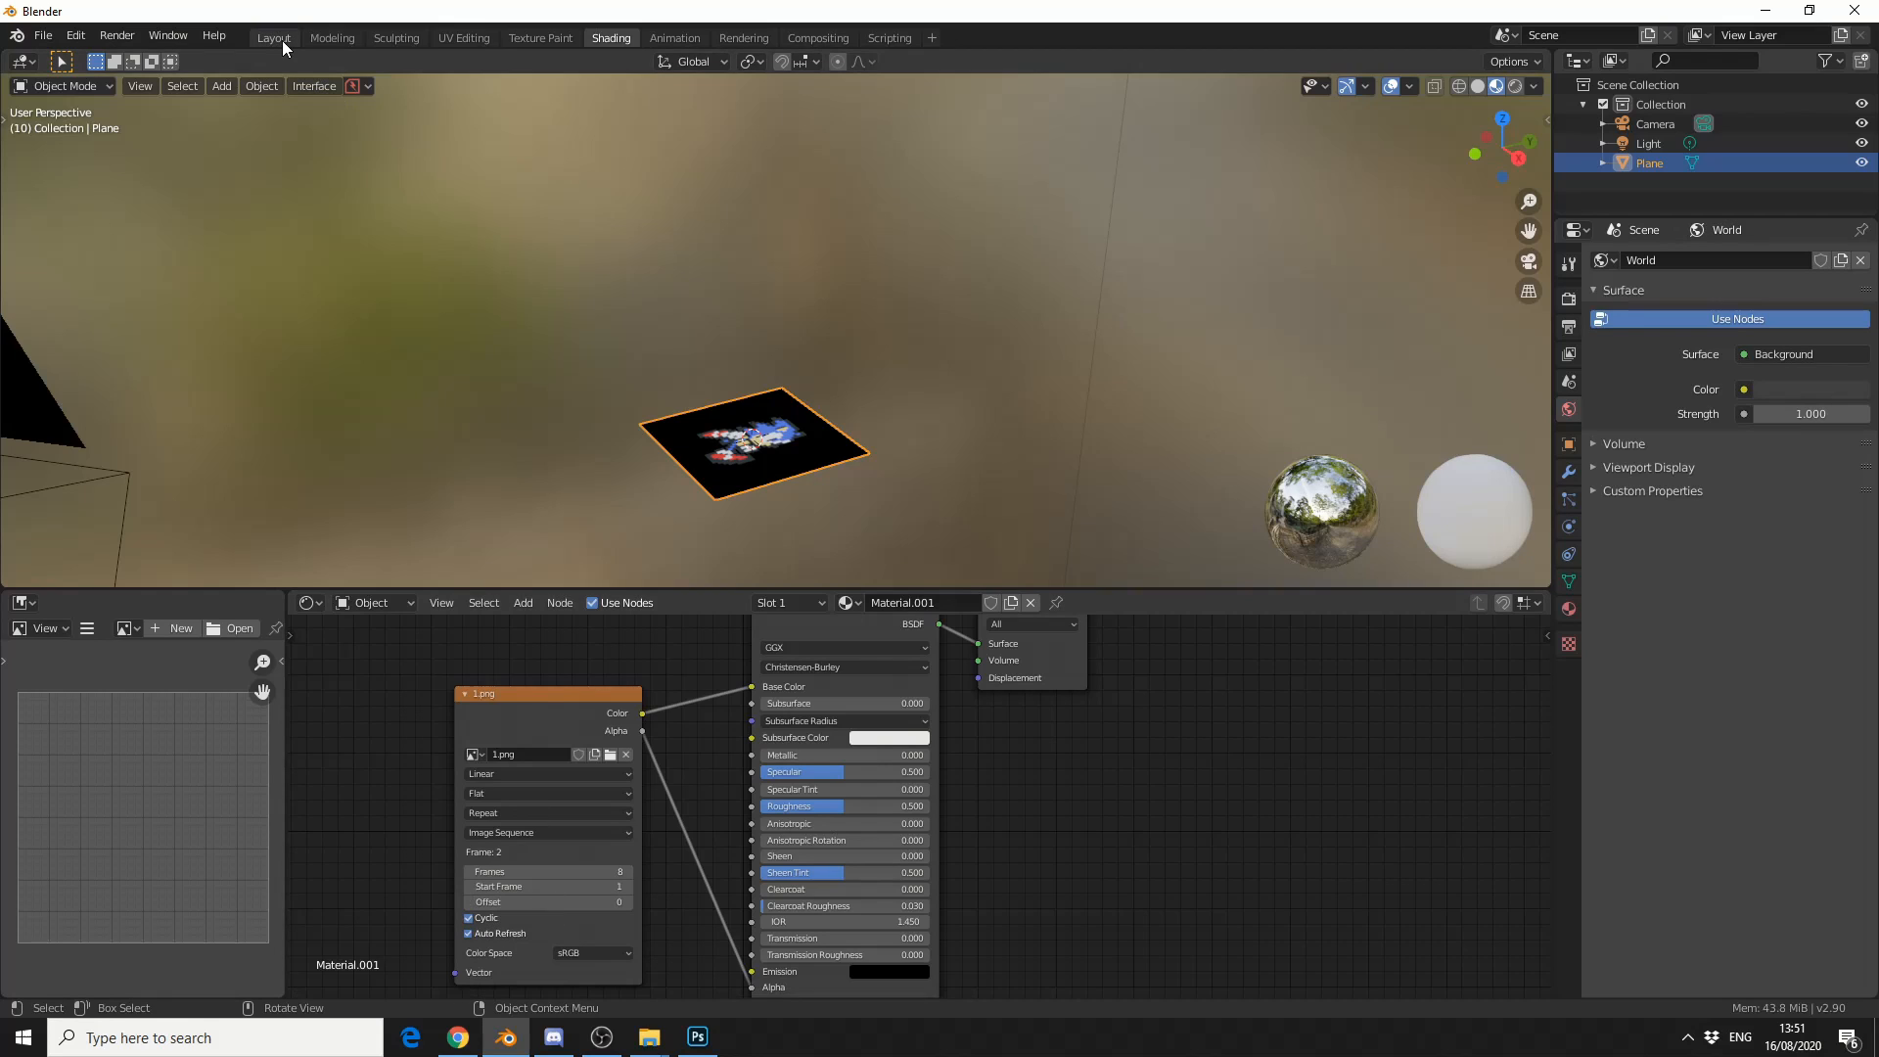
click(272, 37)
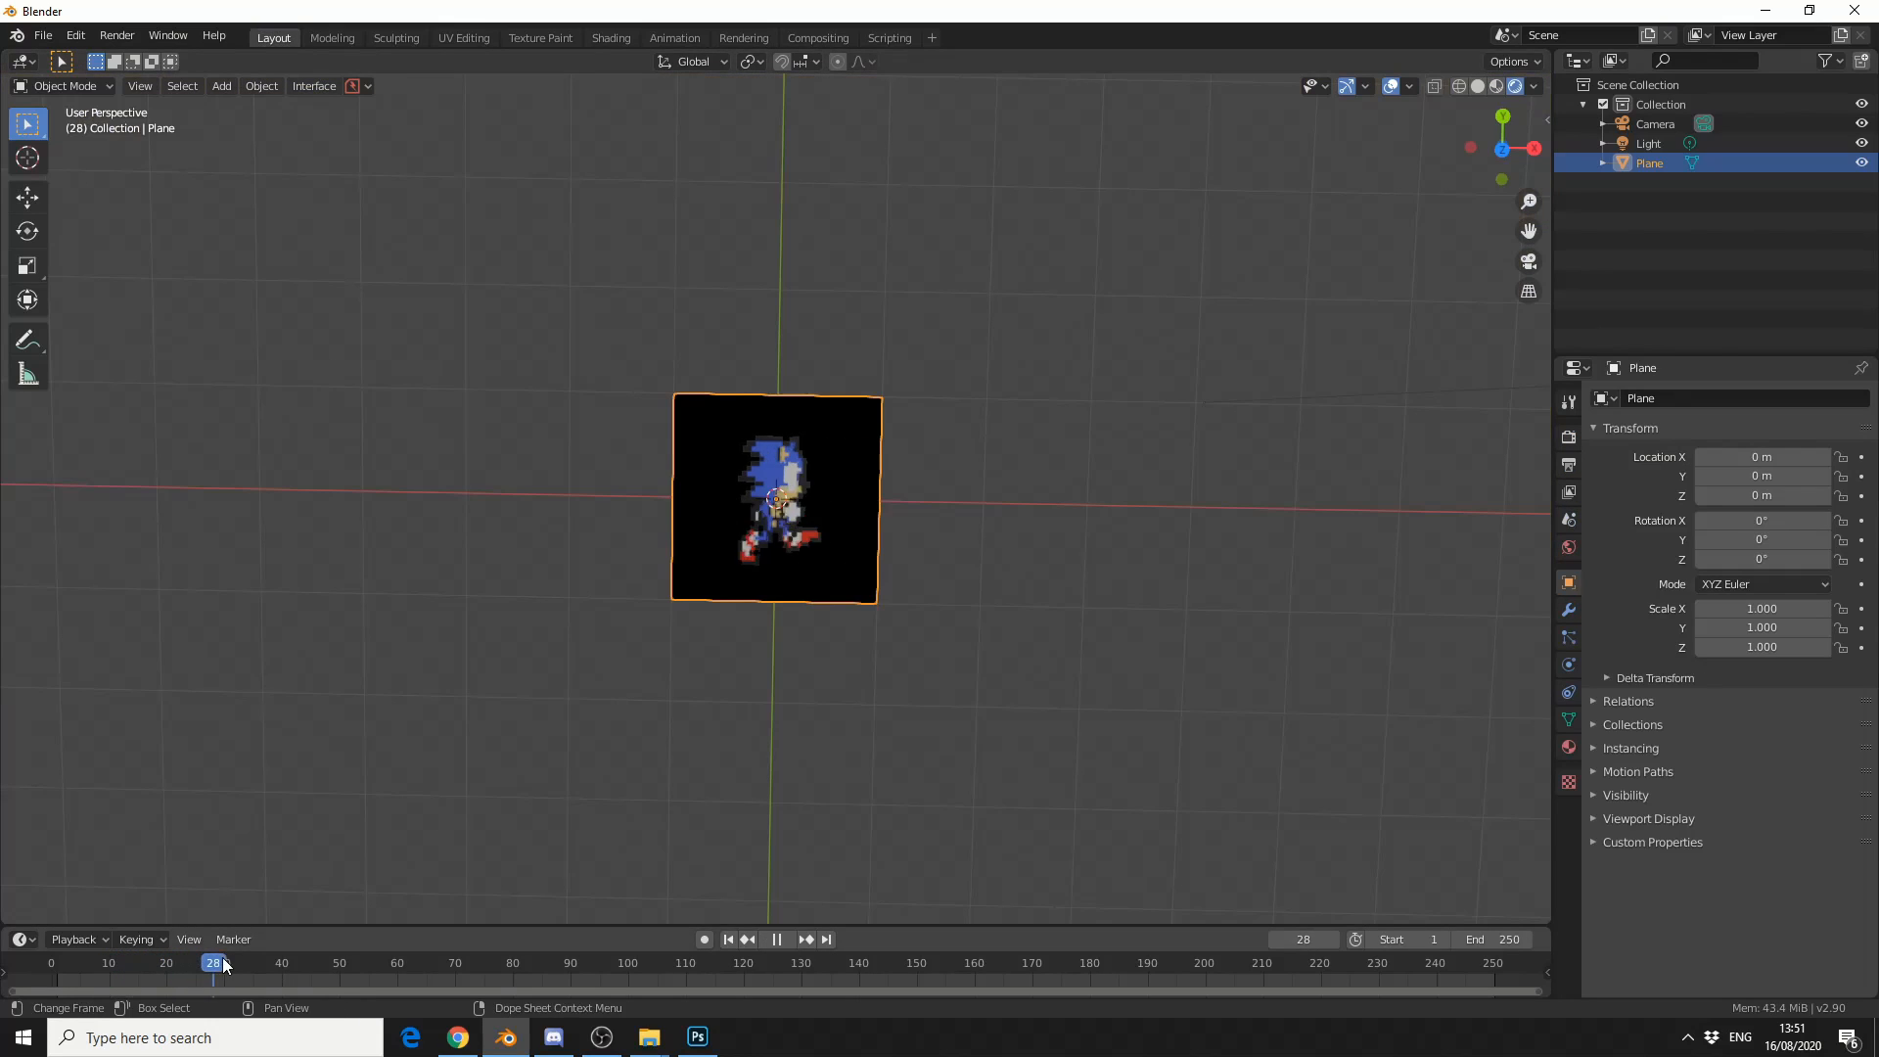
- Stop playback of the looping Sonic run animation on the plane
click(315, 963)
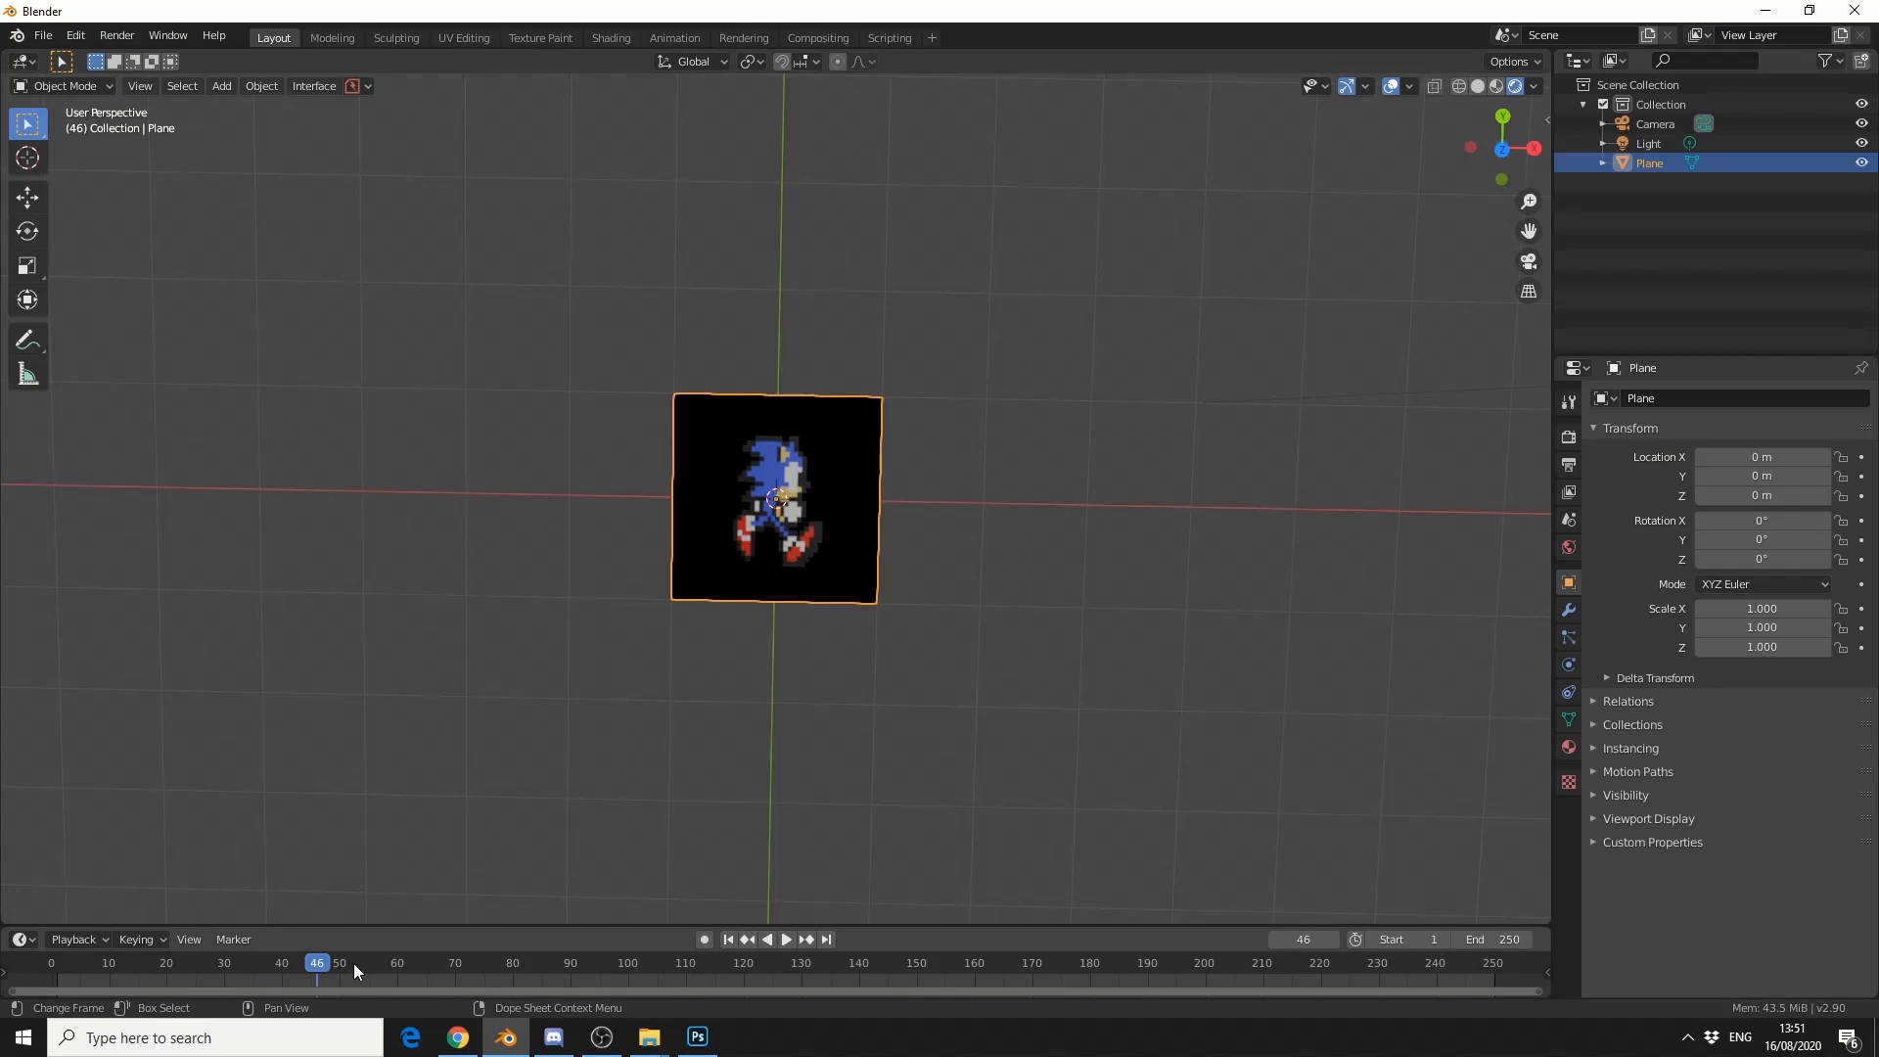
mouse_move(891, 567)
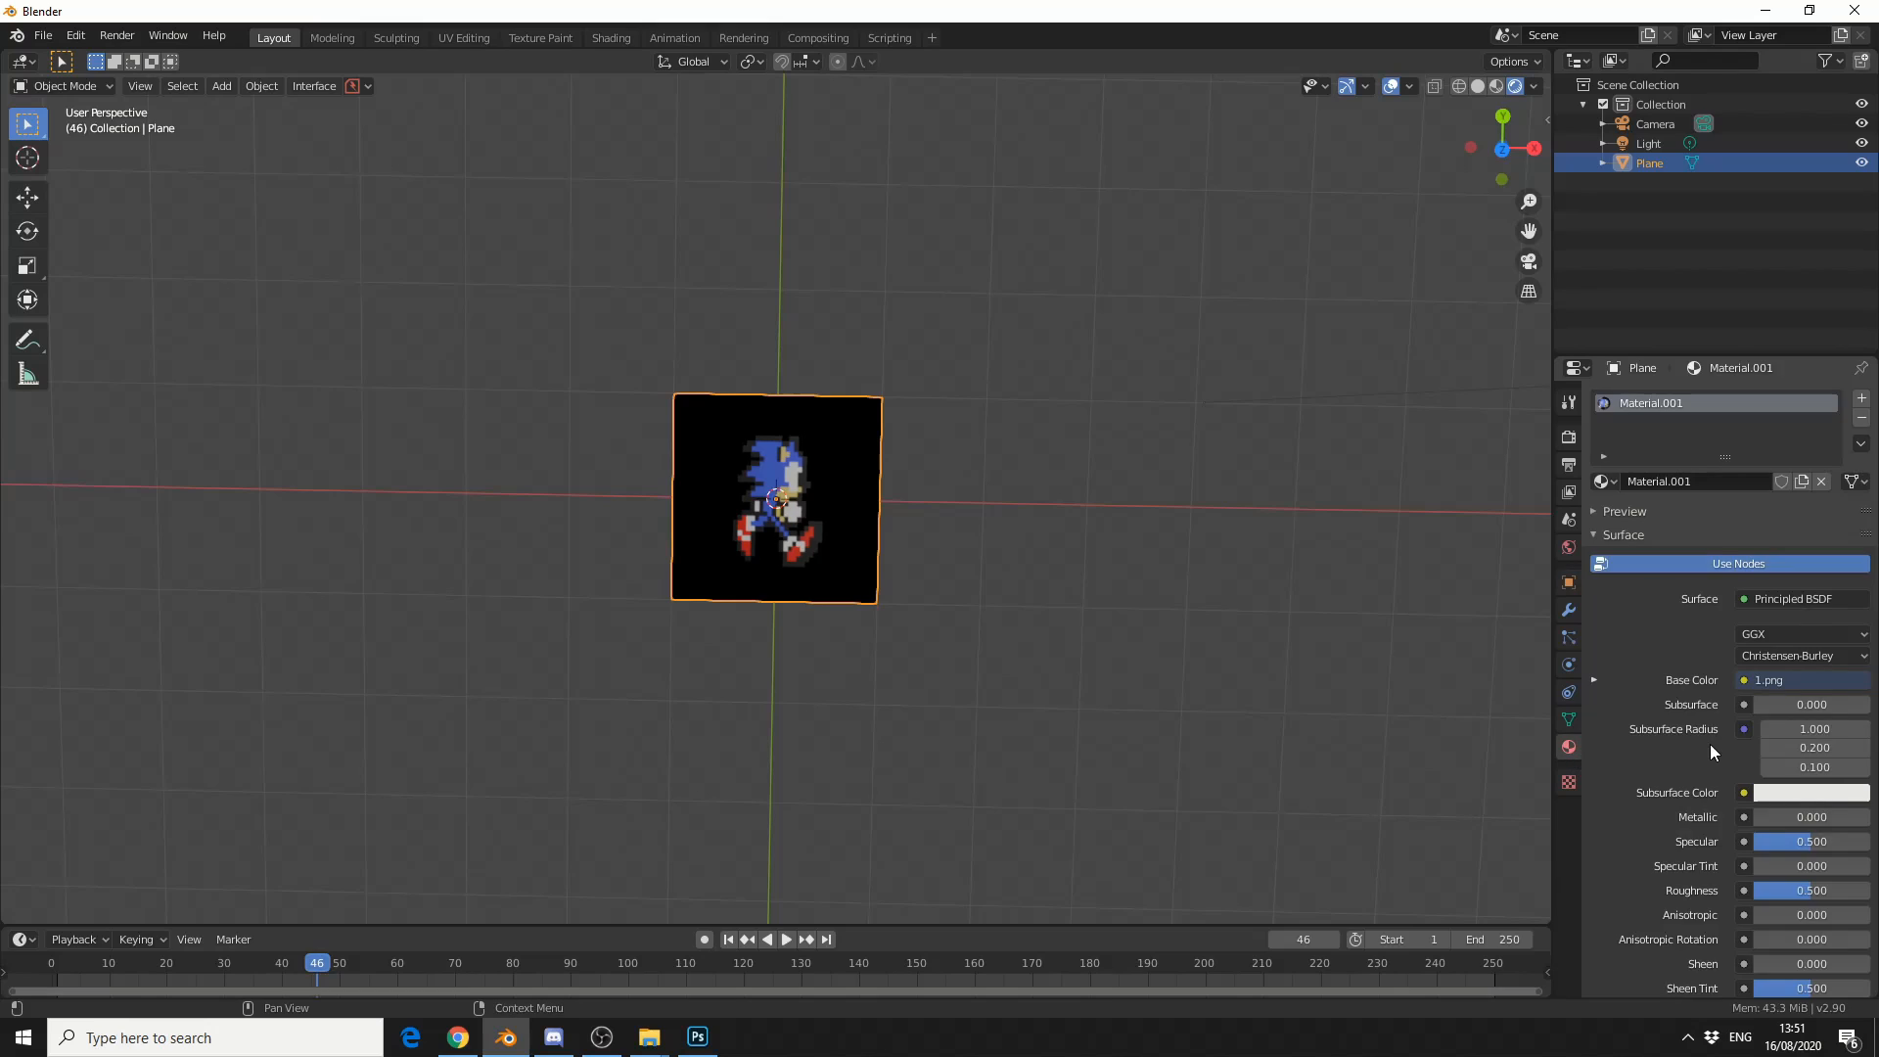
- Set the material's Blend Mode to Alpha Clip so the black background becomes transparent
scroll(down, 3)
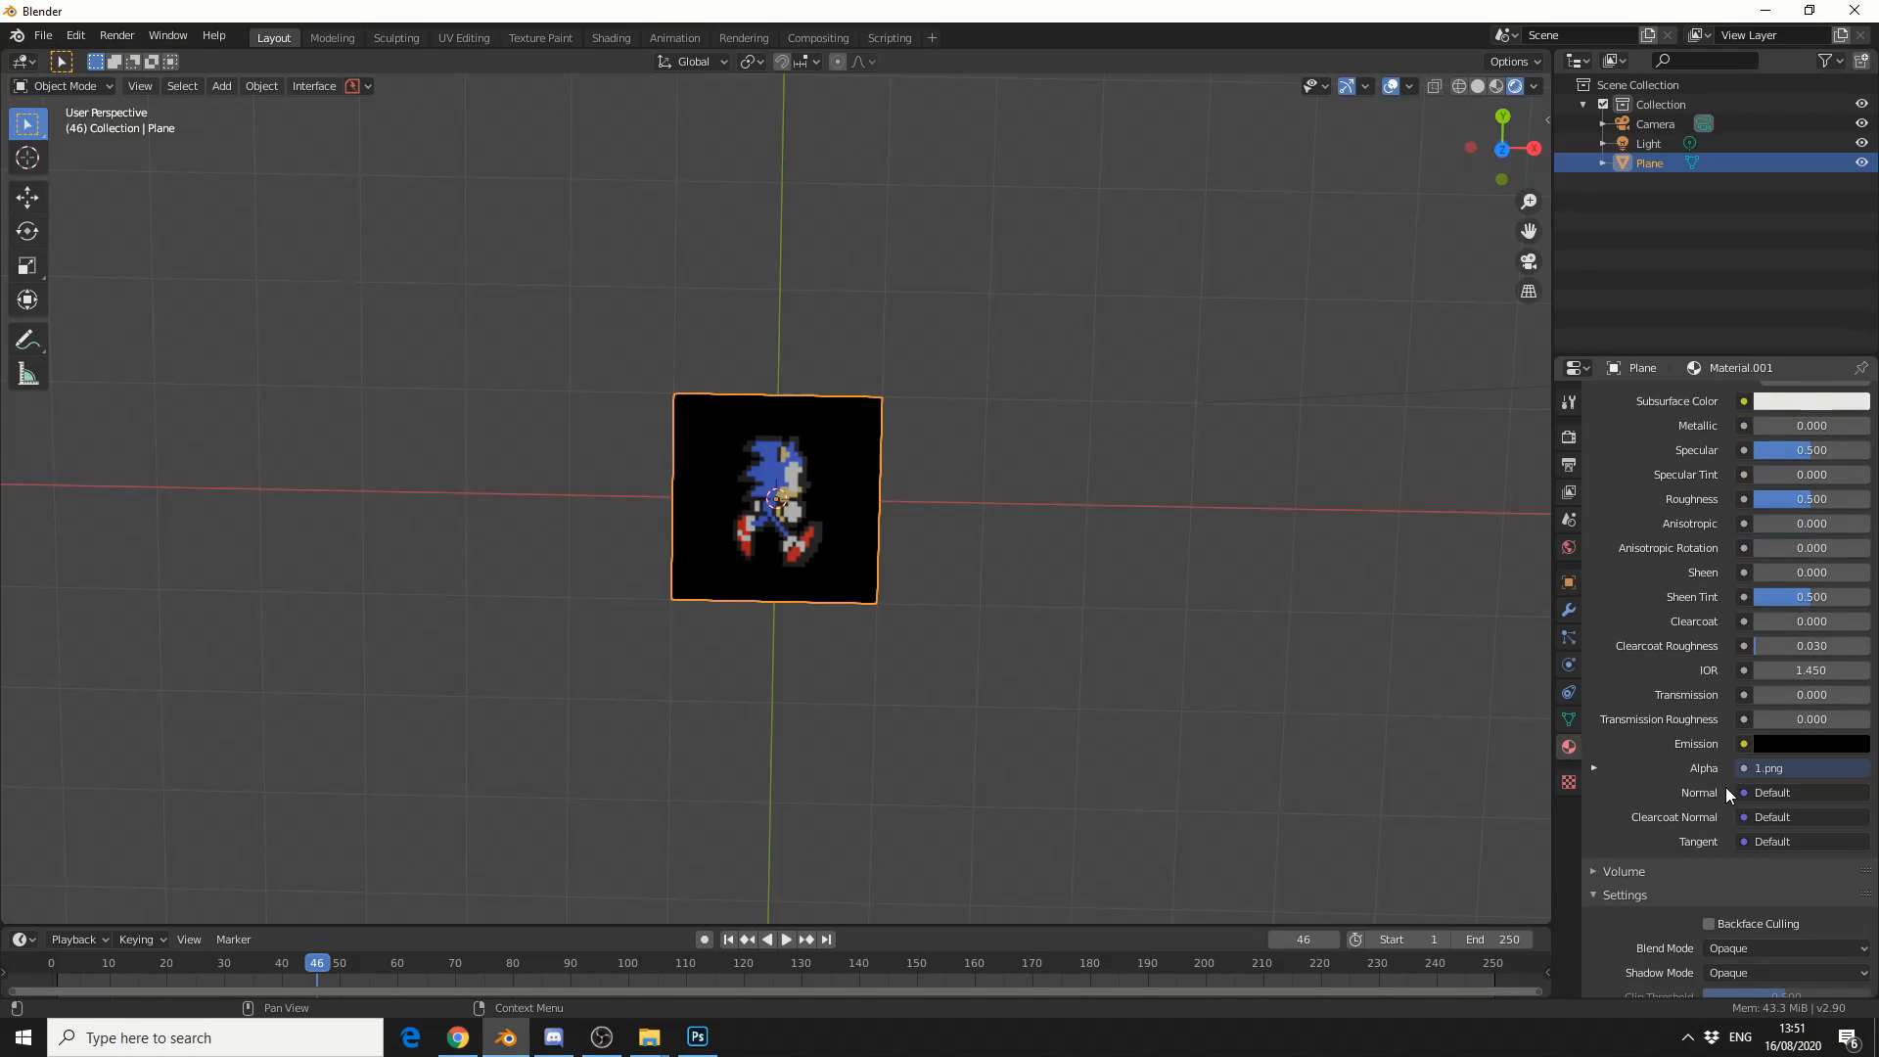
click(1785, 869)
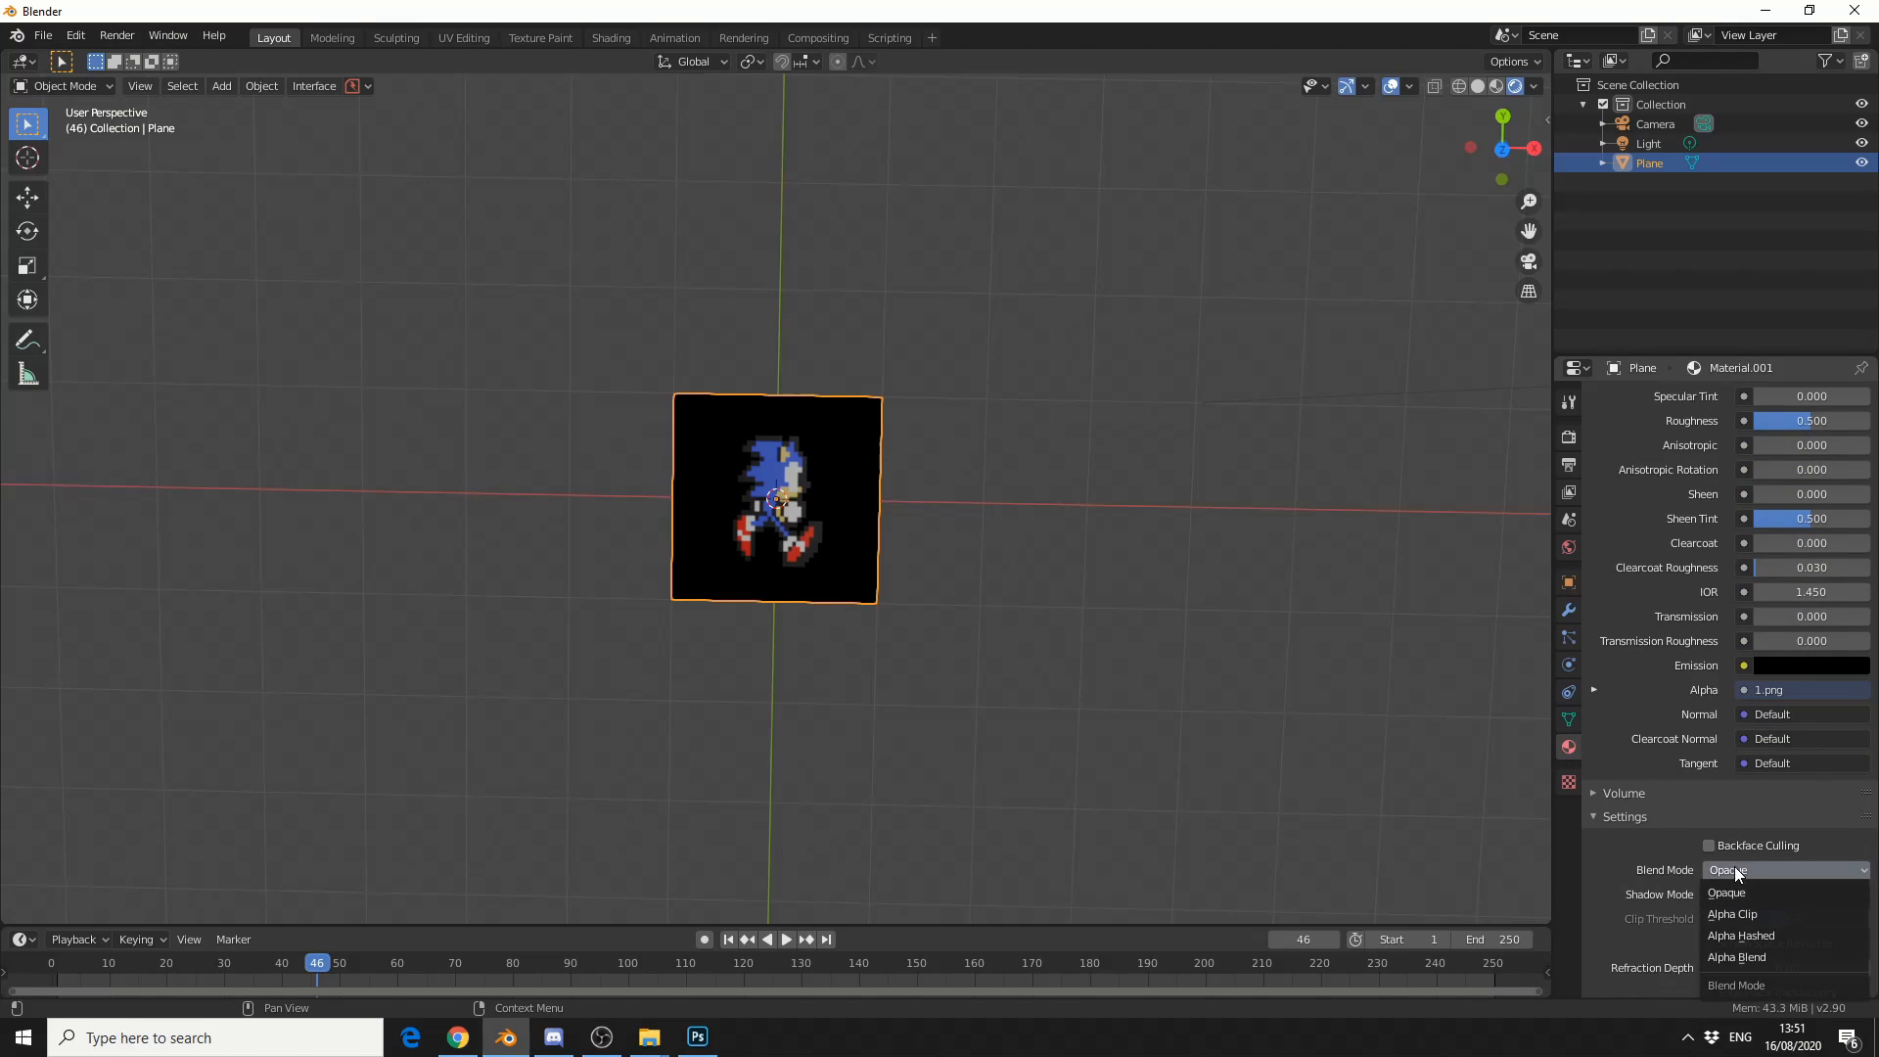
click(1739, 914)
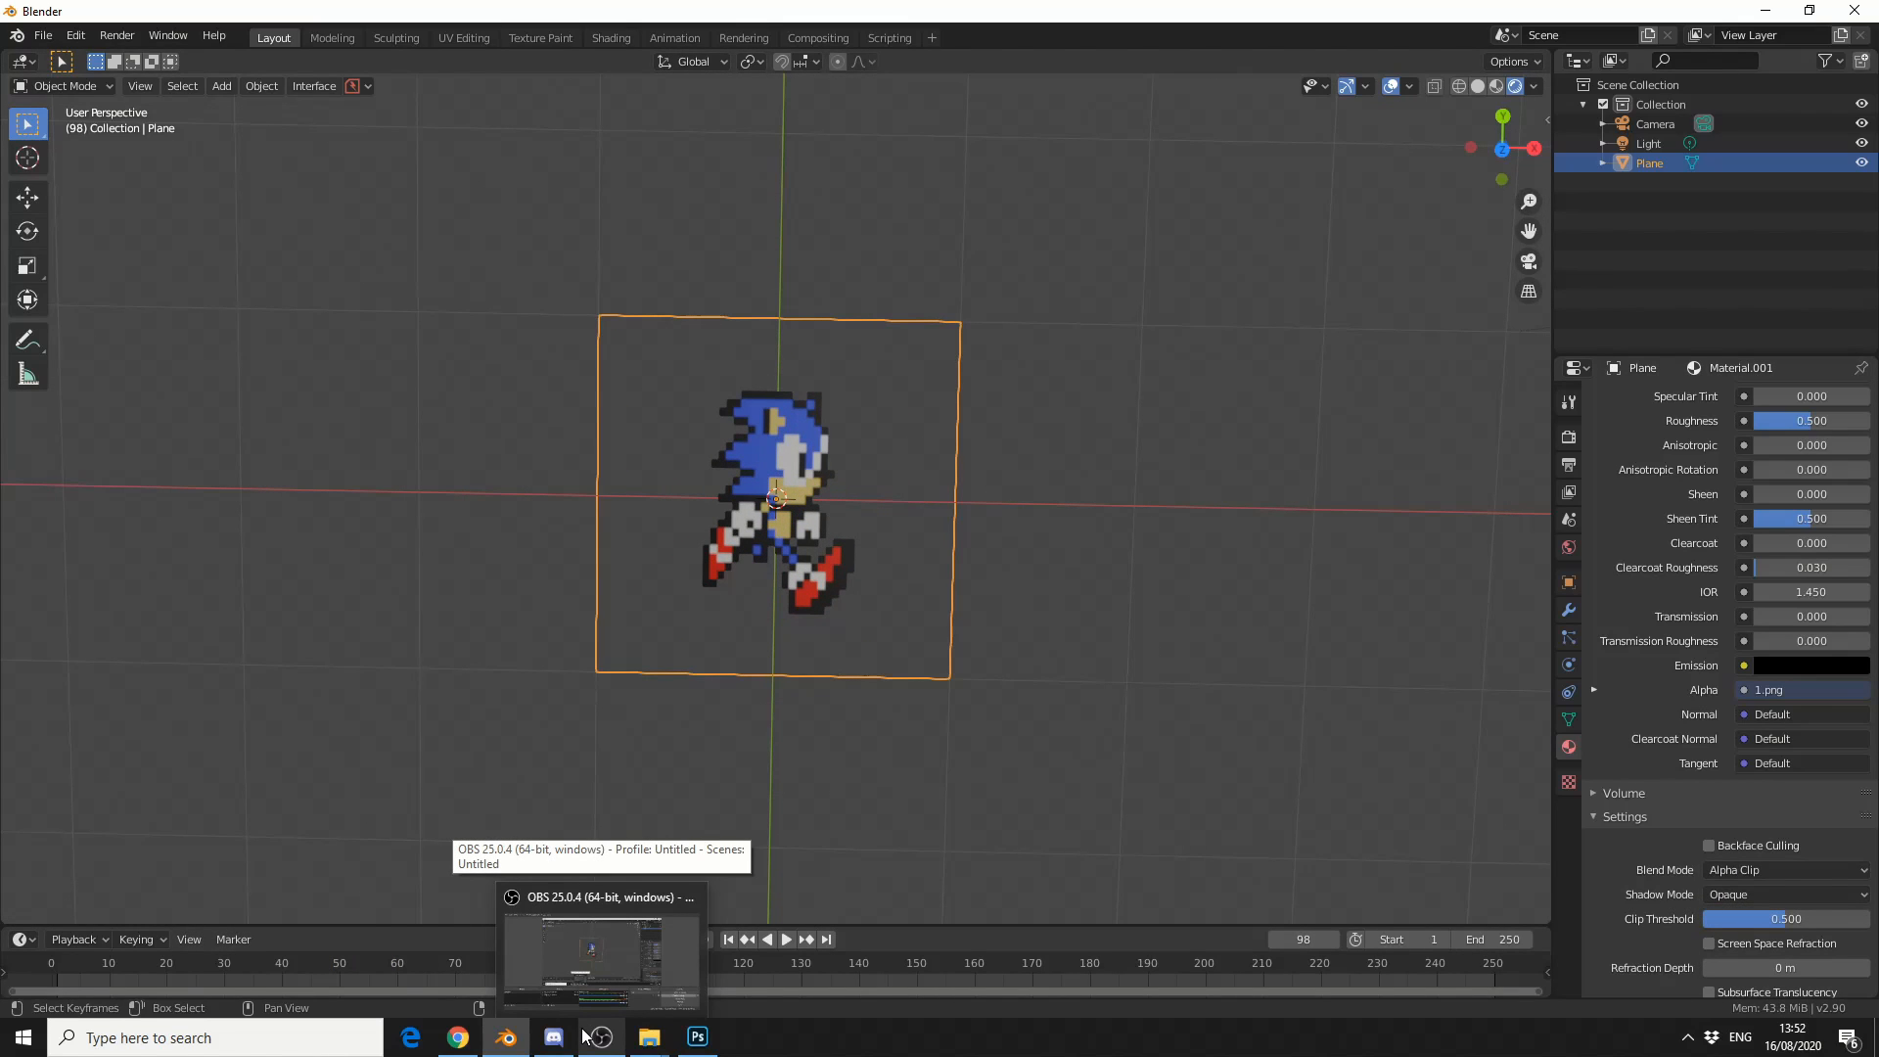
mouse_move(553, 1038)
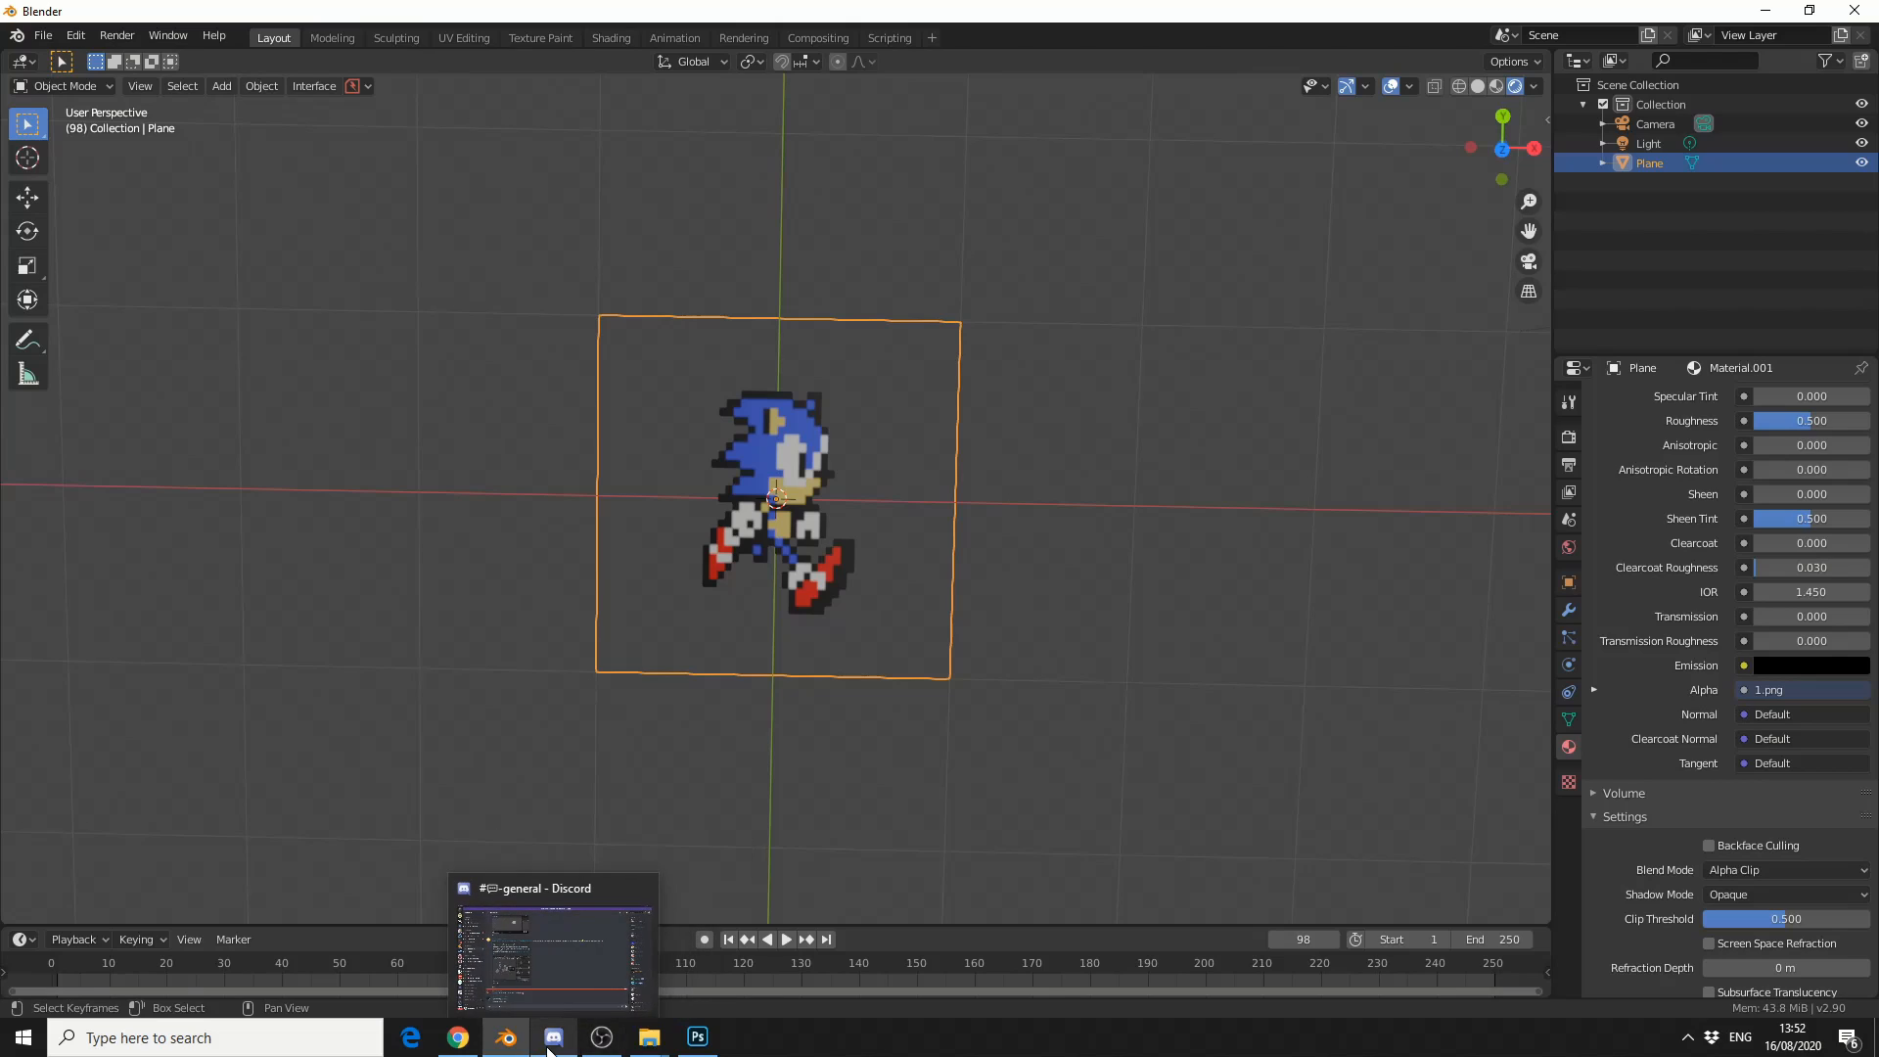